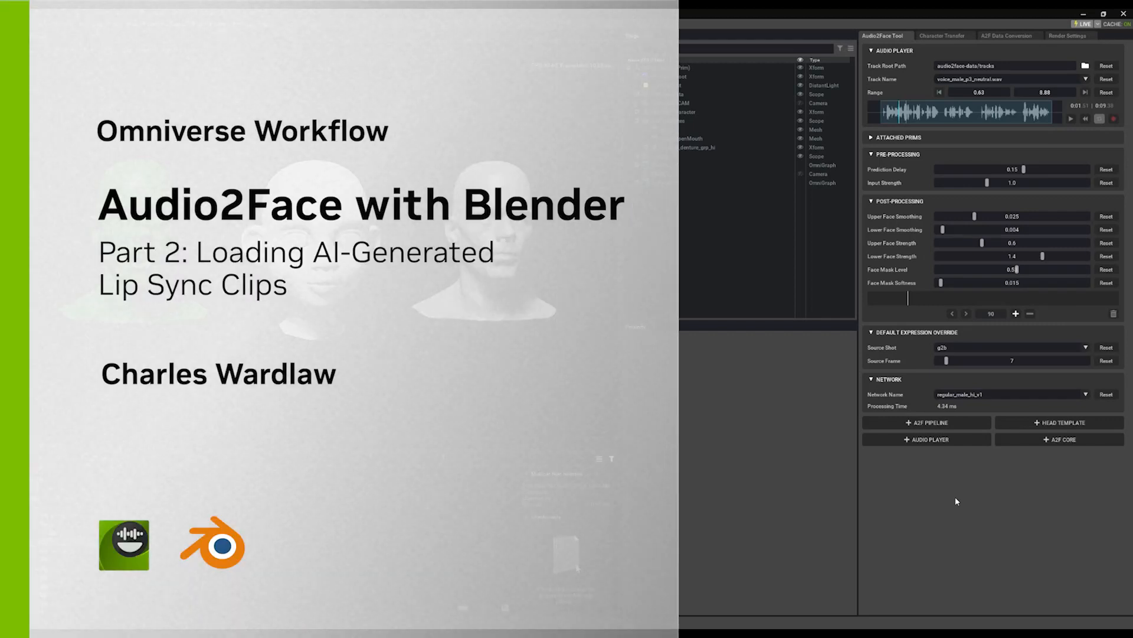
{"action": "mouse_move", "coordinate": [955, 519]}
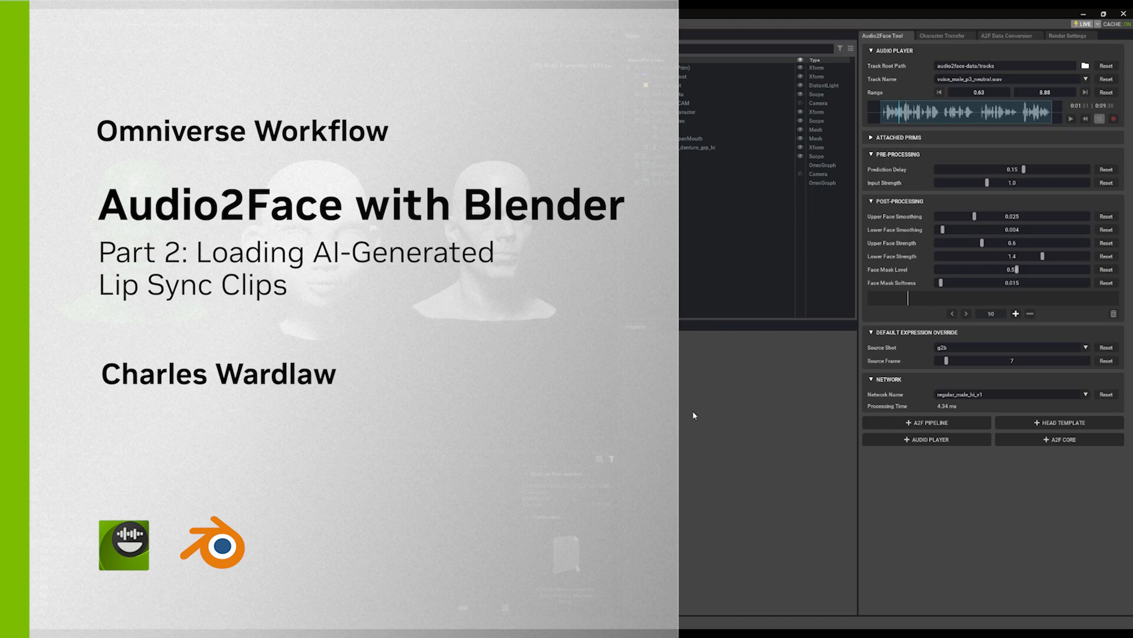
{"action": "mouse_move", "coordinate": [503, 353]}
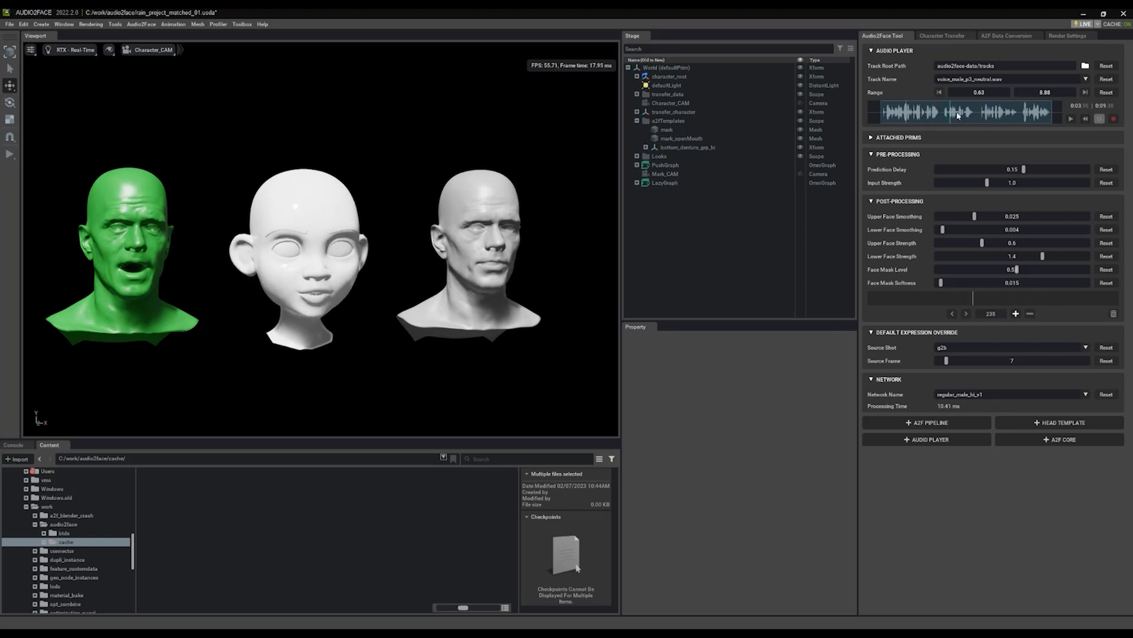
- Open the audio2face folder in the Content browser tree to list its files
{"action": "left_click", "coordinate": [909, 112]}
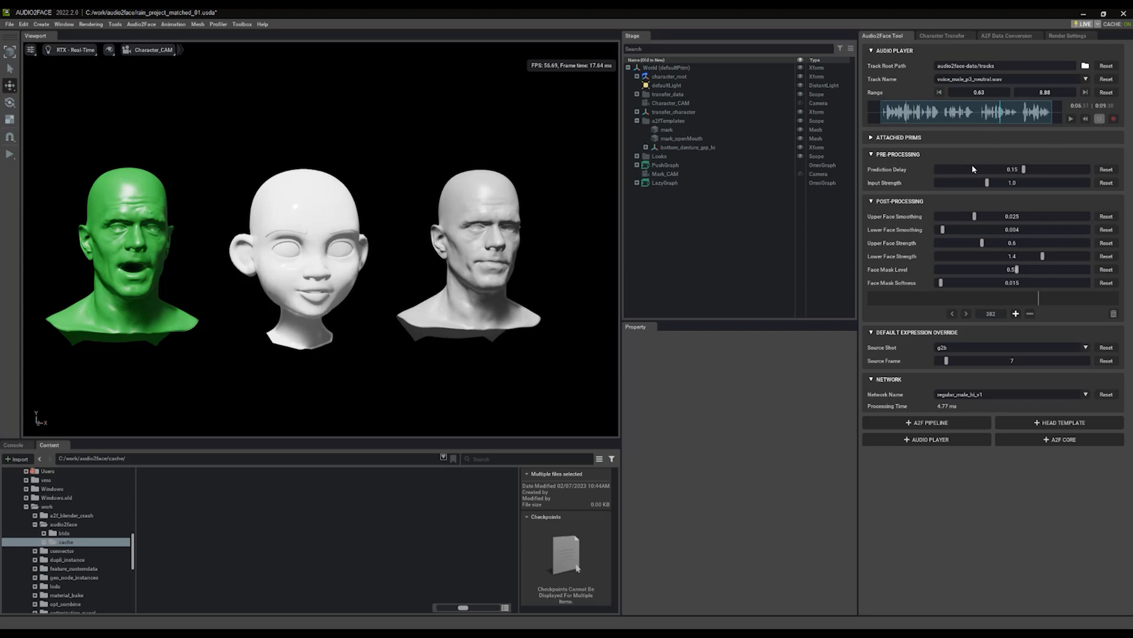
{"action": "mouse_move", "coordinate": [585, 255]}
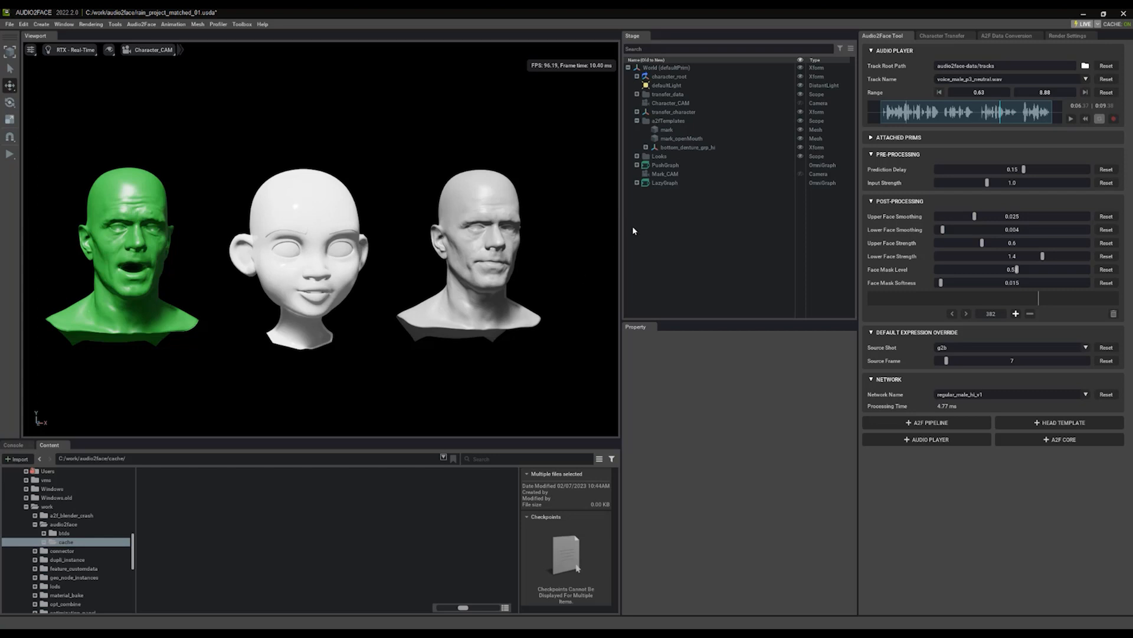
{"action": "mouse_move", "coordinate": [663, 221]}
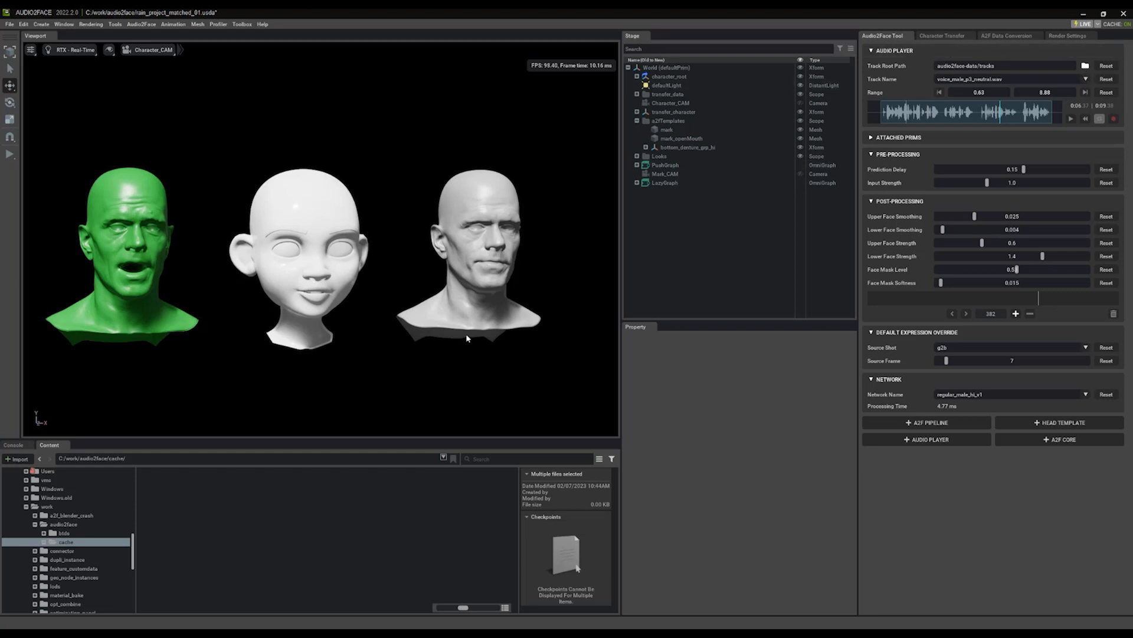
{"action": "mouse_move", "coordinate": [251, 483]}
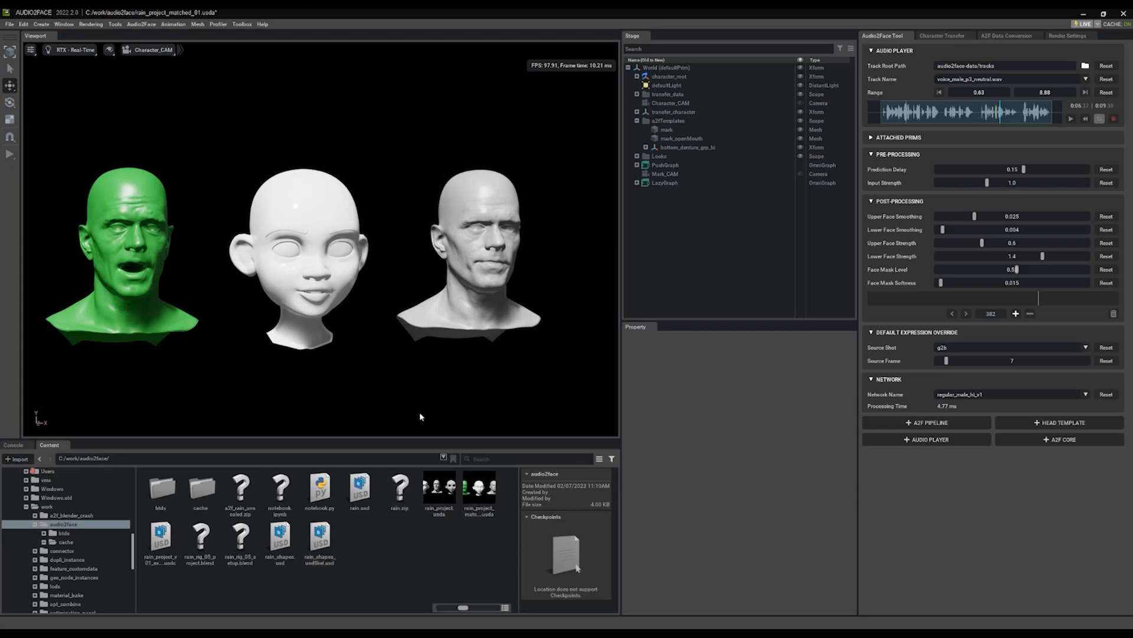
{"action": "left_click", "coordinate": [479, 488]}
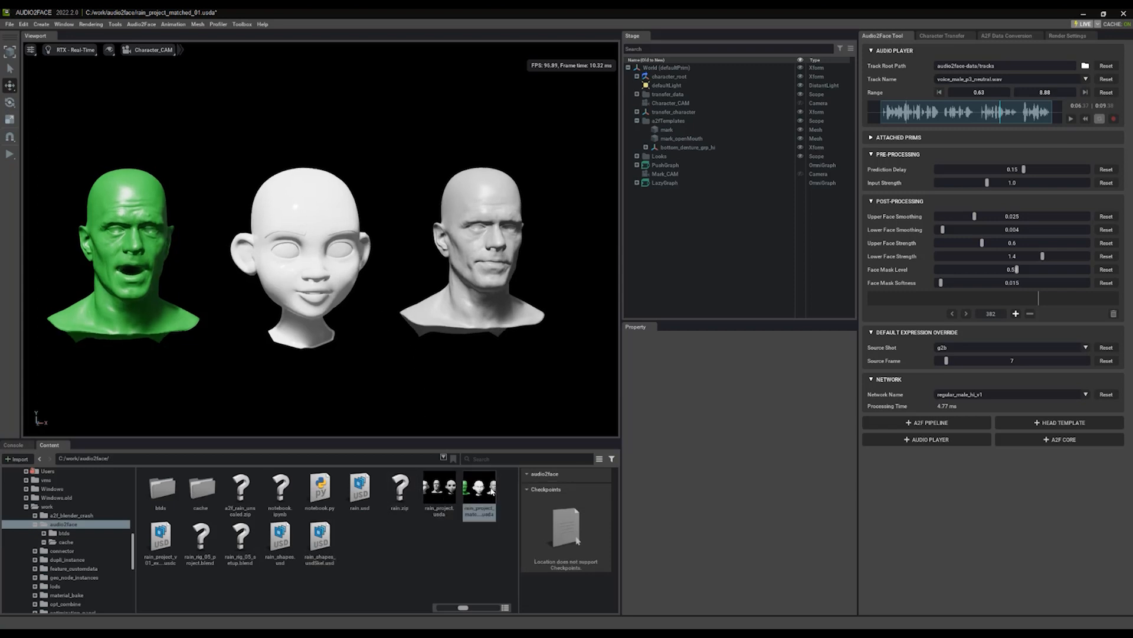
{"action": "left_click", "coordinate": [479, 488]}
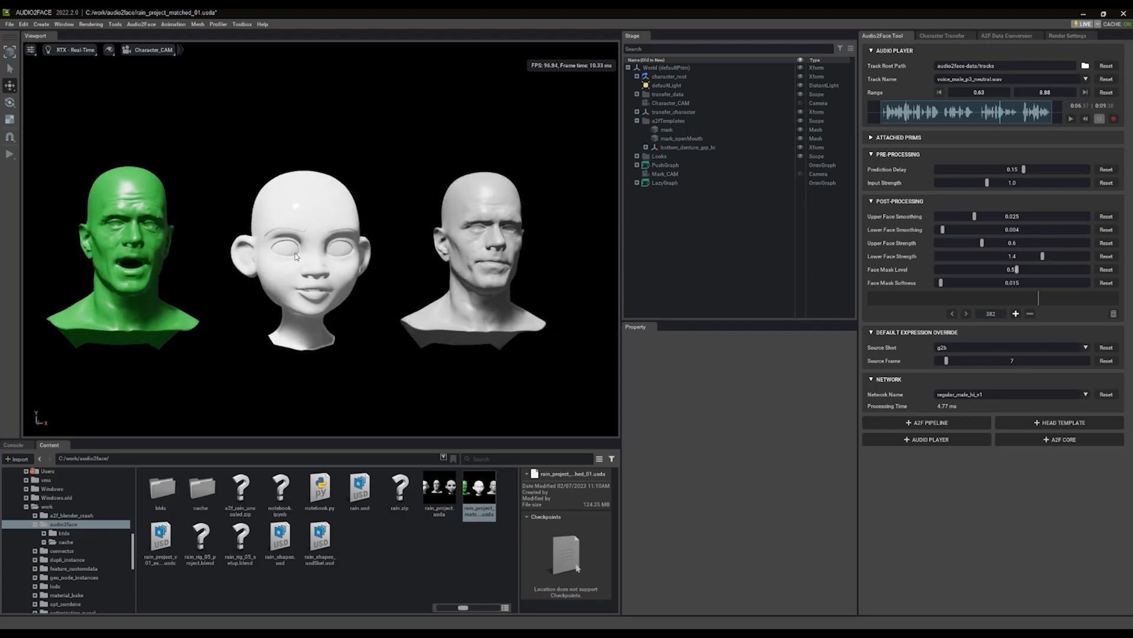
{"action": "left_click", "coordinate": [681, 138]}
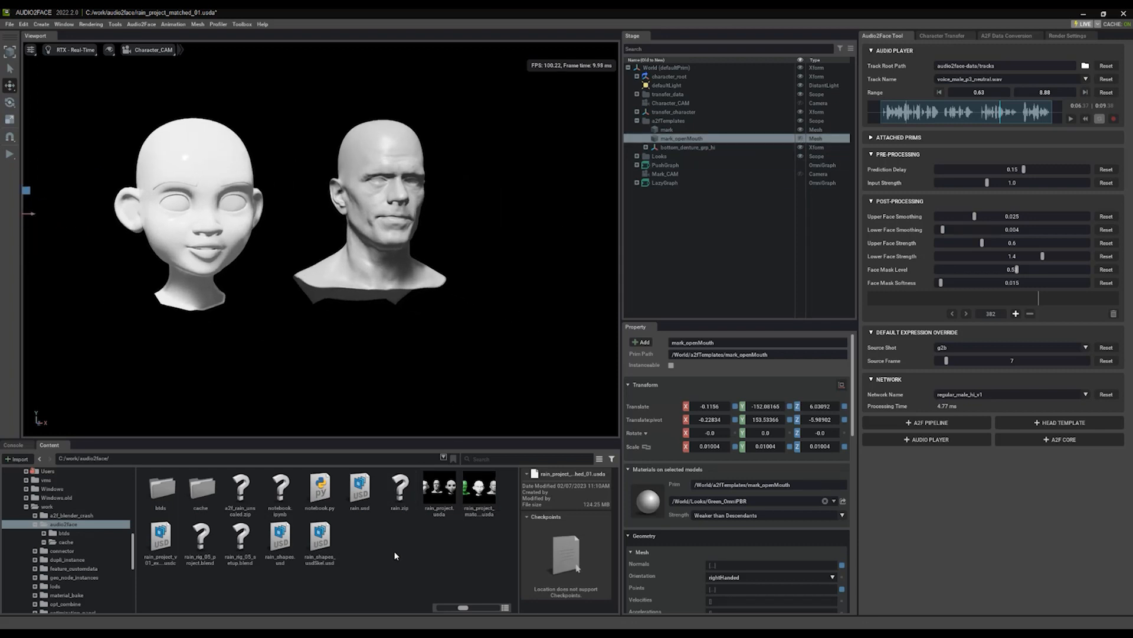
{"action": "left_click", "coordinate": [319, 538]}
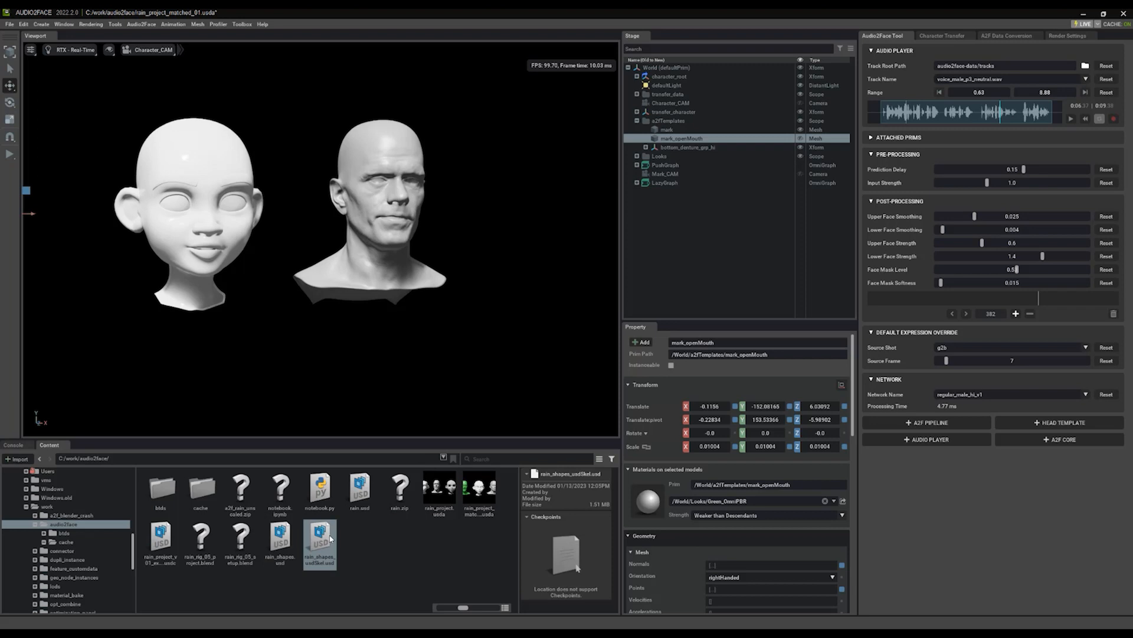
{"action": "mouse_move", "coordinate": [319, 541]}
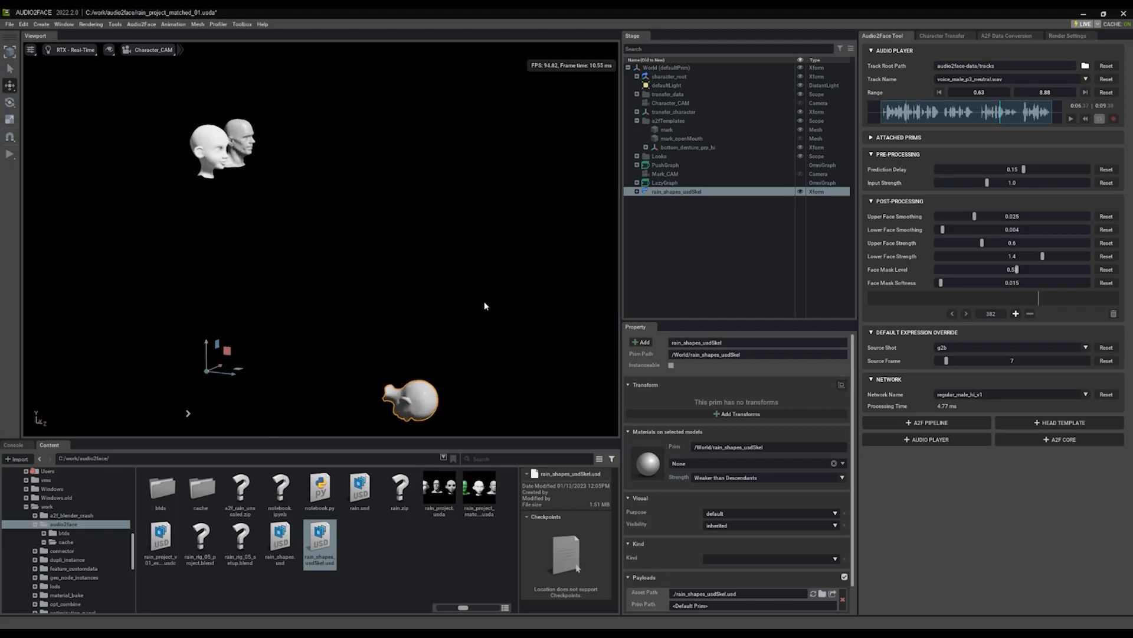
{"action": "mouse_move", "coordinate": [419, 370]}
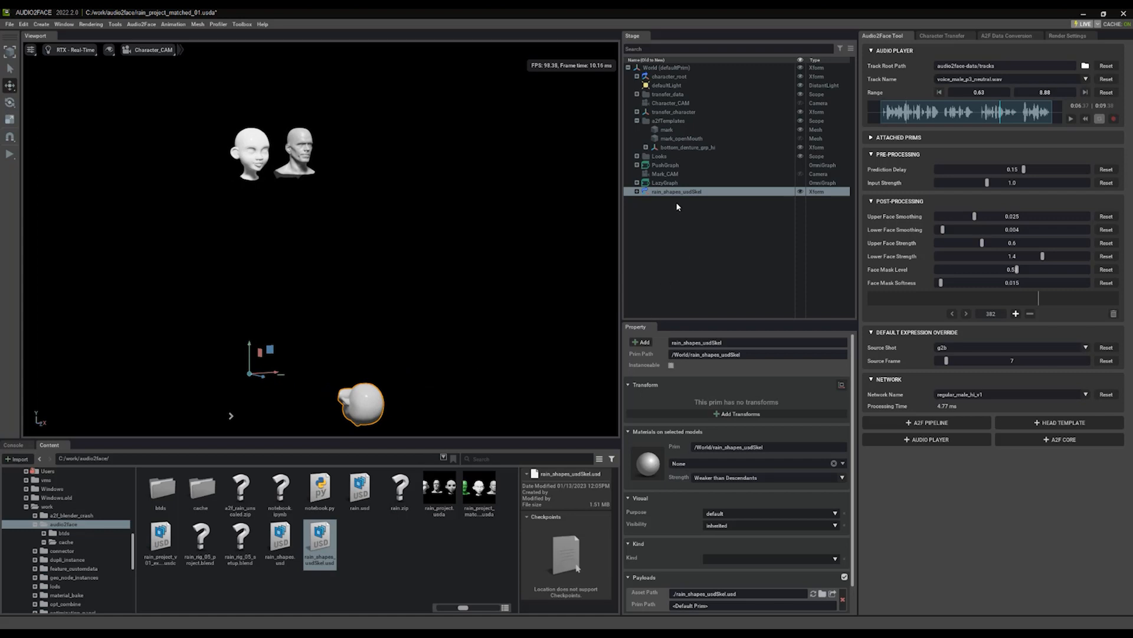
- Add Translate, Rotate, Scale ops to Rain's head, set Rotate X -90, select its neutral mesh
{"action": "left_click", "coordinate": [638, 192]}
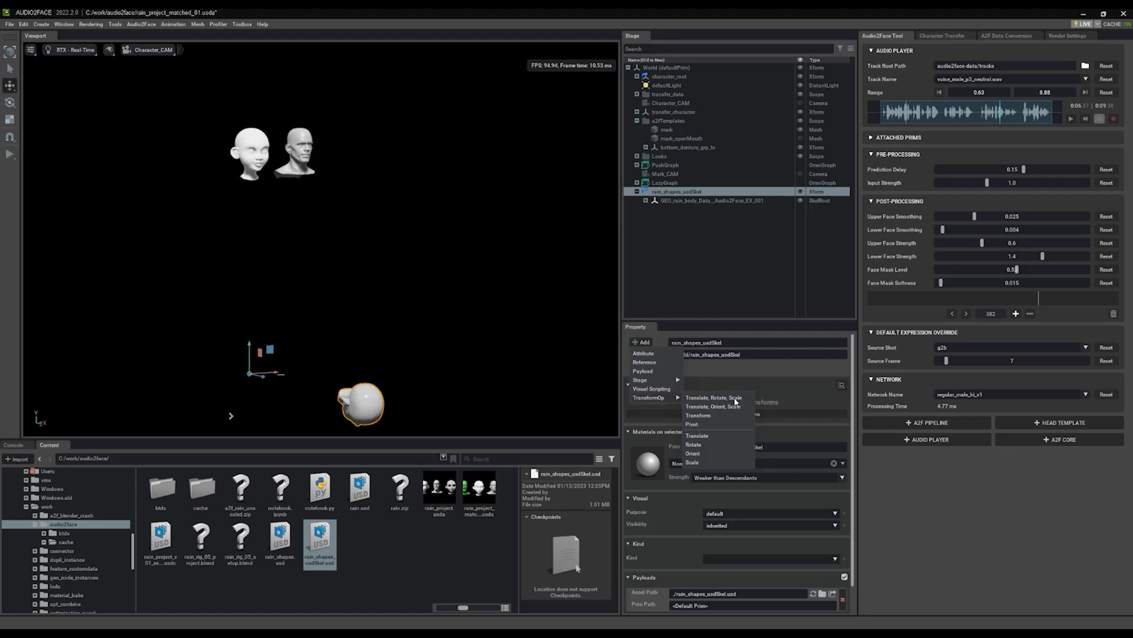
{"action": "left_click", "coordinate": [714, 397]}
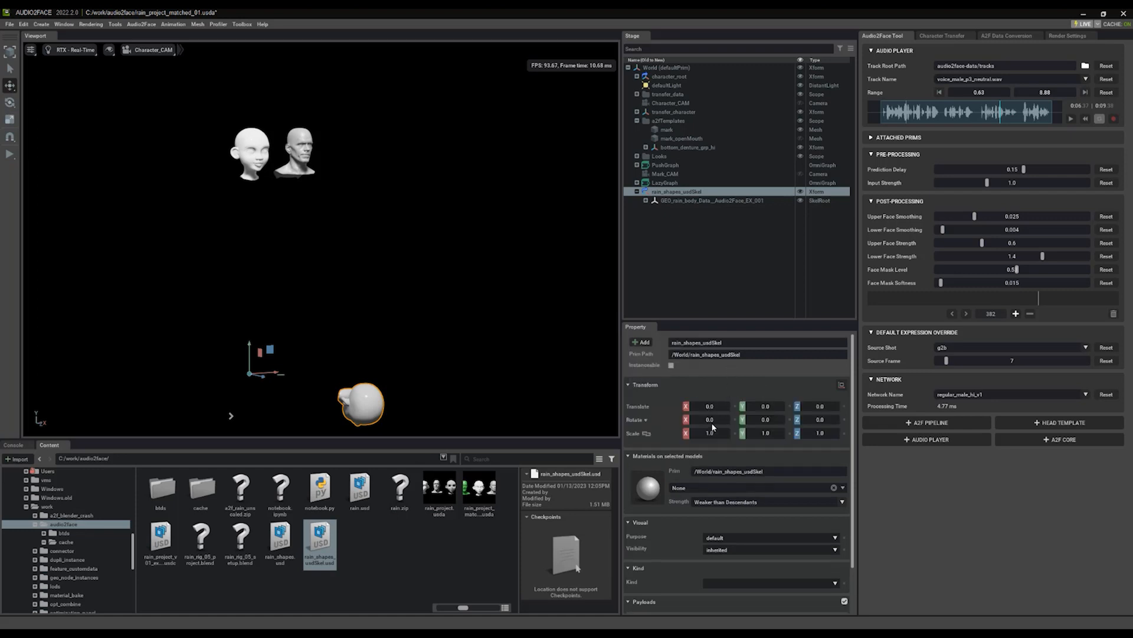
{"action": "type", "text": "-90"}
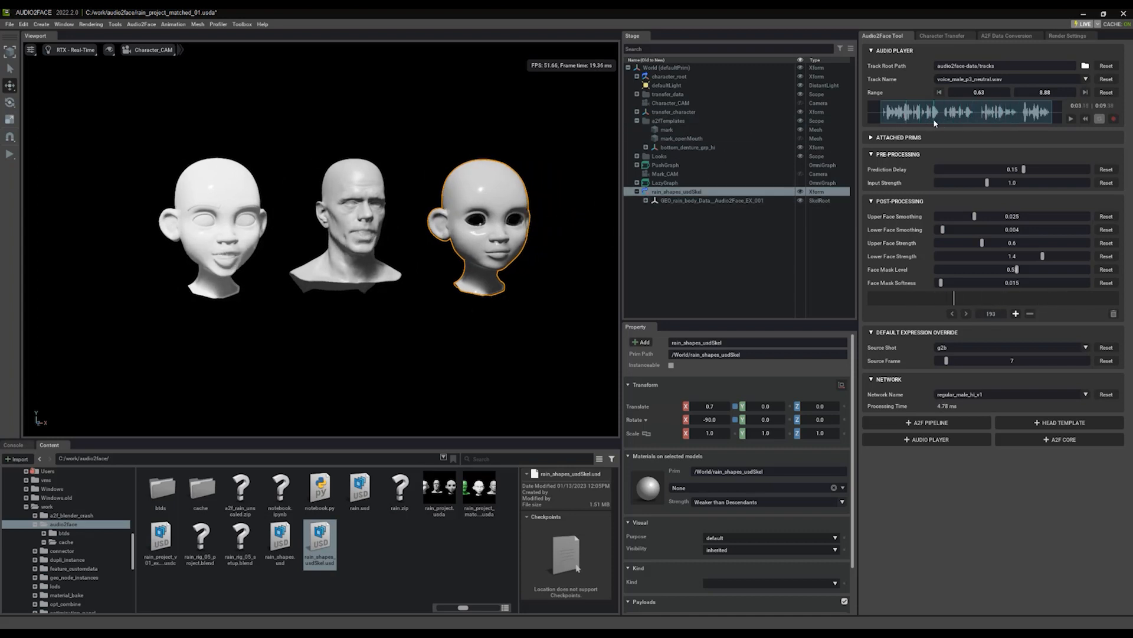
{"action": "left_click", "coordinate": [1070, 119]}
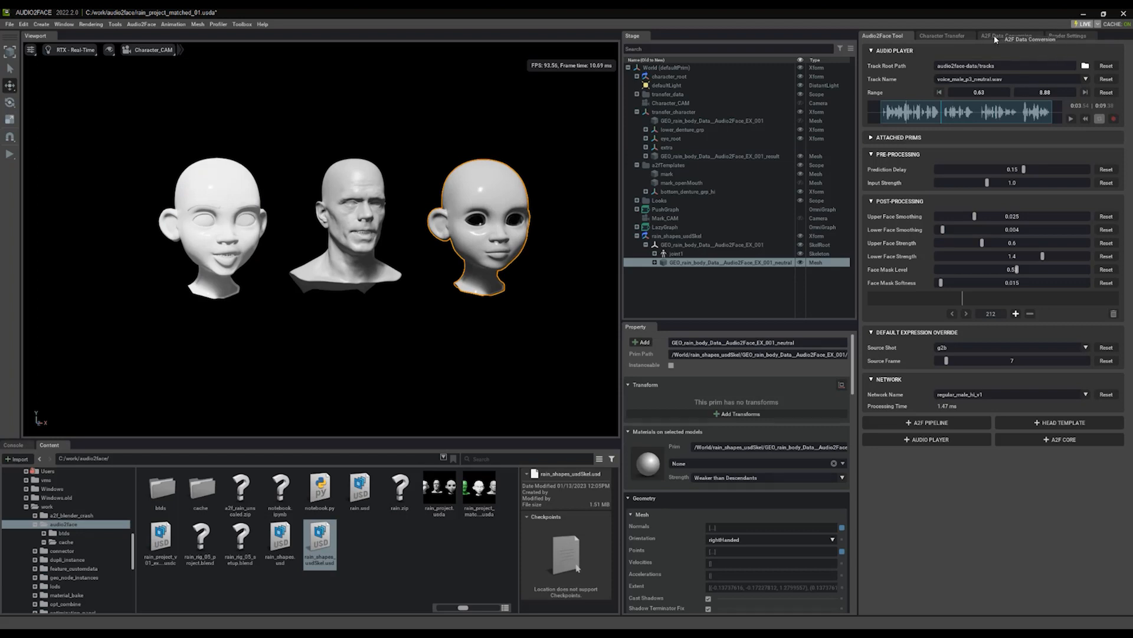
- In A2F Data Conversion, set Input Anim Mesh to the transfer_character result mesh
{"action": "left_click", "coordinate": [1007, 36]}
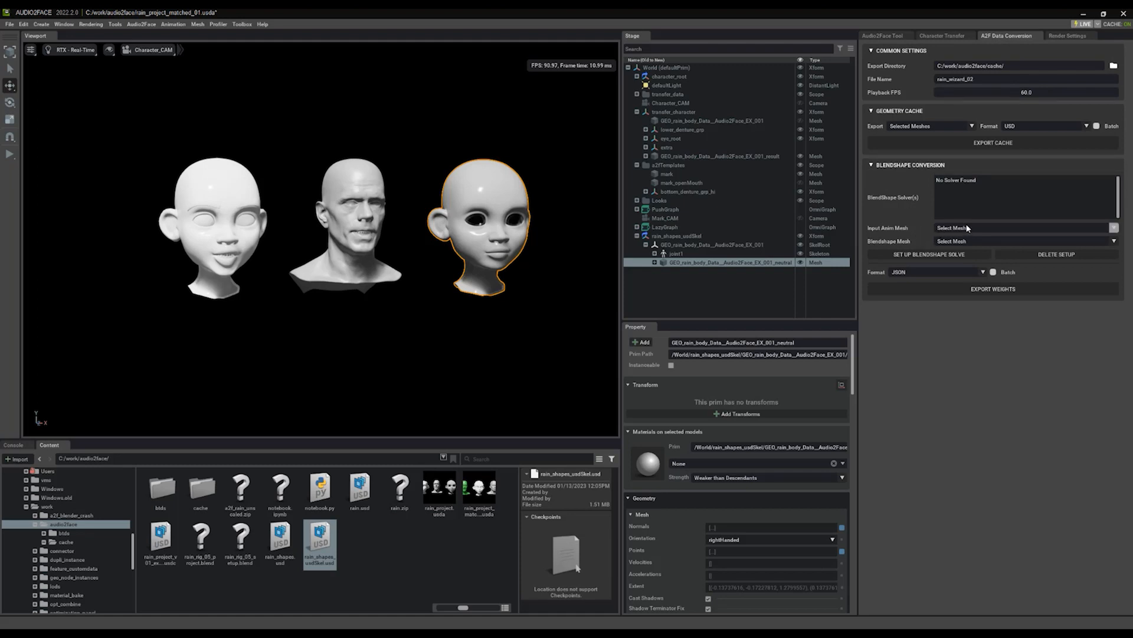
{"action": "left_click", "coordinate": [1024, 226]}
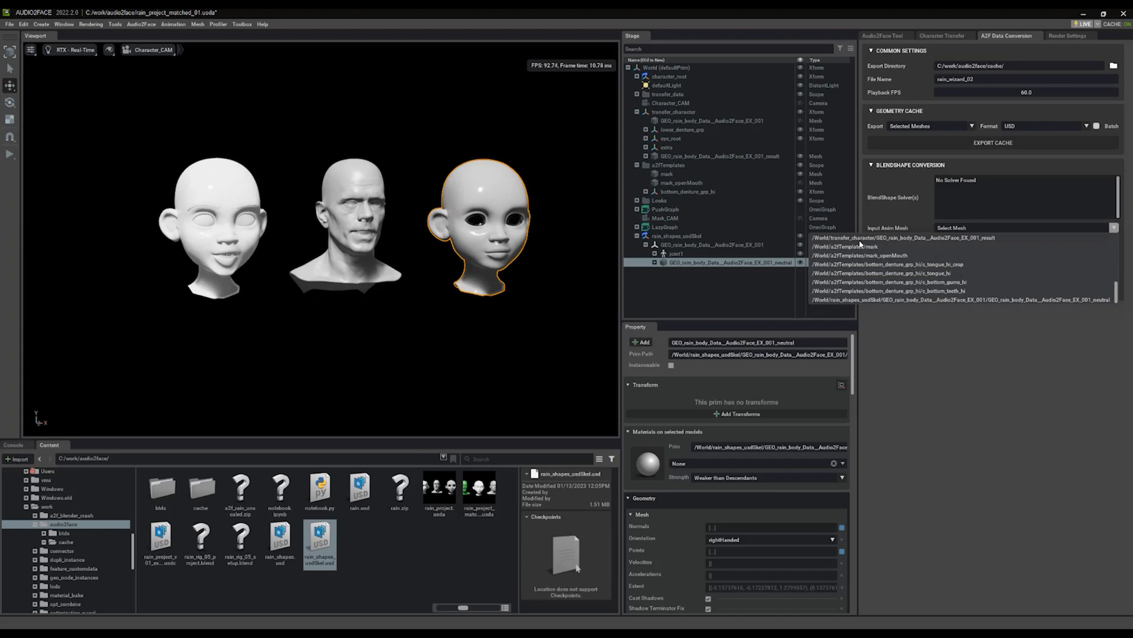
{"action": "mouse_move", "coordinate": [949, 240]}
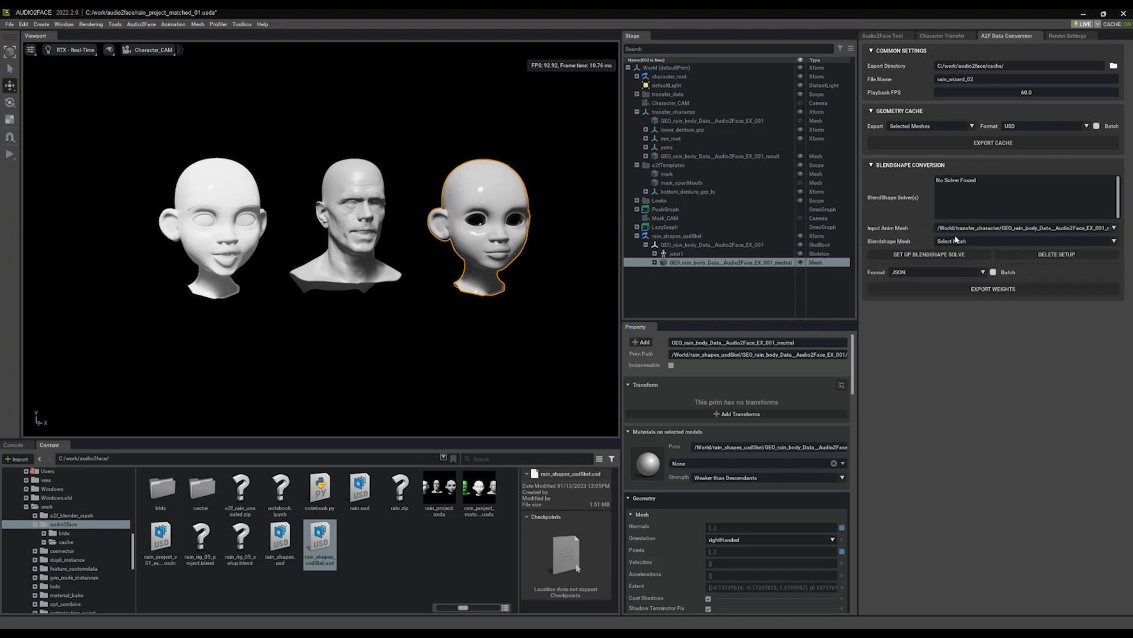
{"action": "mouse_move", "coordinate": [997, 228]}
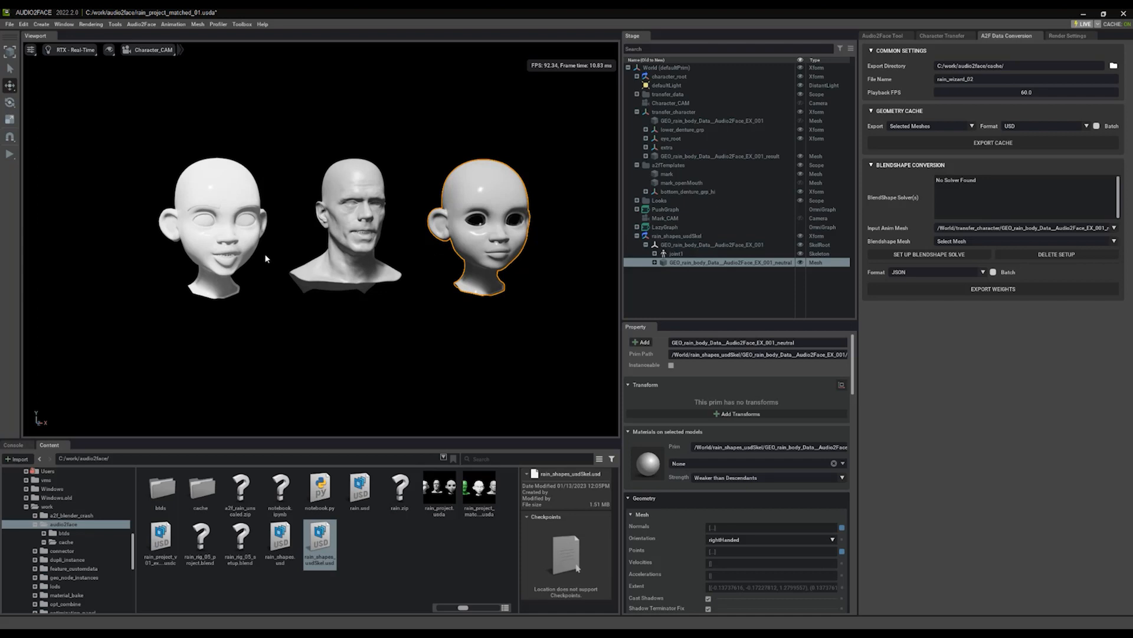
{"action": "left_click", "coordinate": [719, 155]}
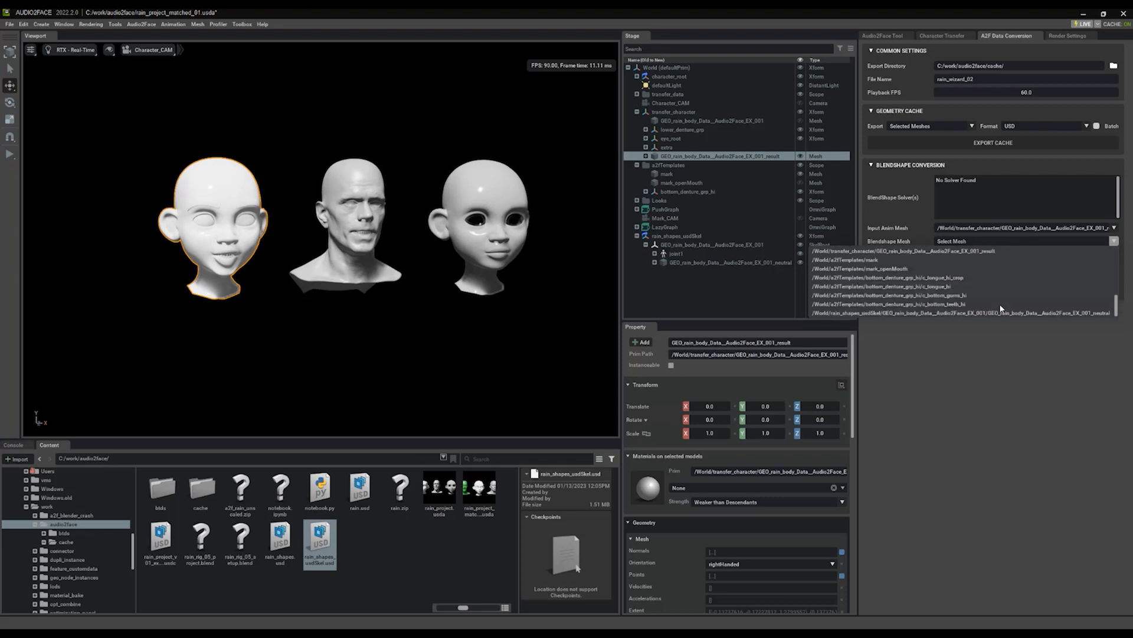
{"action": "mouse_move", "coordinate": [1015, 319]}
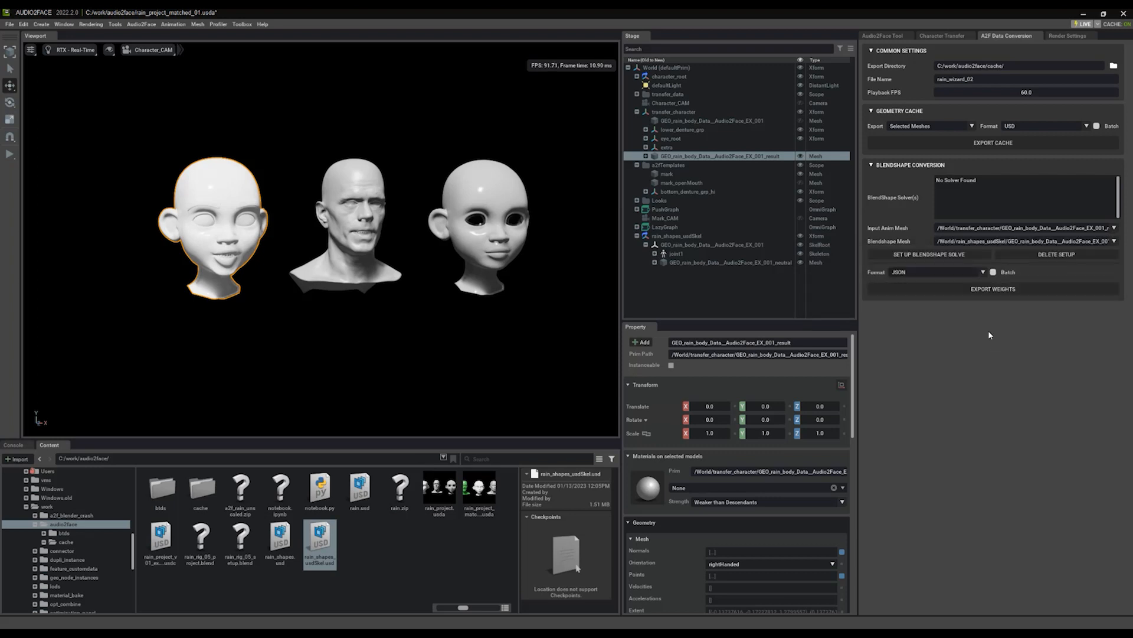
{"action": "mouse_move", "coordinate": [928, 254]}
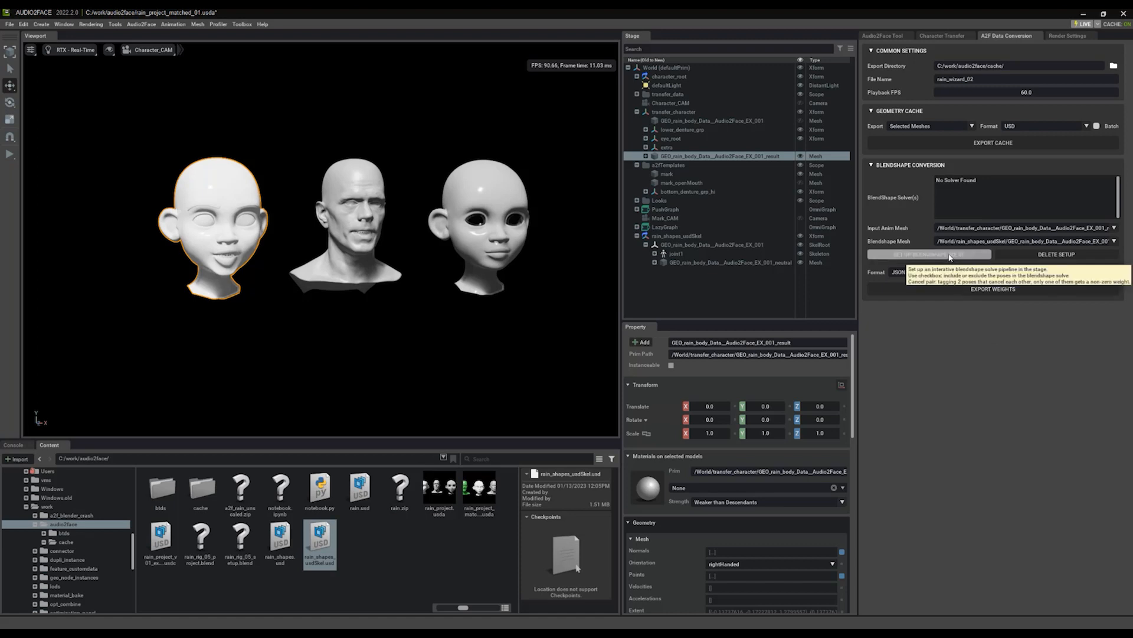
- Set up the BlendshapeSolve node and return to the A2F Data Conversion settings
{"action": "left_click", "coordinate": [928, 254]}
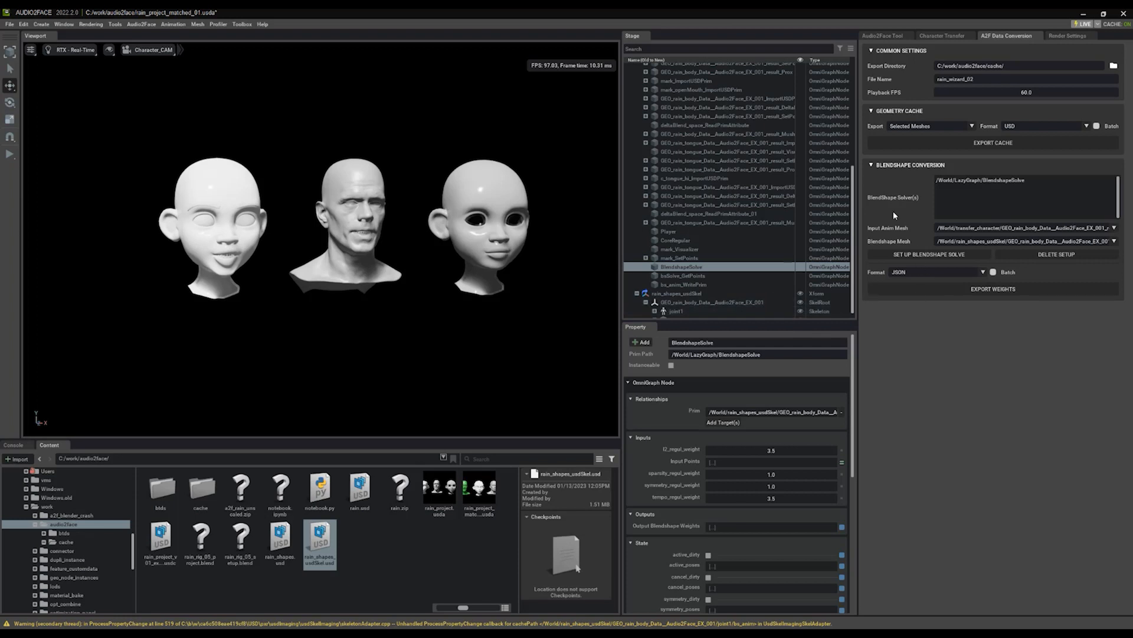
{"action": "left_click", "coordinate": [882, 35]}
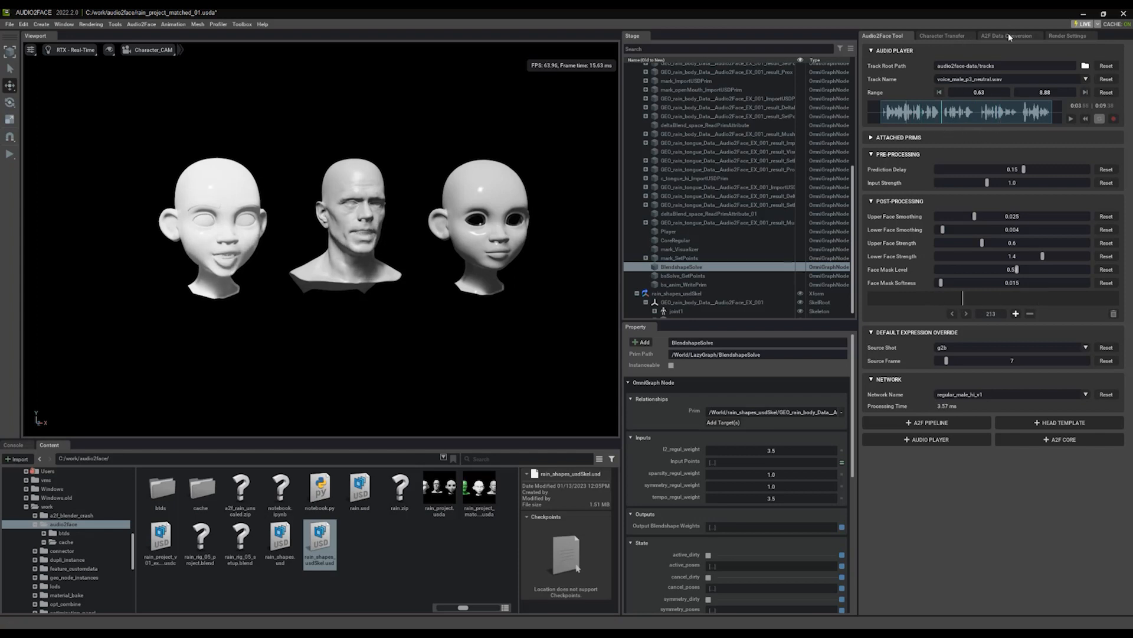
{"action": "left_click", "coordinate": [683, 267]}
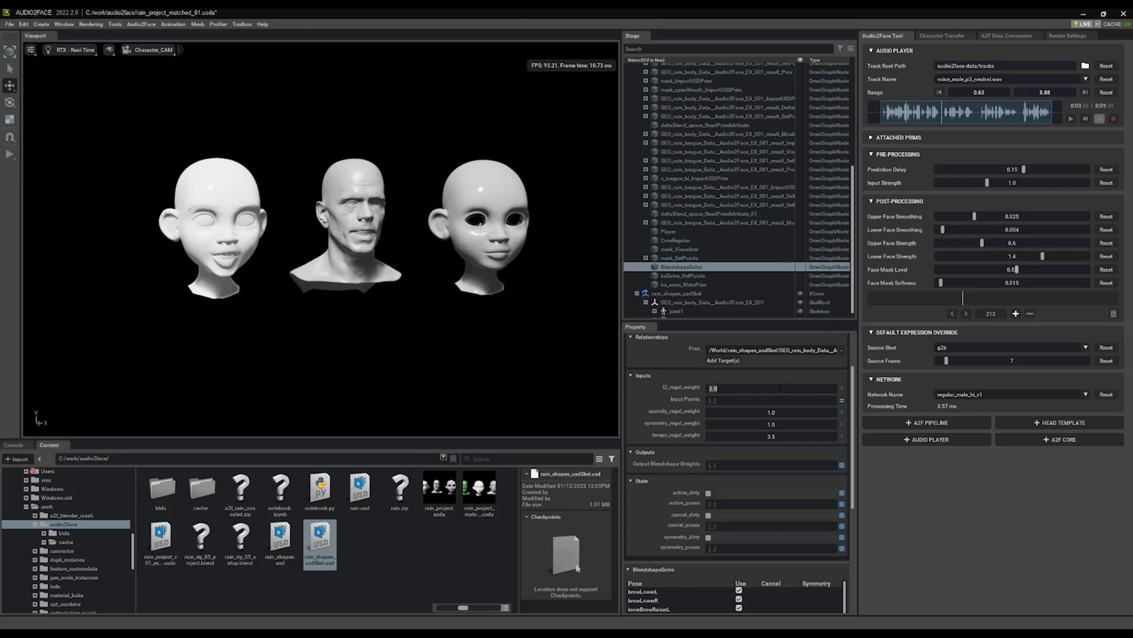
- Enter 0.001 as the BlendshapeSolve l2_regul_weight
{"action": "type", "text": "0.0001"}
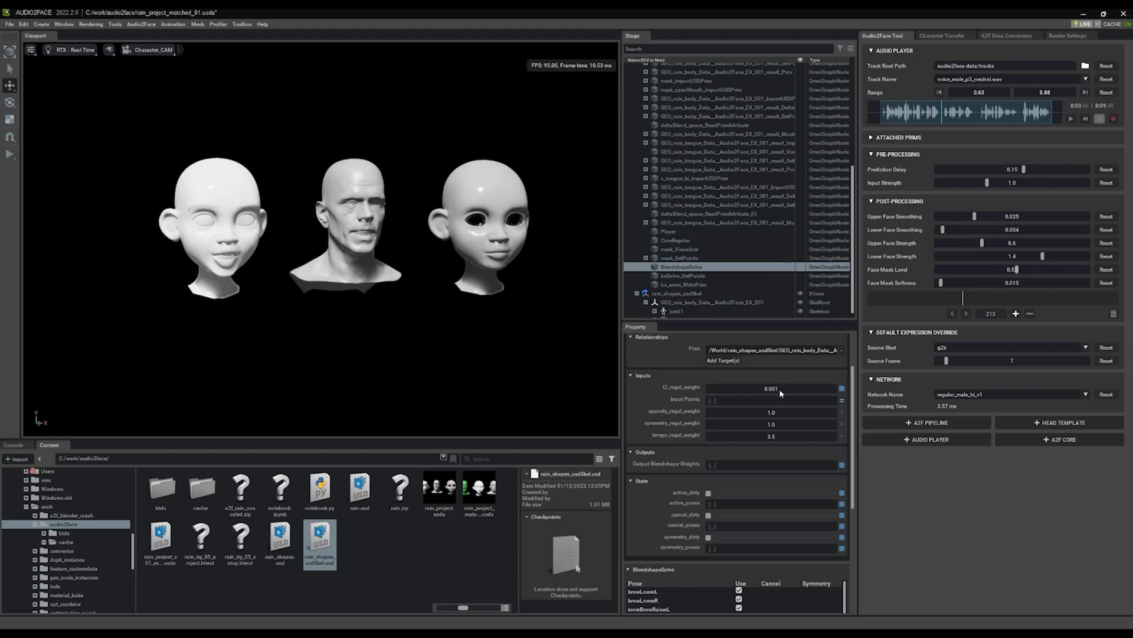
{"action": "mouse_move", "coordinate": [780, 417]}
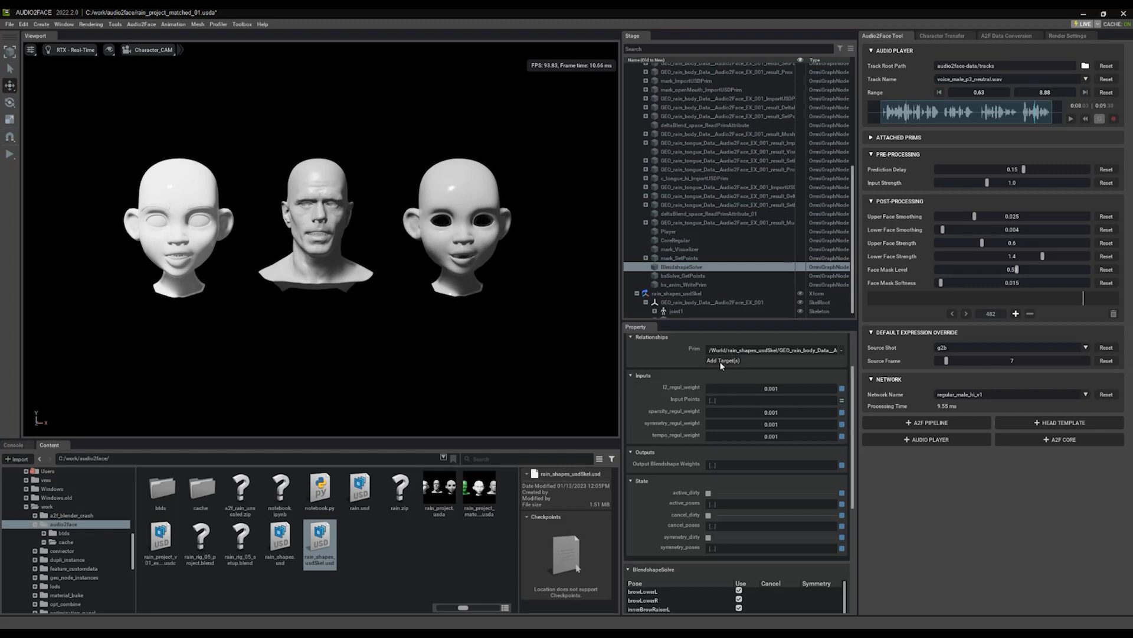
{"action": "mouse_move", "coordinate": [255, 261]}
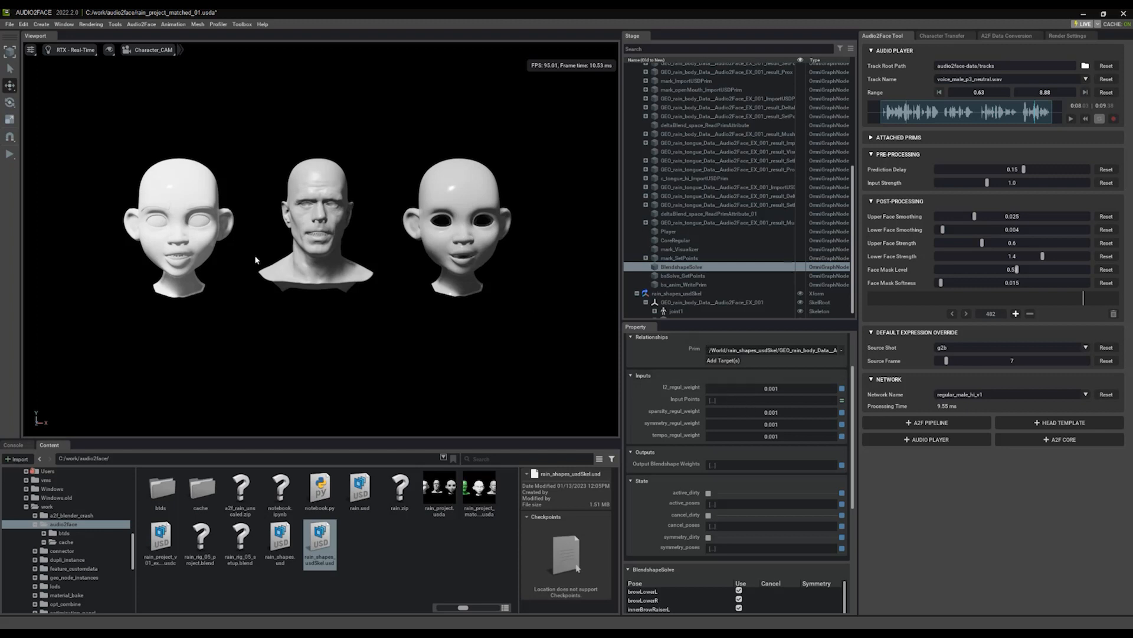
{"action": "mouse_move", "coordinate": [187, 392]}
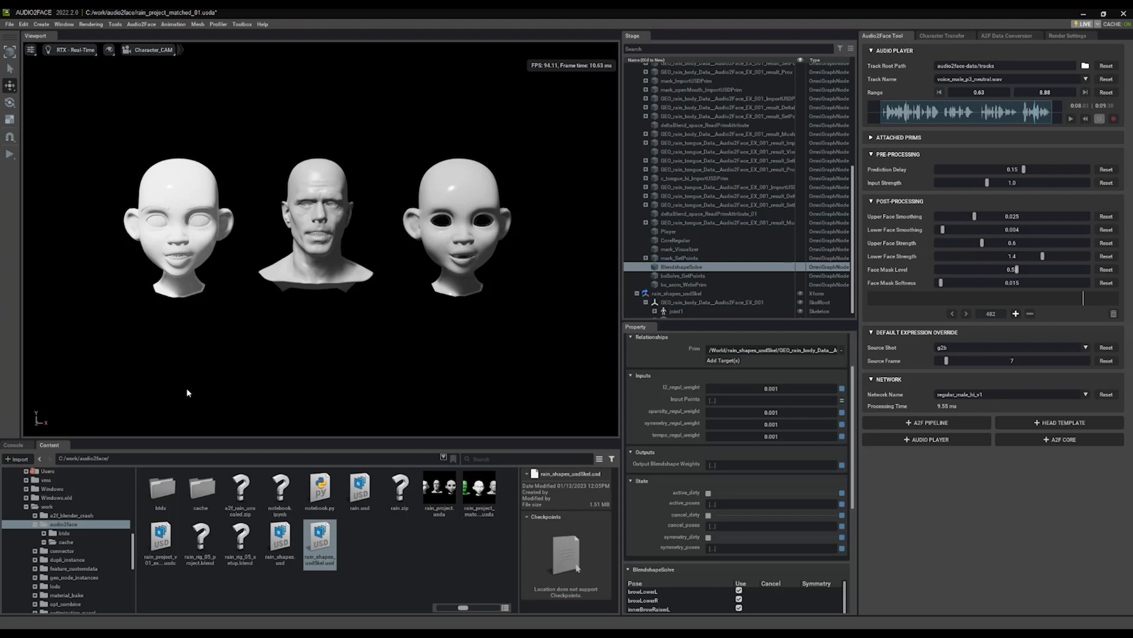
{"action": "mouse_move", "coordinate": [207, 405]}
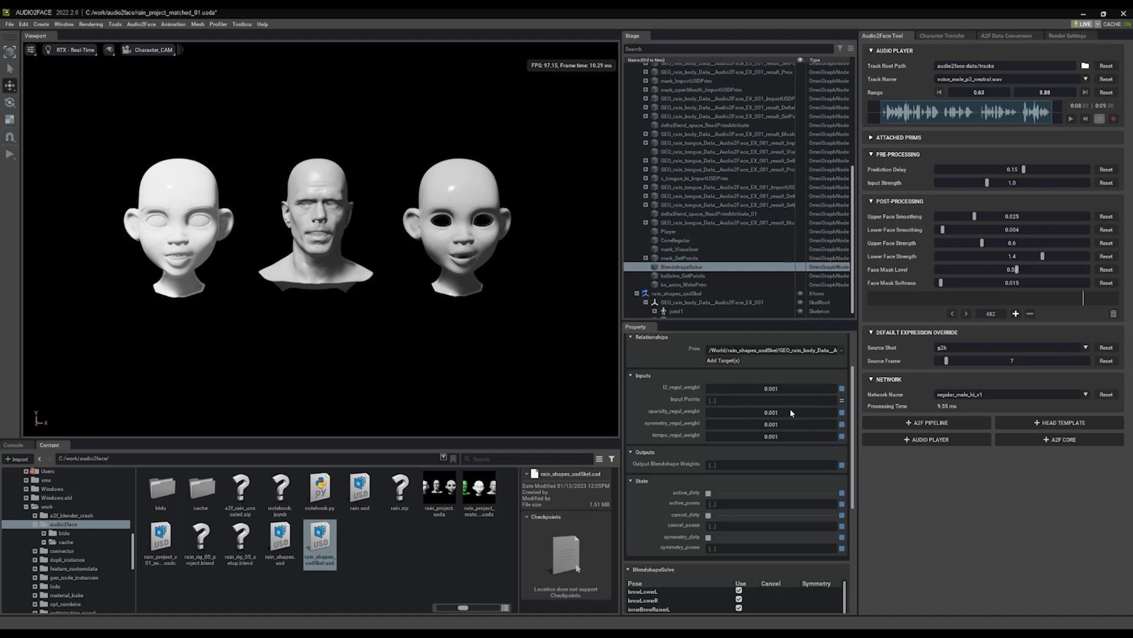
{"action": "mouse_move", "coordinate": [782, 390]}
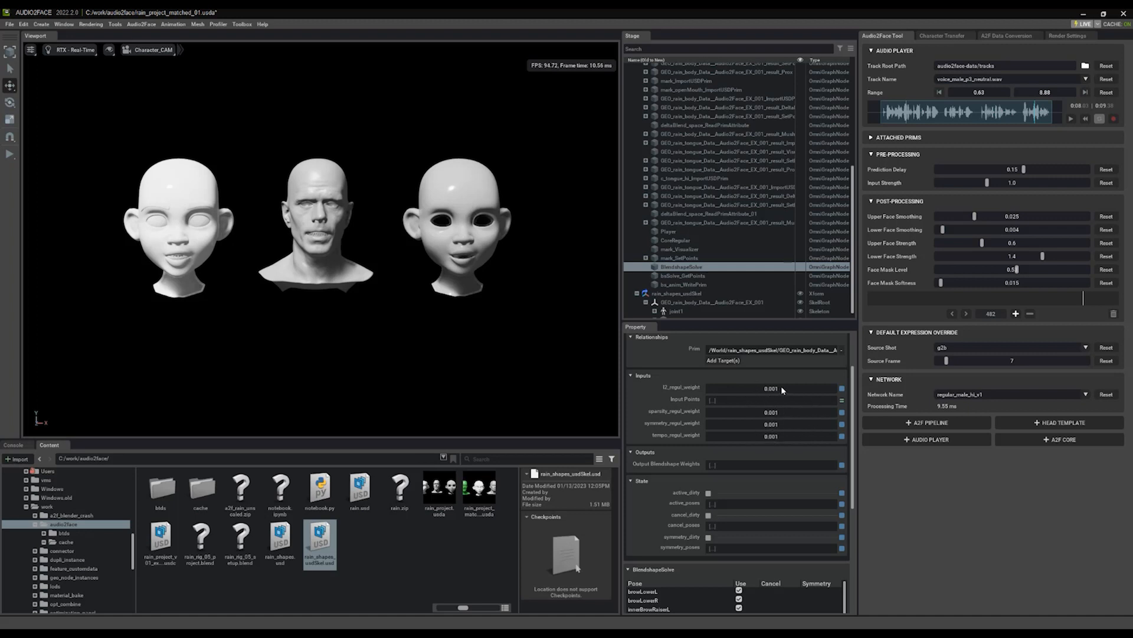
{"action": "mouse_move", "coordinate": [776, 451]}
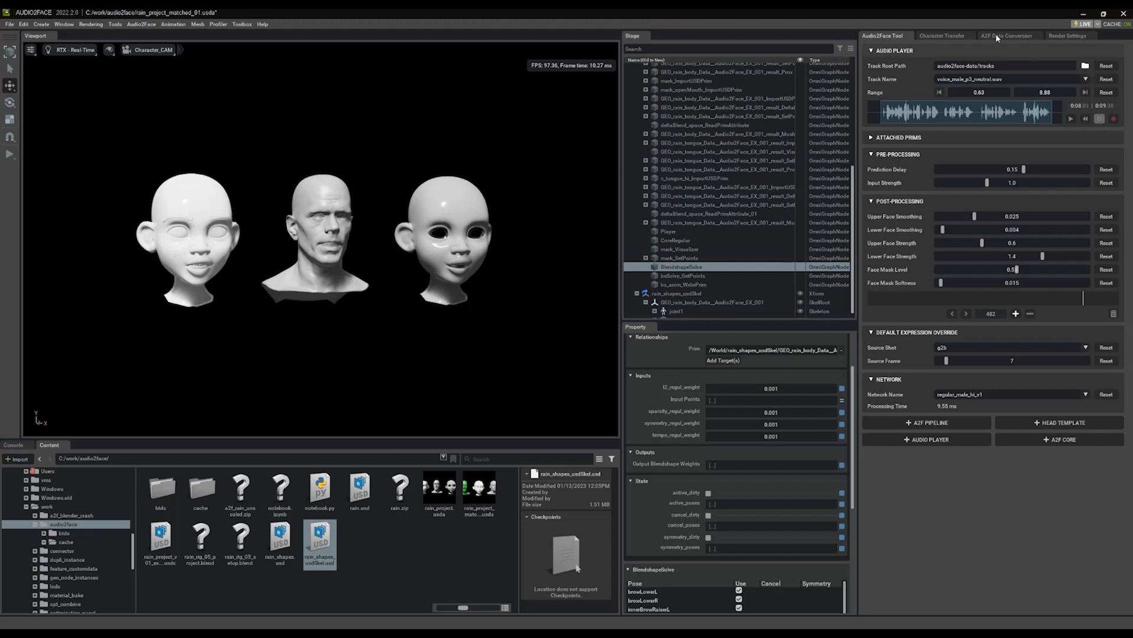
- Switch back to the A2F Data Conversion settings
{"action": "left_click", "coordinate": [1007, 36]}
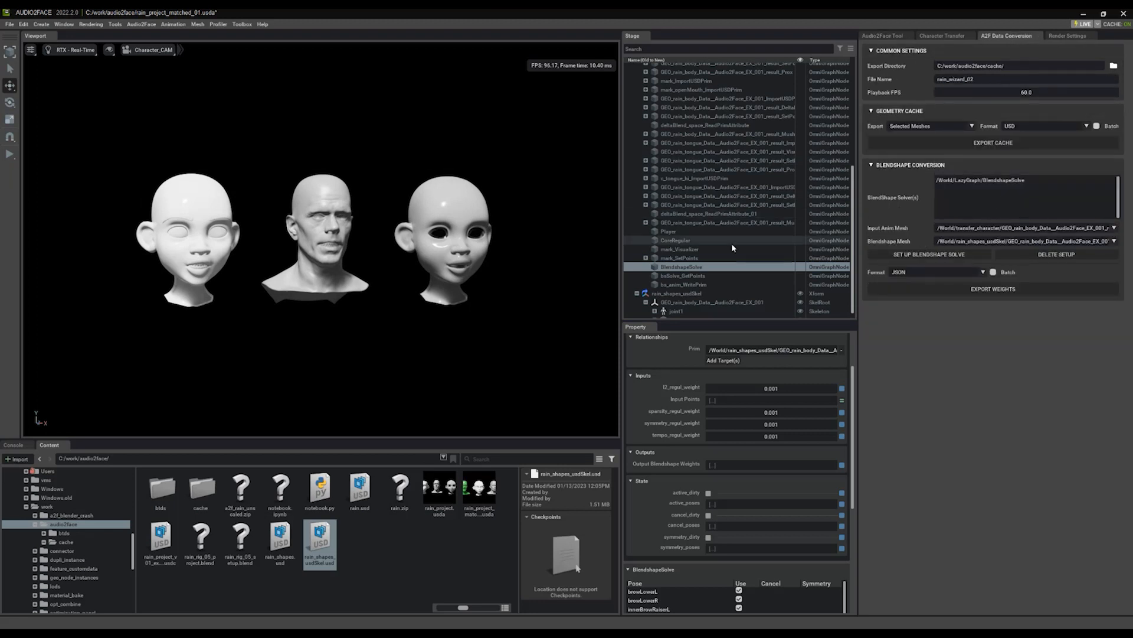
- Browse the cache folder, preview in Audio2Face Tool, then return to A2F Data Conversion
{"action": "left_click", "coordinate": [399, 486]}
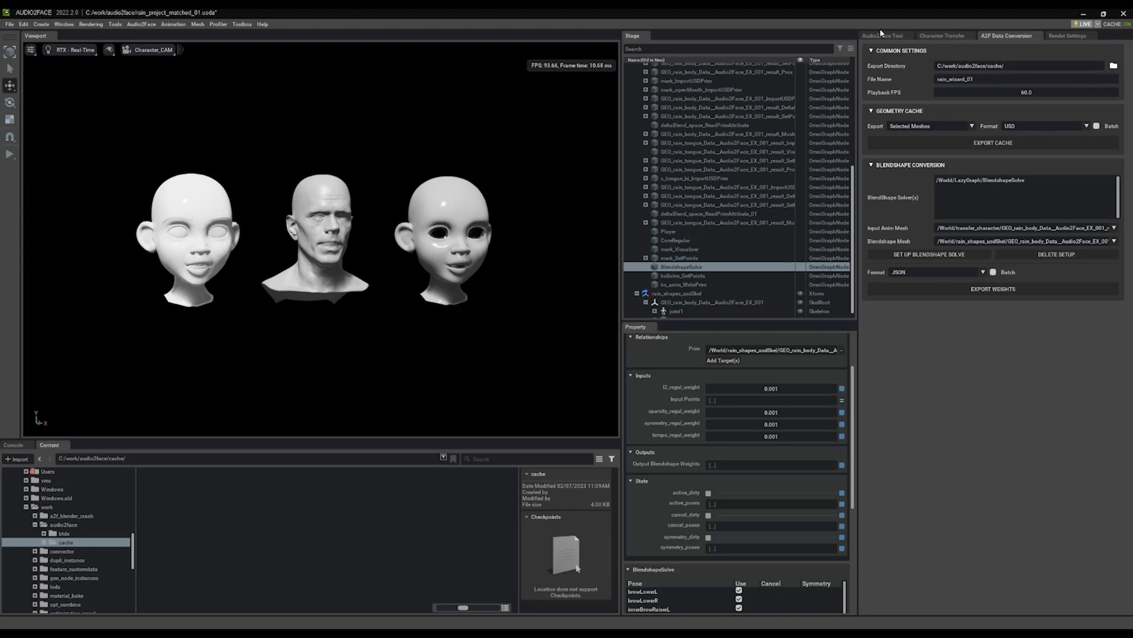
{"action": "left_click", "coordinate": [883, 35]}
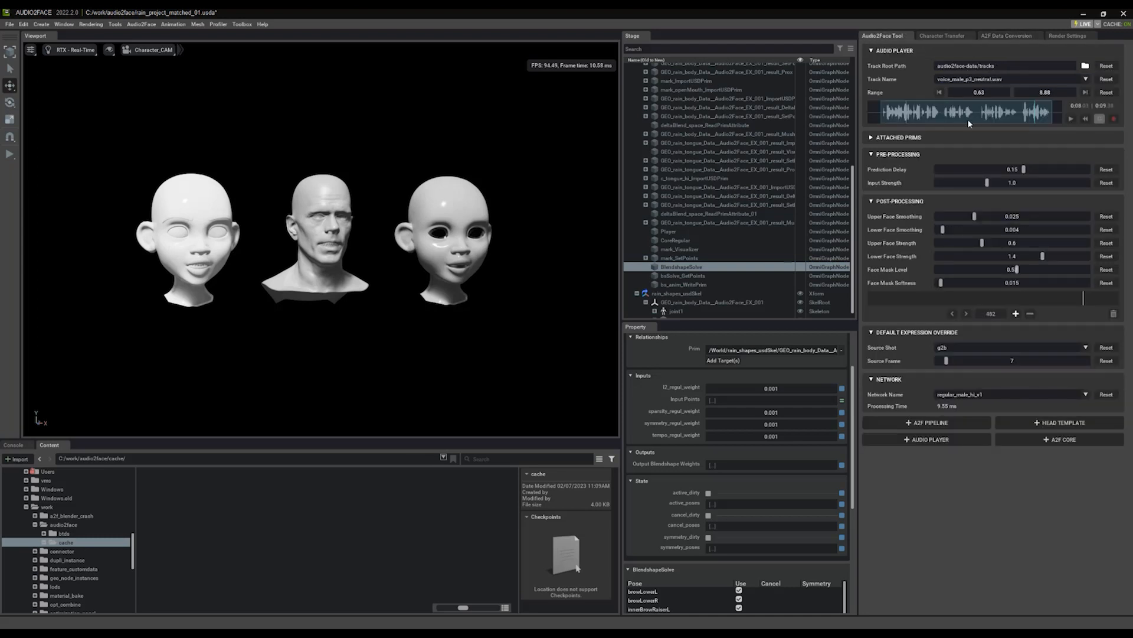
{"action": "left_click", "coordinate": [1008, 35]}
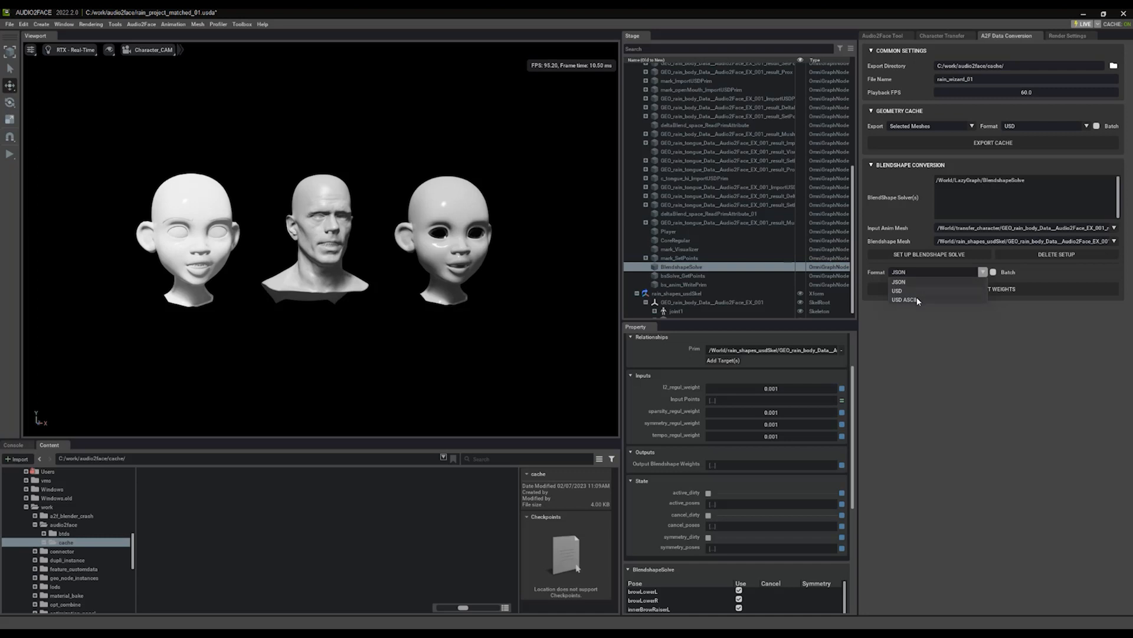
- Set the weights format to USD ASCII, select BlendShape Solver, and export the weights
{"action": "left_click", "coordinate": [904, 300]}
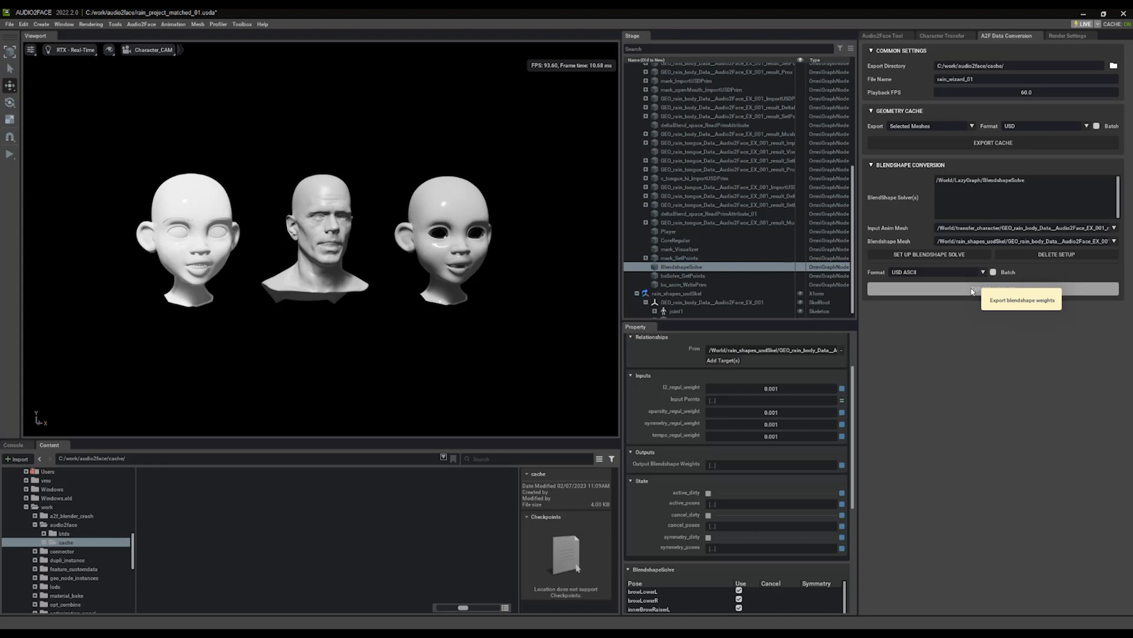
{"action": "left_click", "coordinate": [992, 289]}
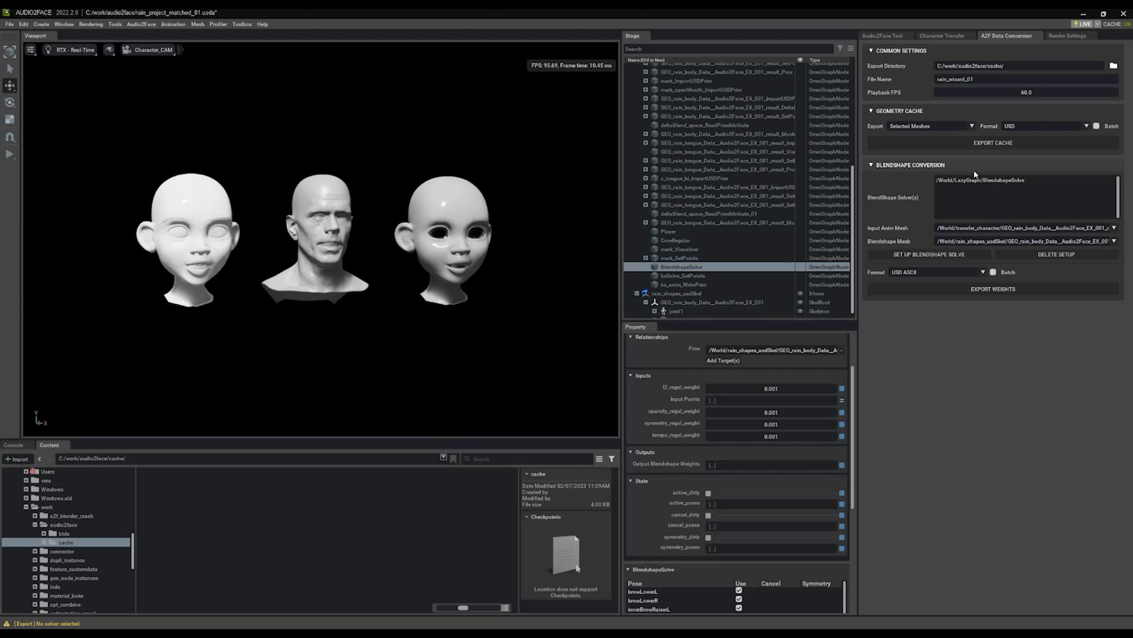
{"action": "left_click", "coordinate": [1026, 180]}
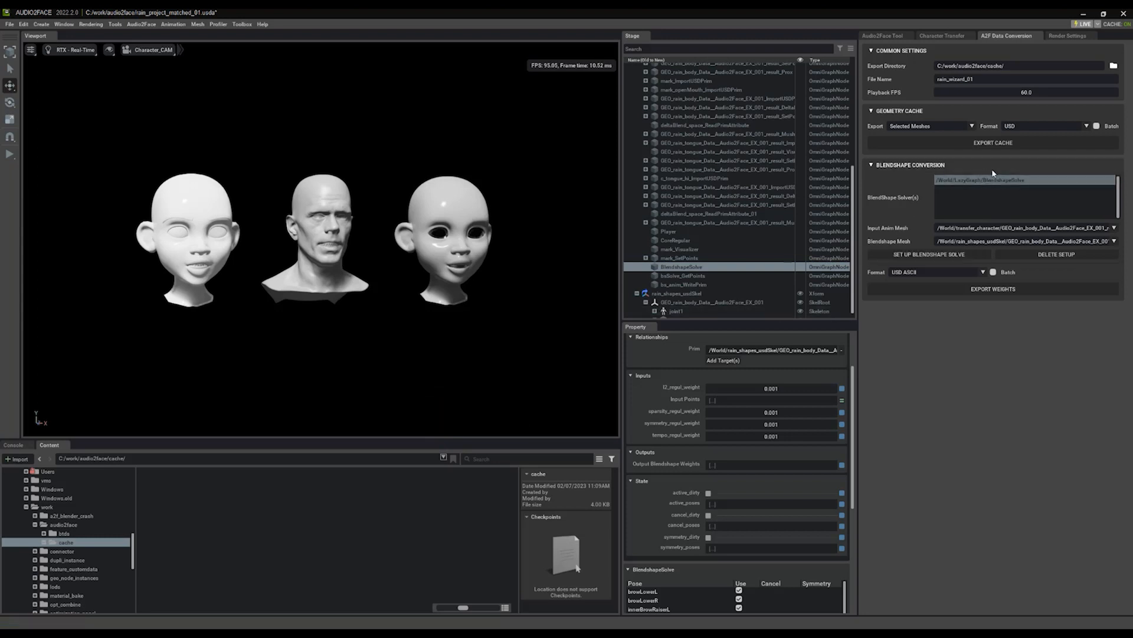
{"action": "mouse_move", "coordinate": [993, 289]}
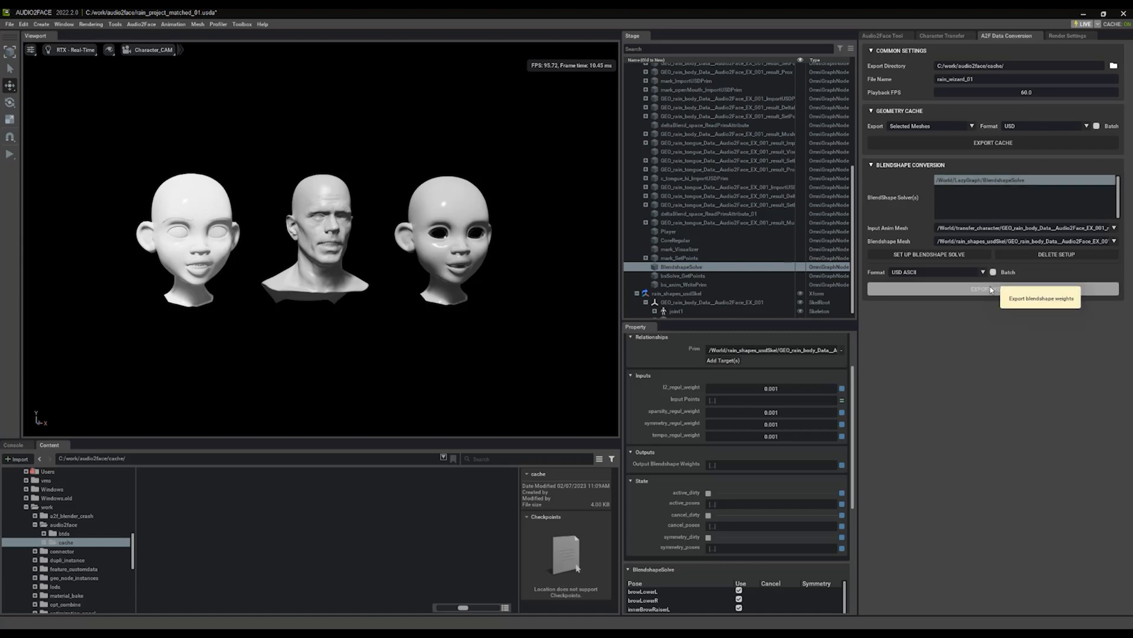
{"action": "left_click", "coordinate": [992, 289]}
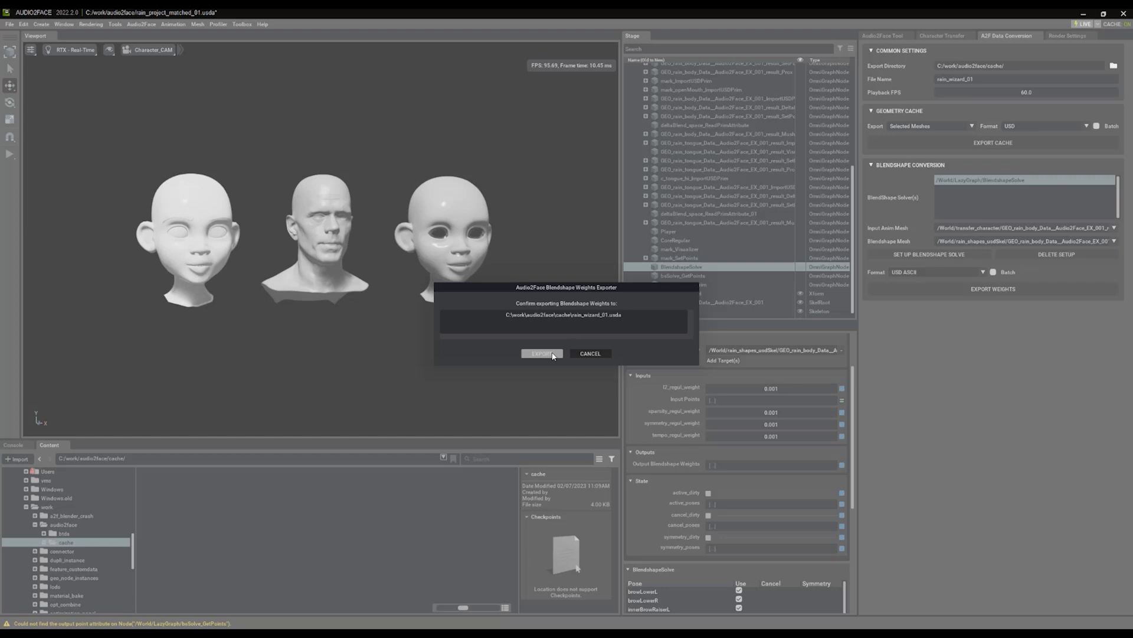
- Confirm saving rain_wizard_01.usda and play the animation in the Audio2Face Tool tab
{"action": "left_click", "coordinate": [542, 354]}
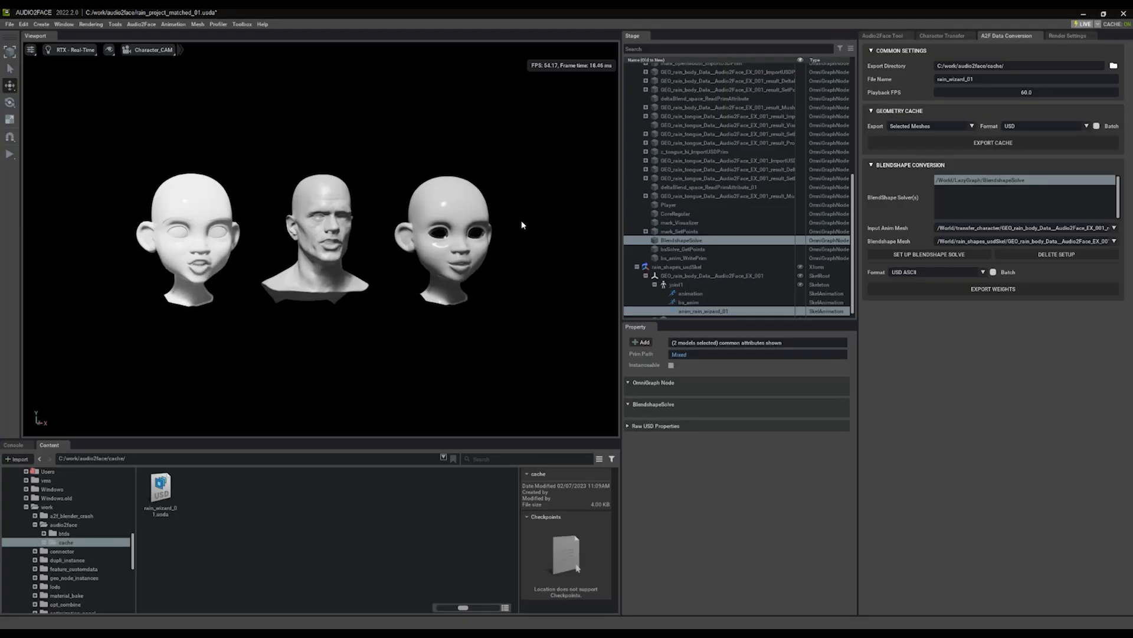
{"action": "left_click", "coordinate": [881, 36]}
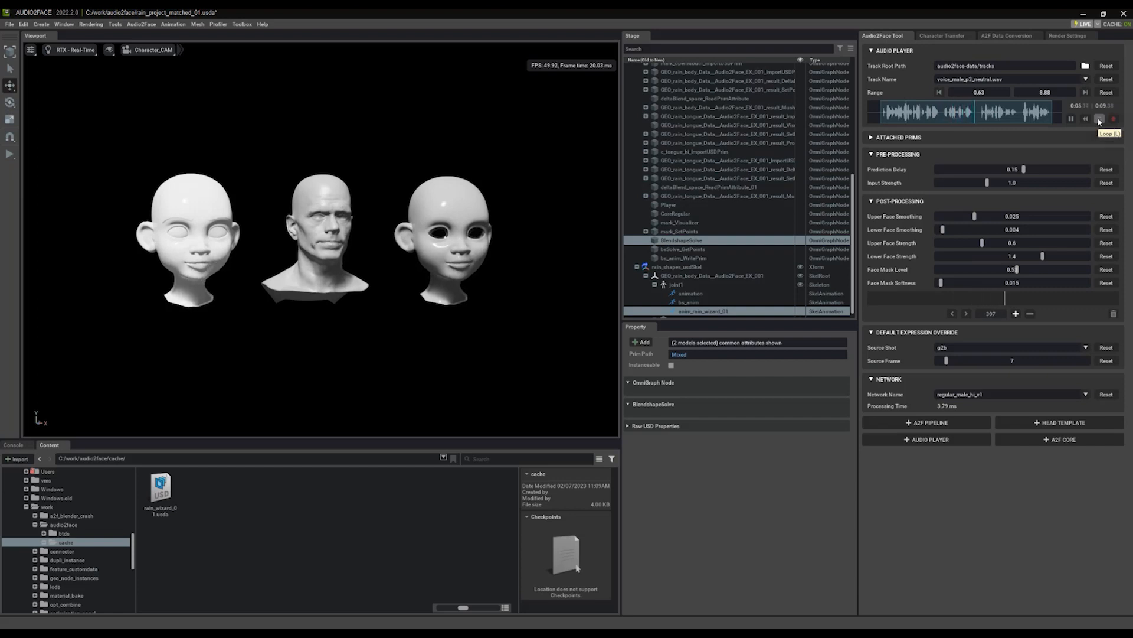
{"action": "left_click", "coordinate": [1071, 119]}
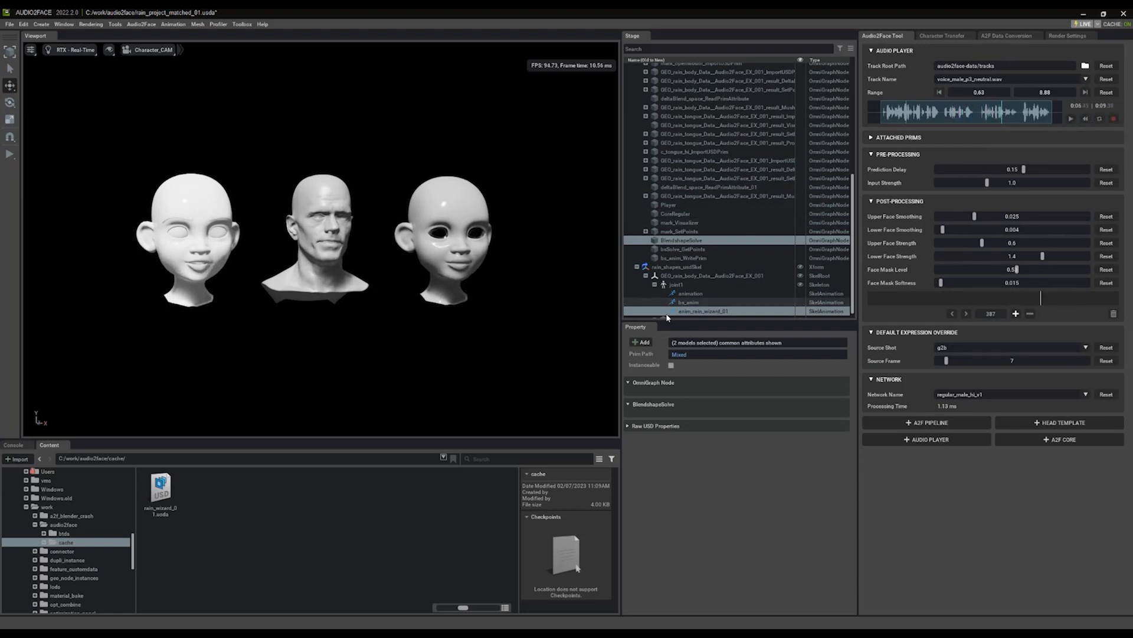
- Export the blendshape weights as rain_wizard_01.json from A2F Data Conversion
{"action": "left_click", "coordinate": [1007, 36]}
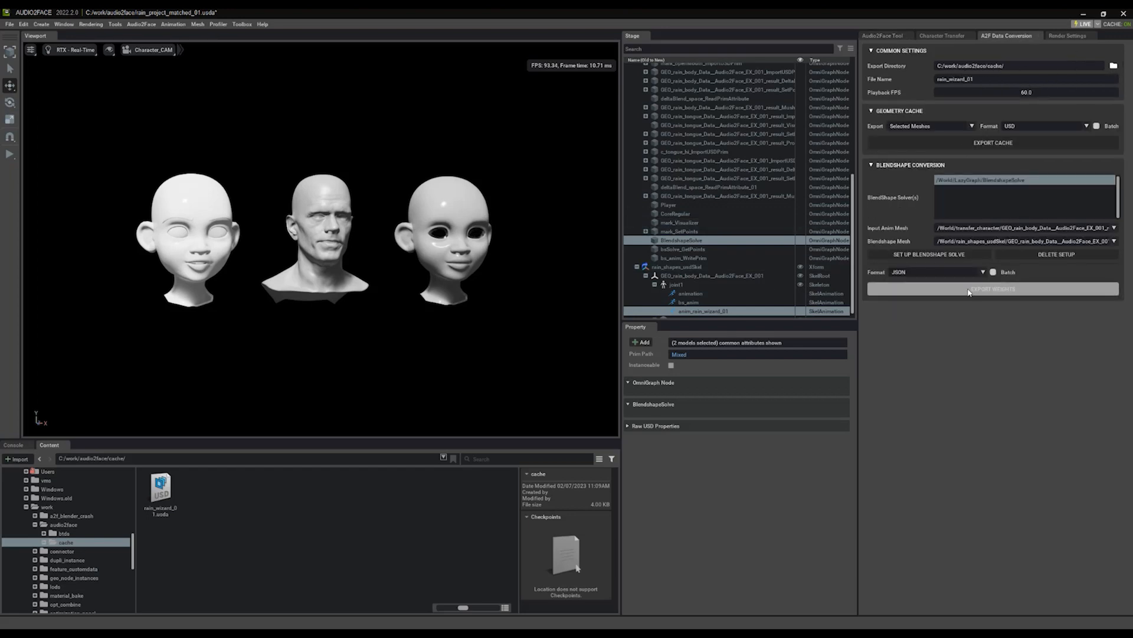
{"action": "left_click", "coordinate": [992, 288]}
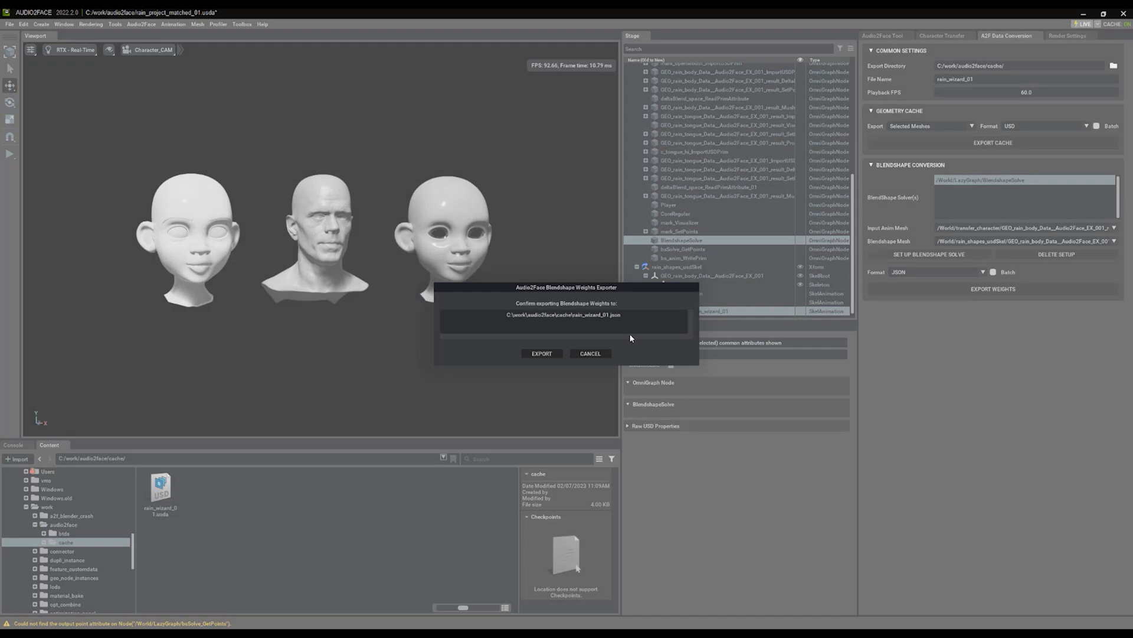
{"action": "left_click", "coordinate": [542, 353]}
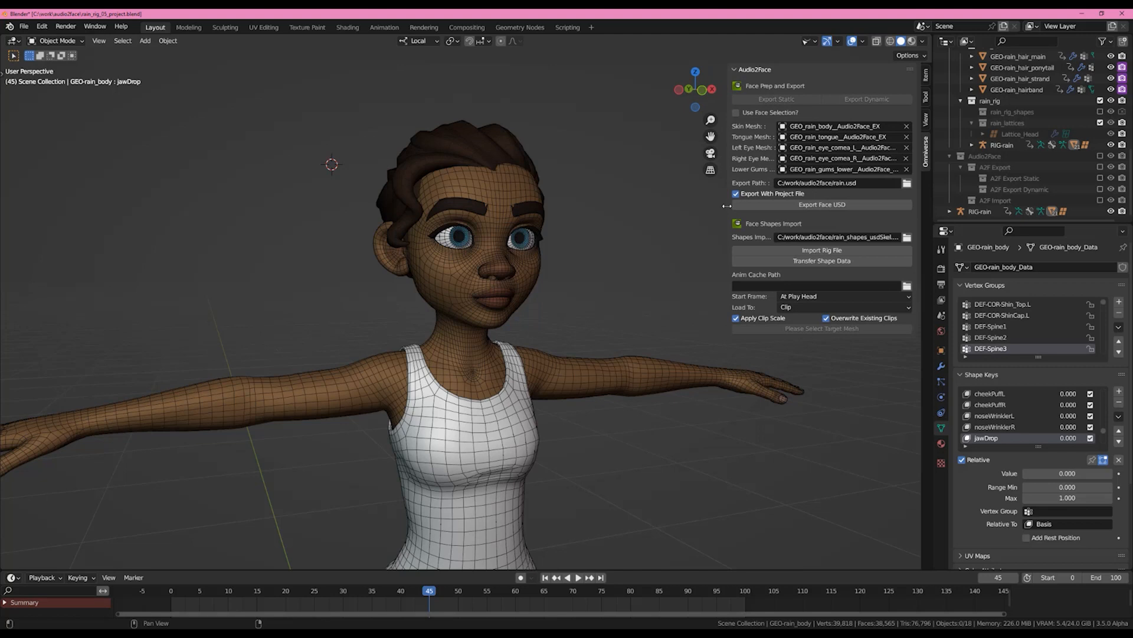
{"action": "mouse_move", "coordinate": [822, 203]}
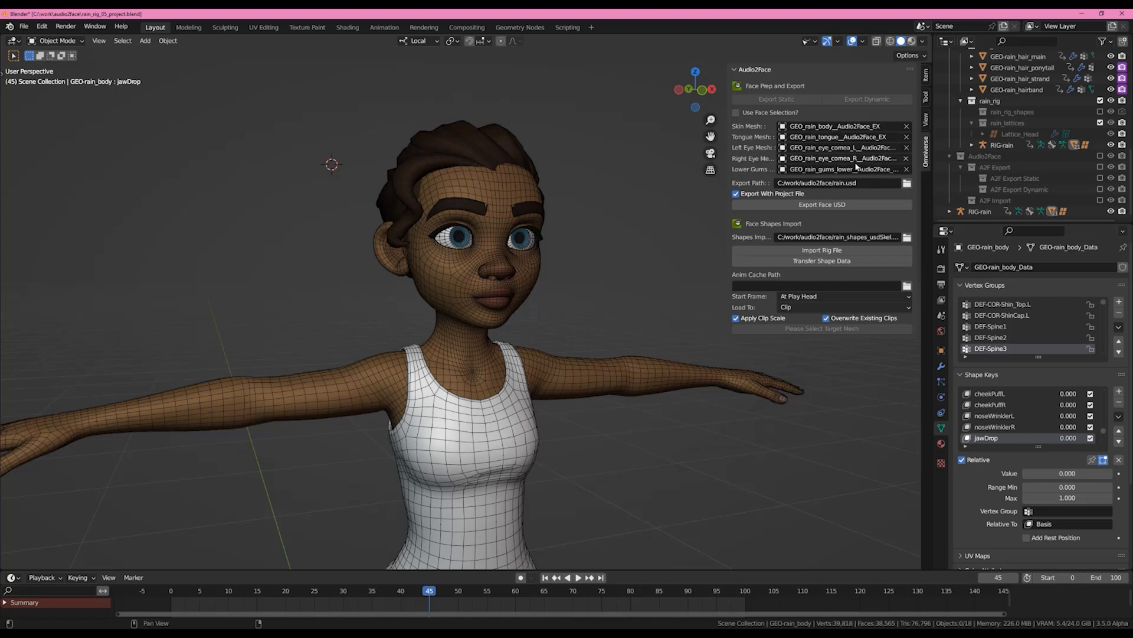
{"action": "mouse_move", "coordinate": [531, 279]}
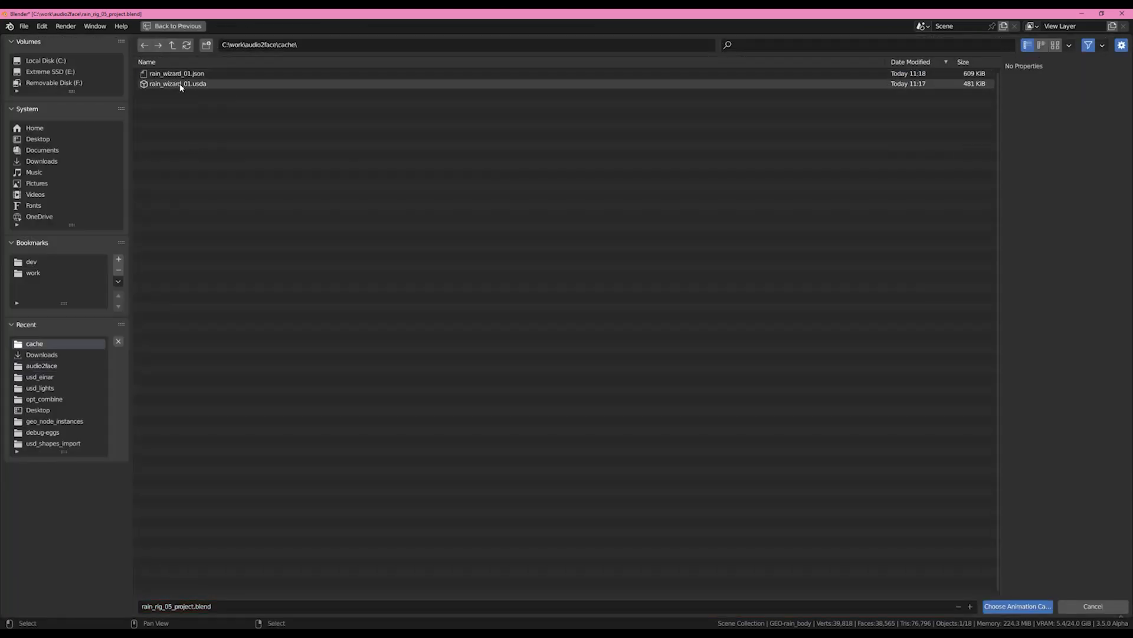
- Point the anim cache at rain_wizard_01.json and set the source framerate to 60
{"action": "left_click", "coordinate": [176, 74]}
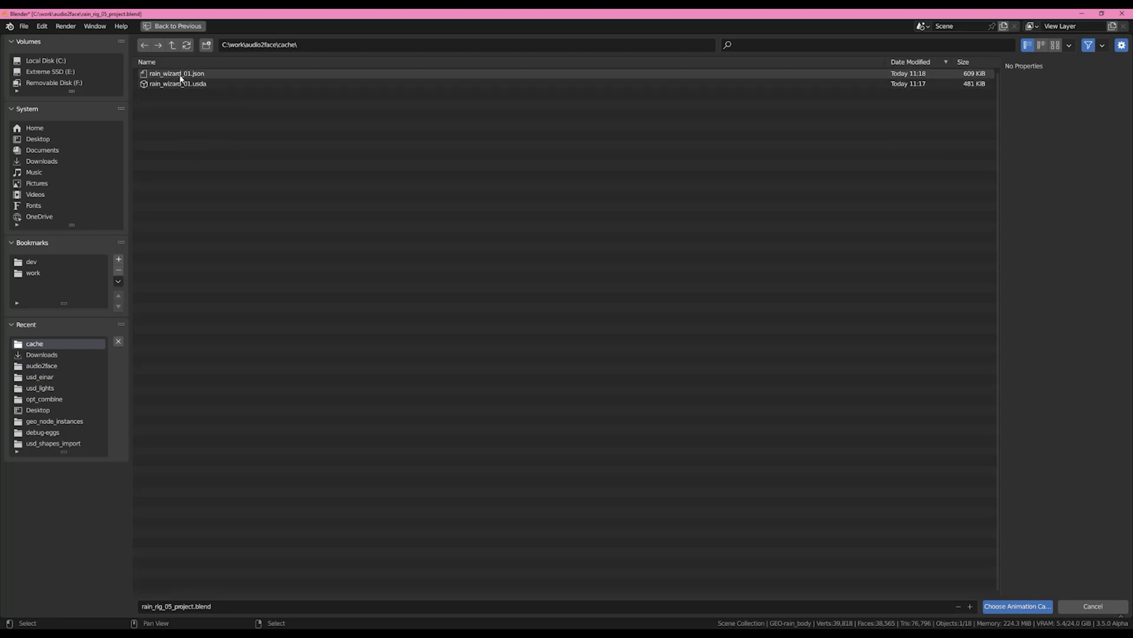
{"action": "left_click", "coordinate": [1016, 606]}
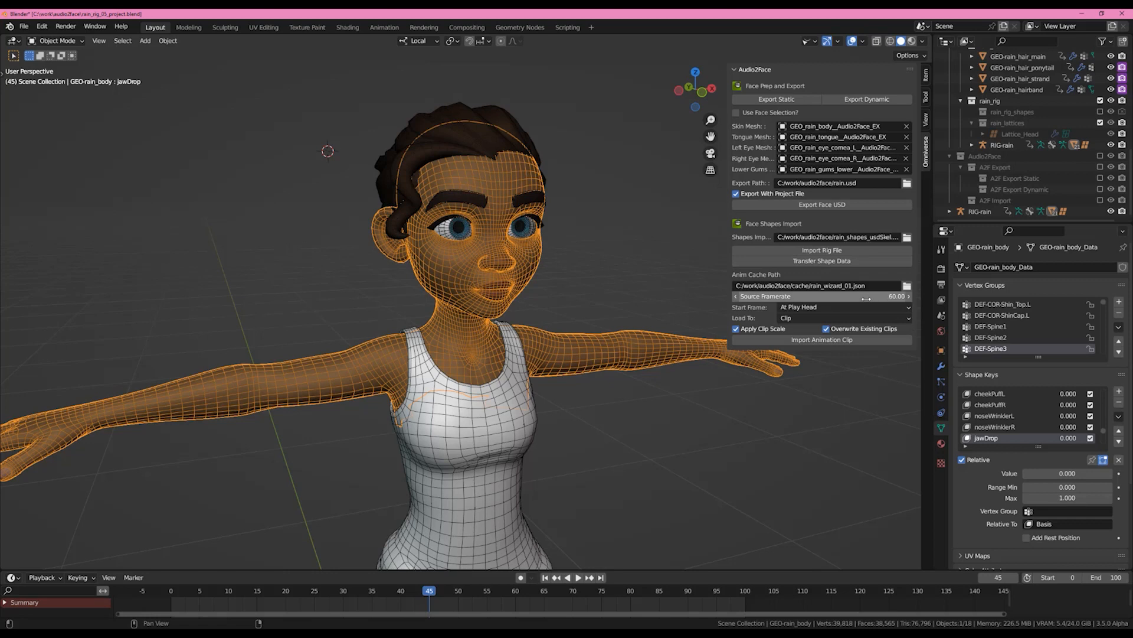
{"action": "mouse_move", "coordinate": [896, 296]}
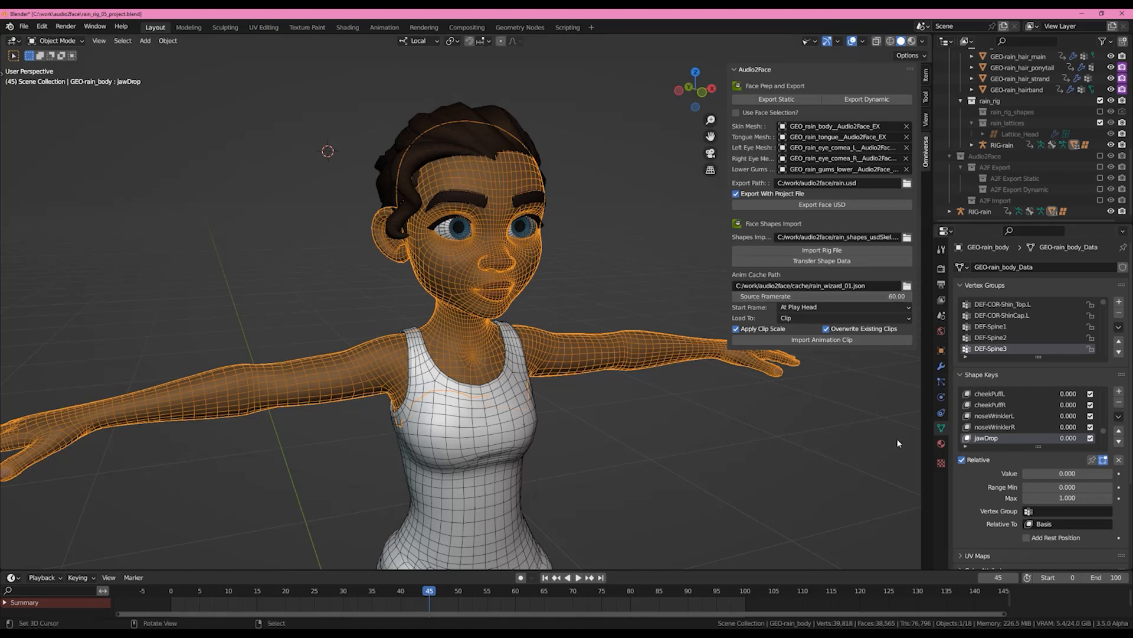
{"action": "left_click", "coordinate": [821, 296]}
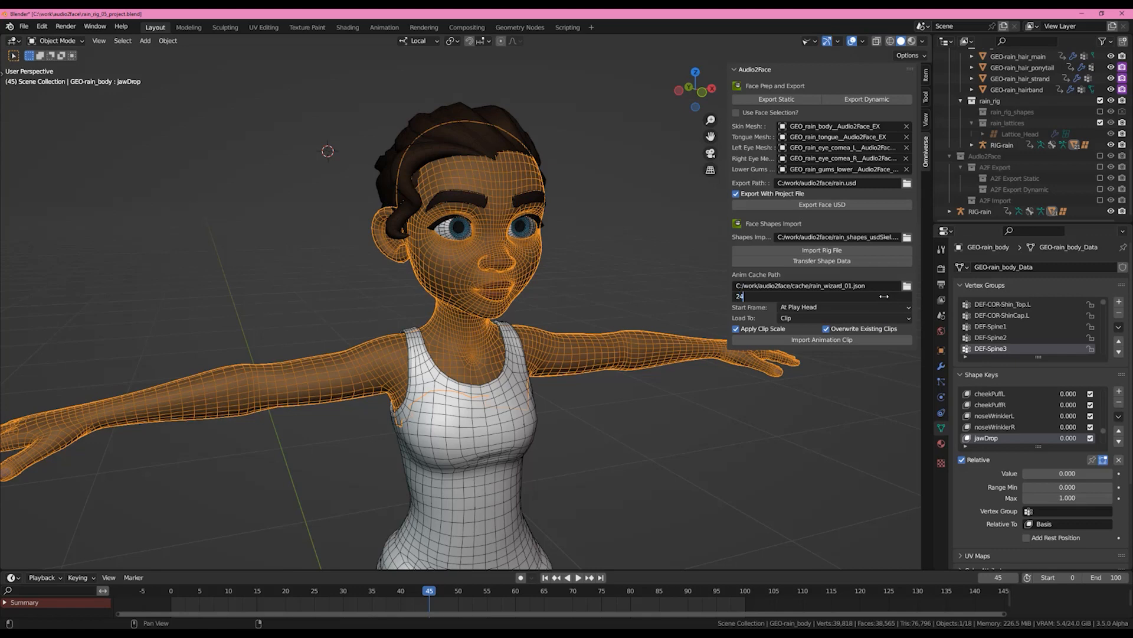
{"action": "type", "text": "6"}
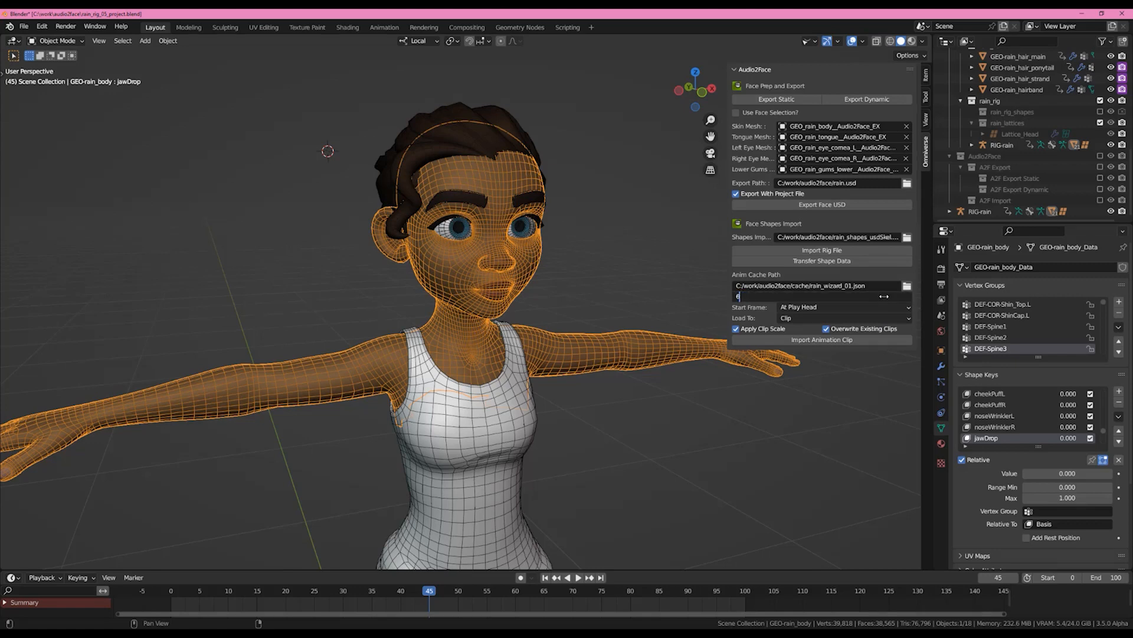
{"action": "left_click", "coordinate": [908, 285]}
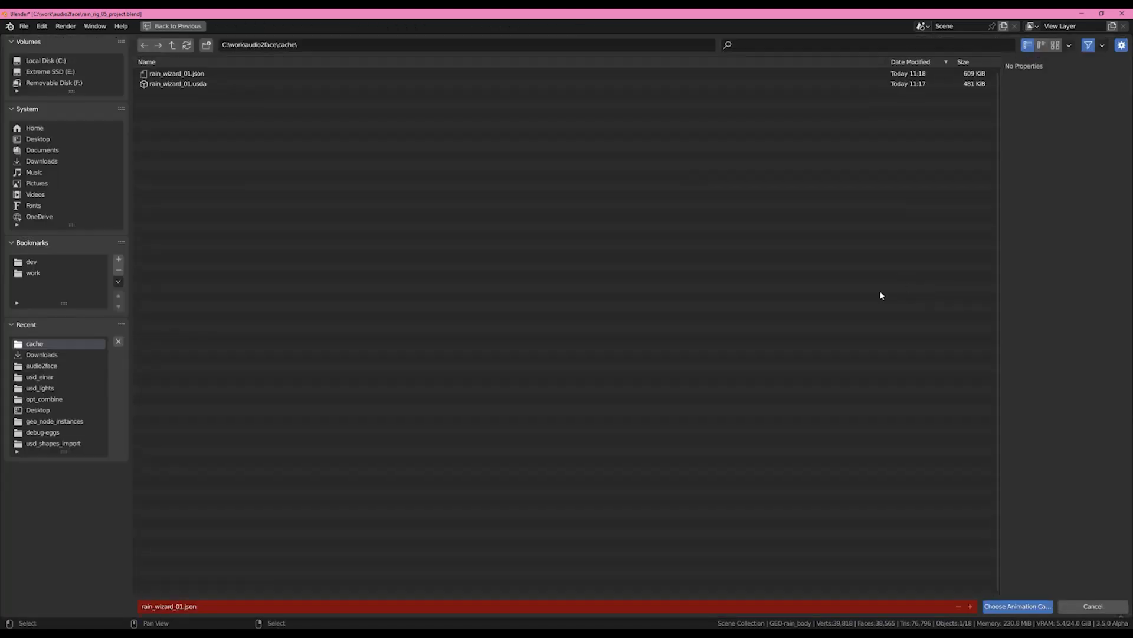
- Import rain_wizard_01.usda with Load To set to Current Action
{"action": "left_click", "coordinate": [1016, 606]}
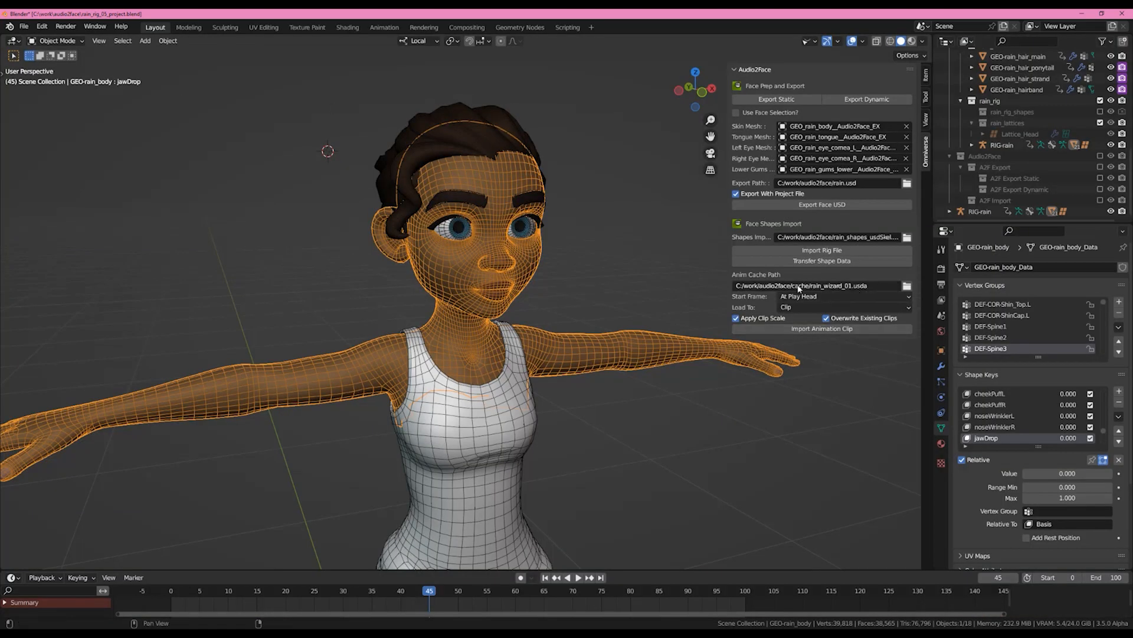
{"action": "mouse_move", "coordinate": [820, 284]}
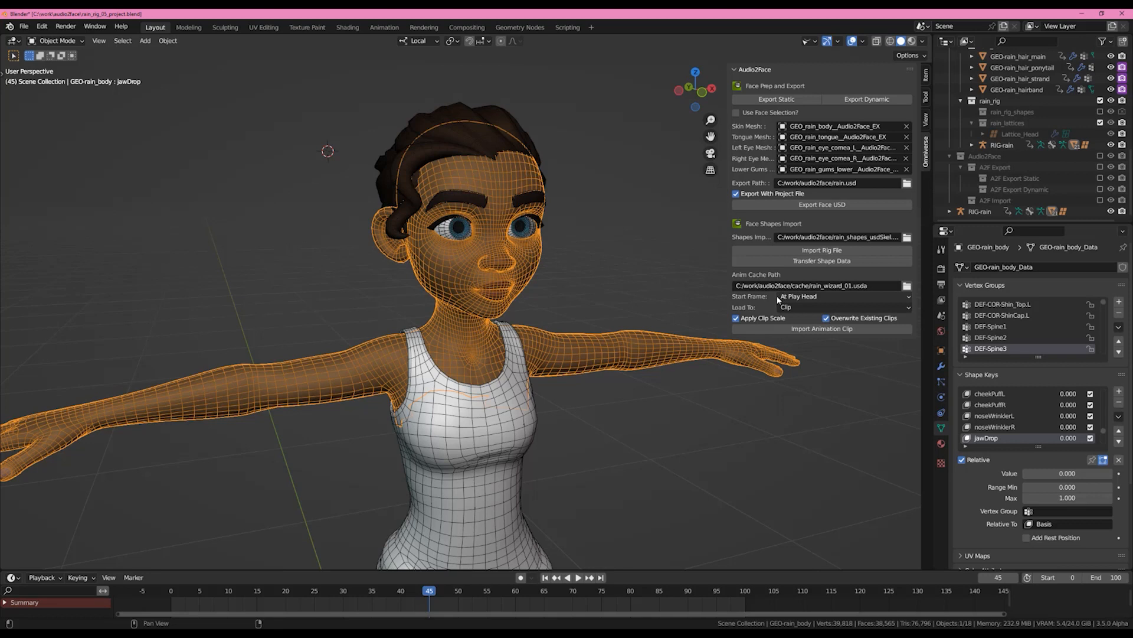
{"action": "mouse_move", "coordinate": [818, 274]}
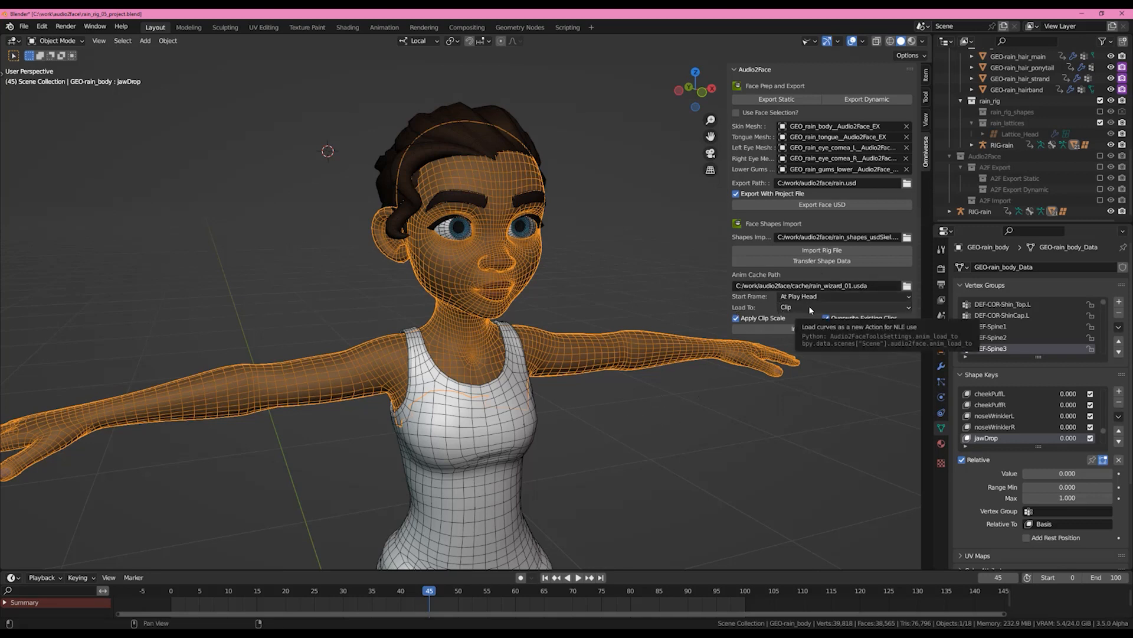
{"action": "left_click", "coordinate": [842, 306]}
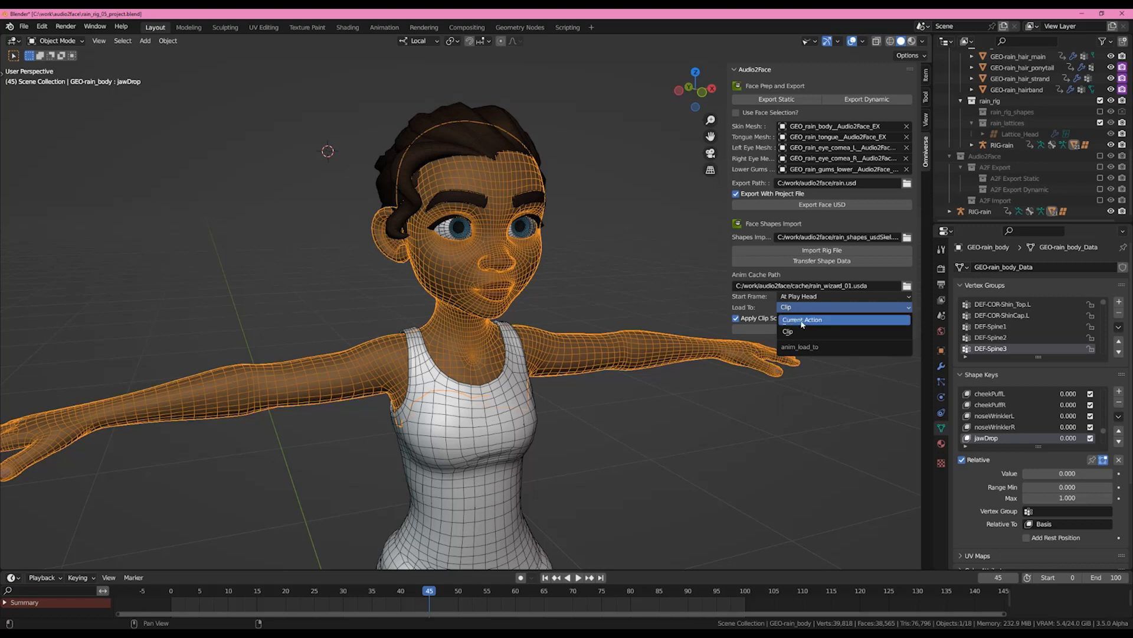
{"action": "left_click", "coordinate": [802, 320]}
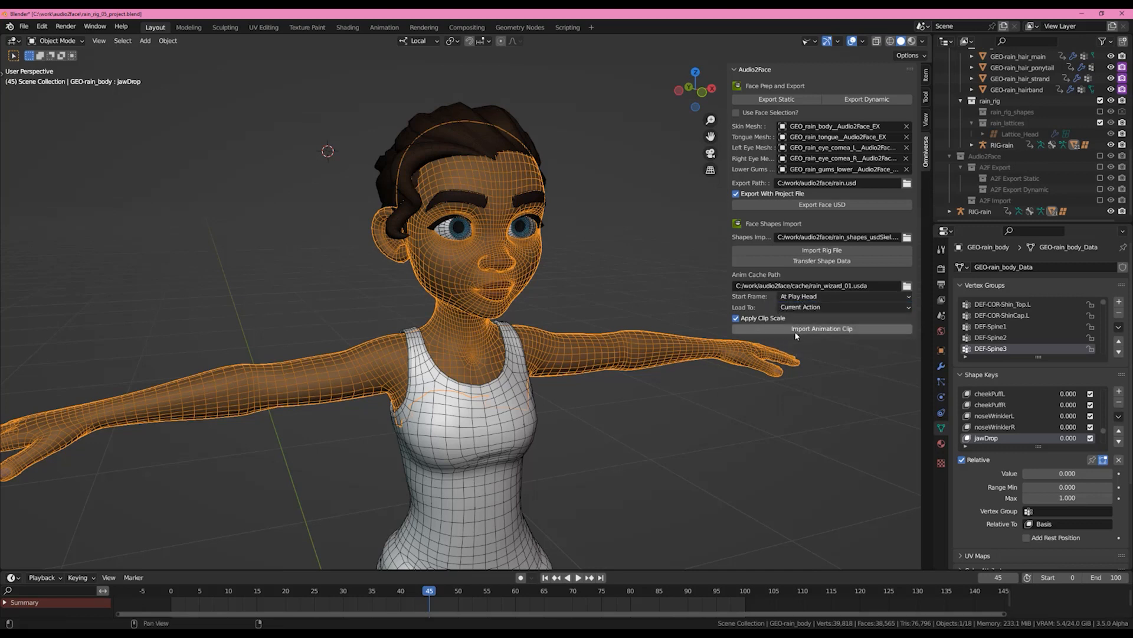
{"action": "left_click", "coordinate": [821, 328]}
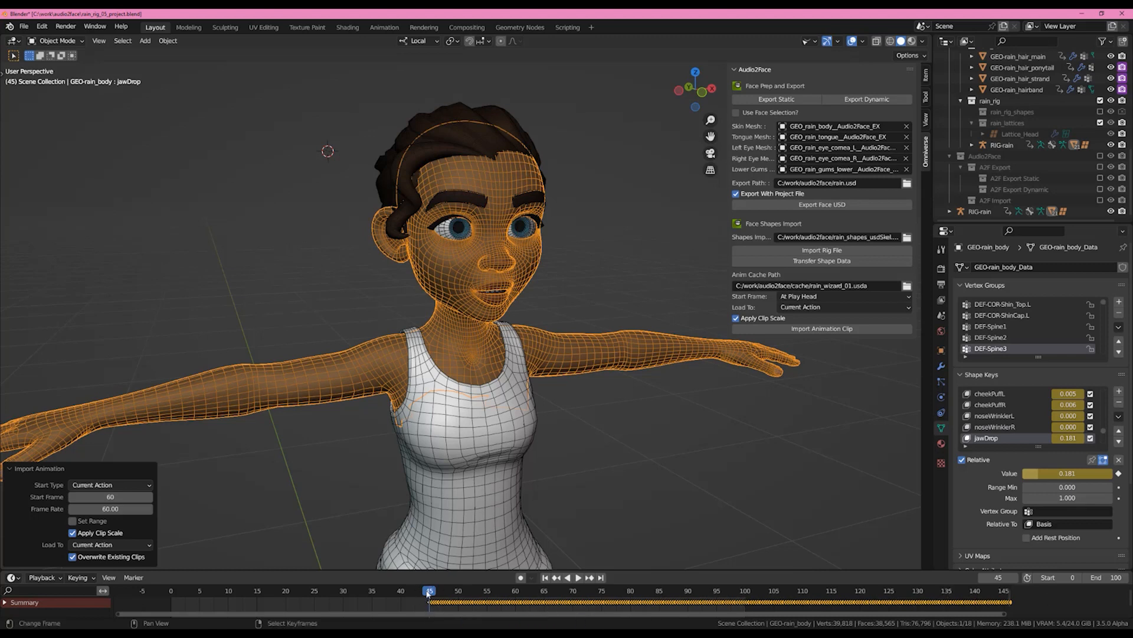
{"action": "left_click", "coordinate": [566, 577]}
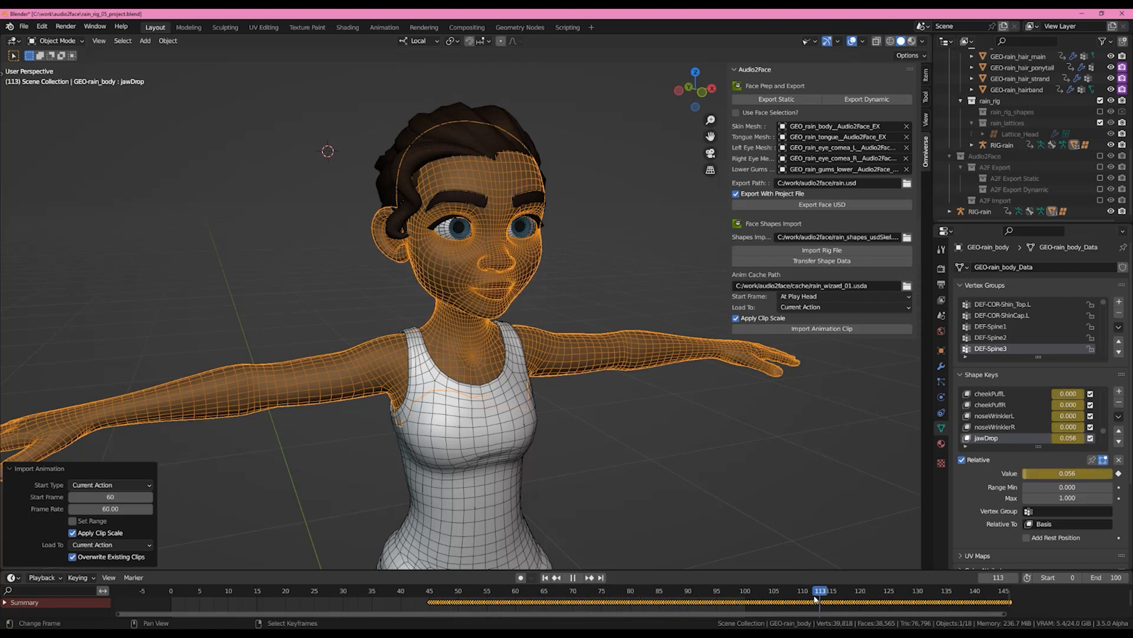
{"action": "left_click", "coordinate": [389, 589]}
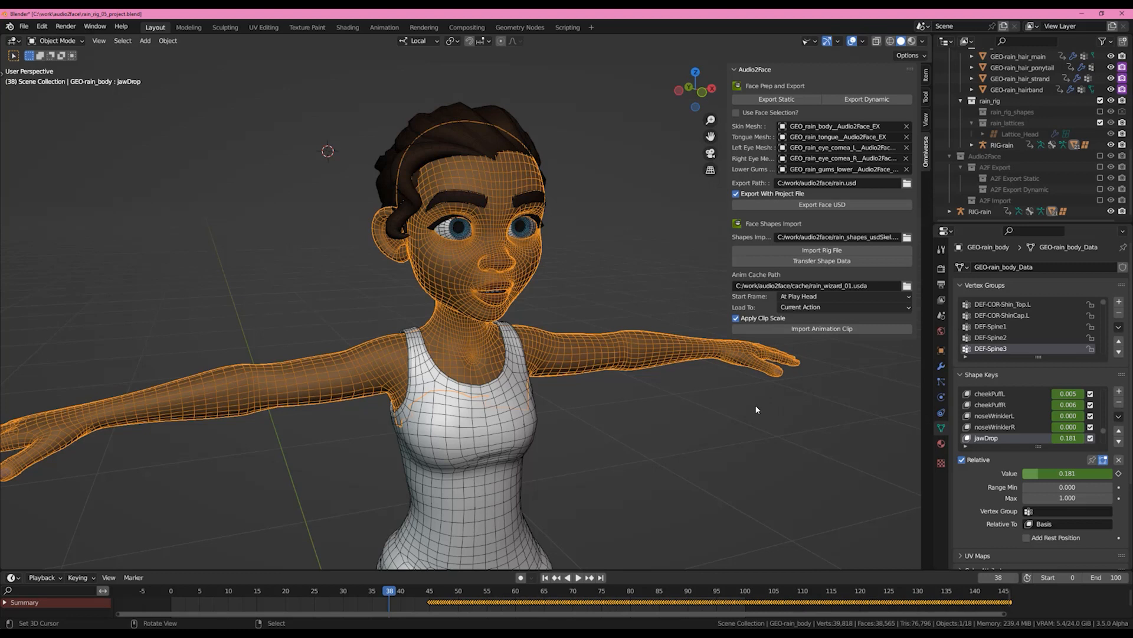
{"action": "mouse_move", "coordinate": [822, 261]}
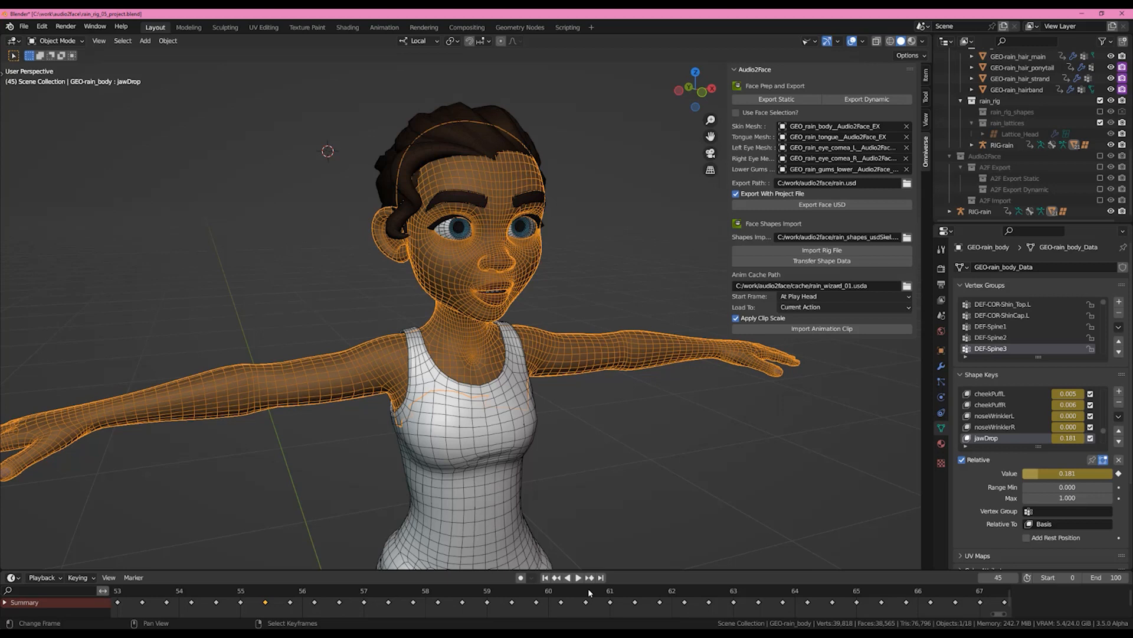
{"action": "mouse_move", "coordinate": [379, 595]}
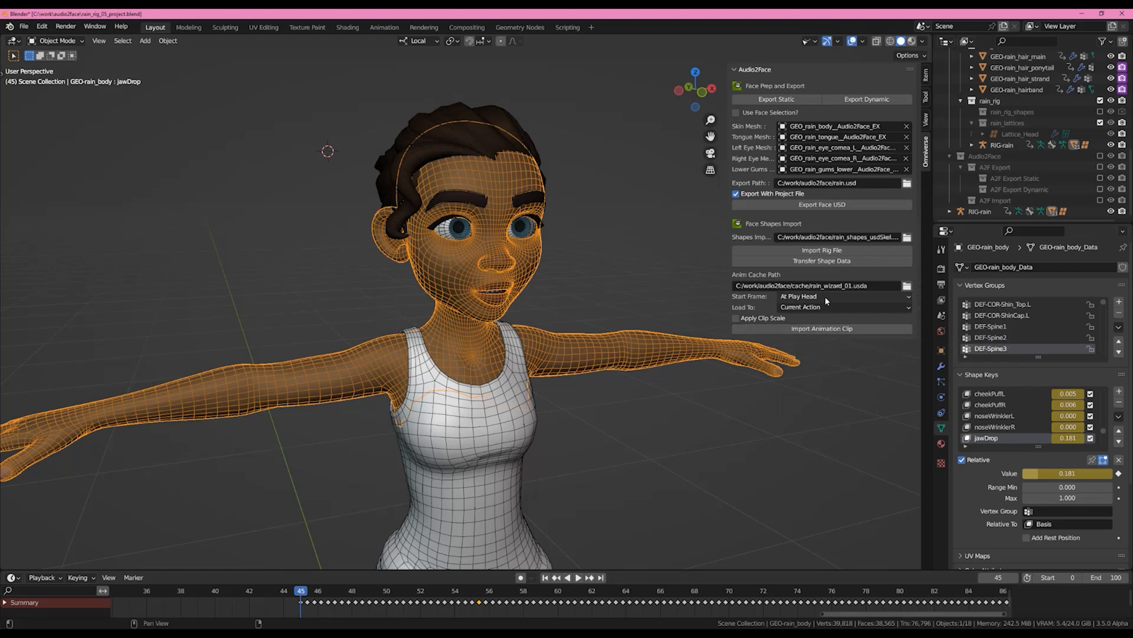
- Re-import without clip scaling, check frame 97, then revert to the JSON clip settings
{"action": "left_click", "coordinate": [821, 329]}
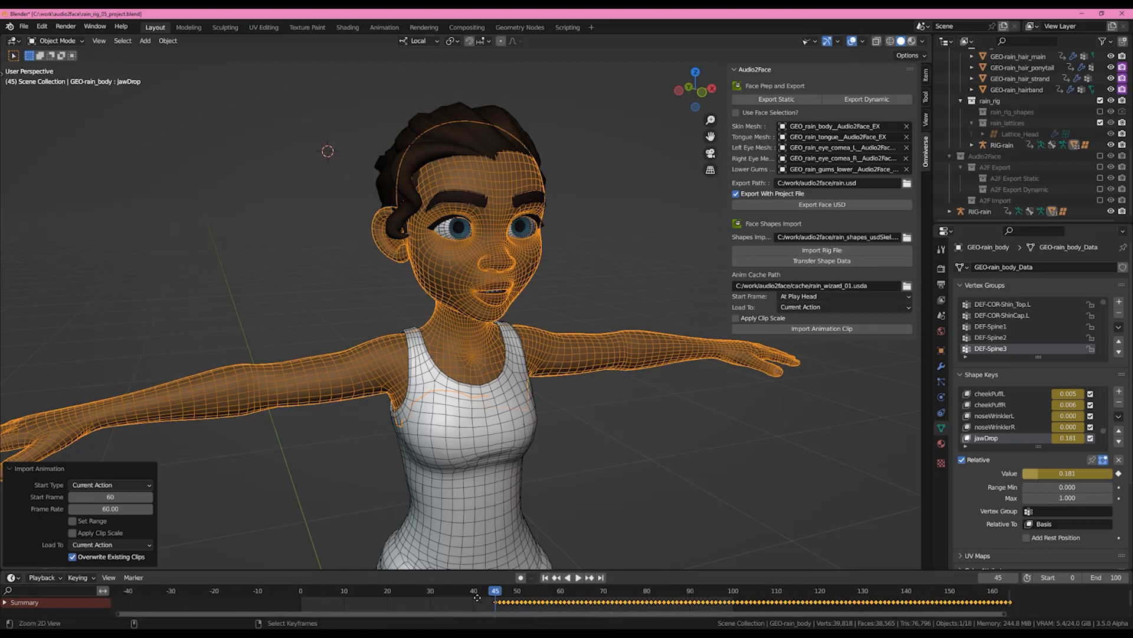
{"action": "left_click", "coordinate": [567, 577]}
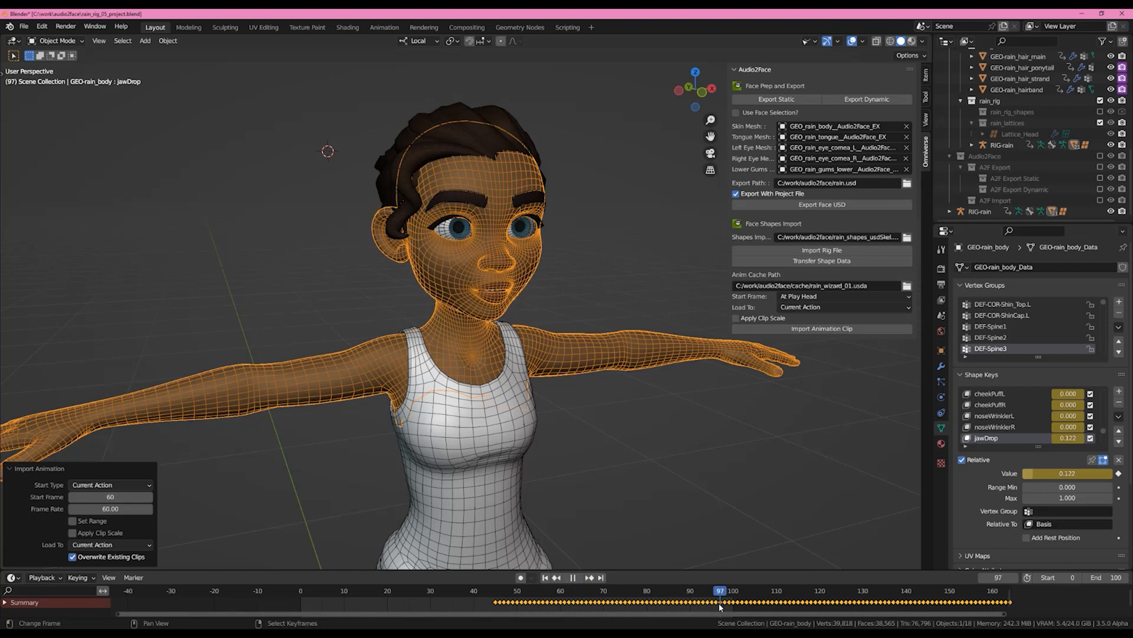
{"action": "left_click", "coordinate": [540, 601]}
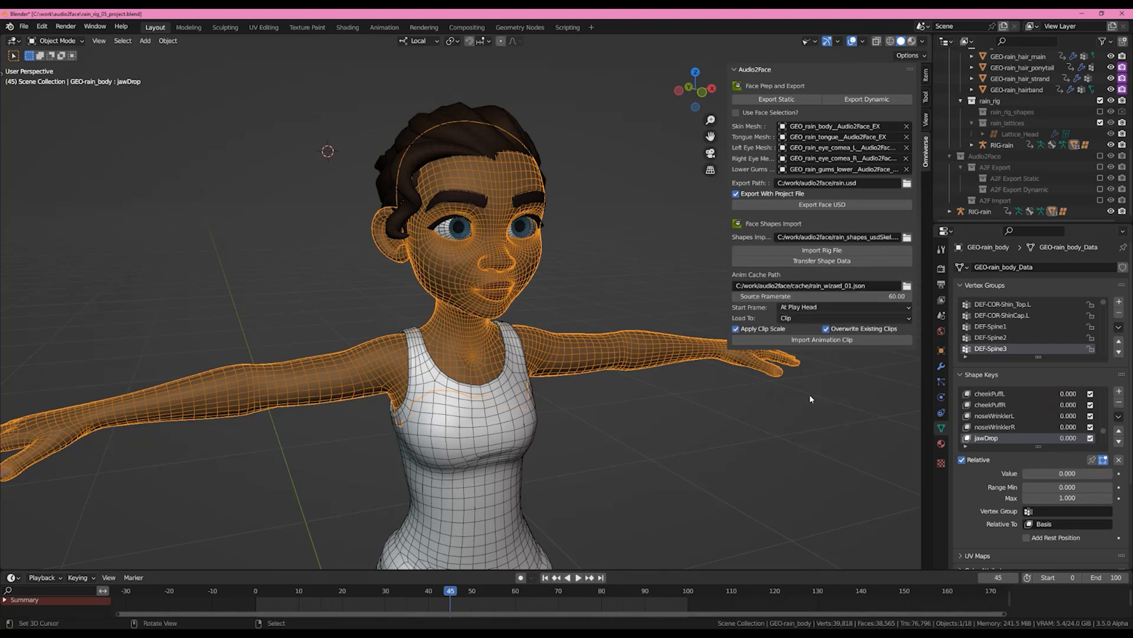
- Collapse Vertex Groups and scroll to show more of Rain's face shape keys
{"action": "scroll", "scroll_direction": "down", "scroll_amount": 3}
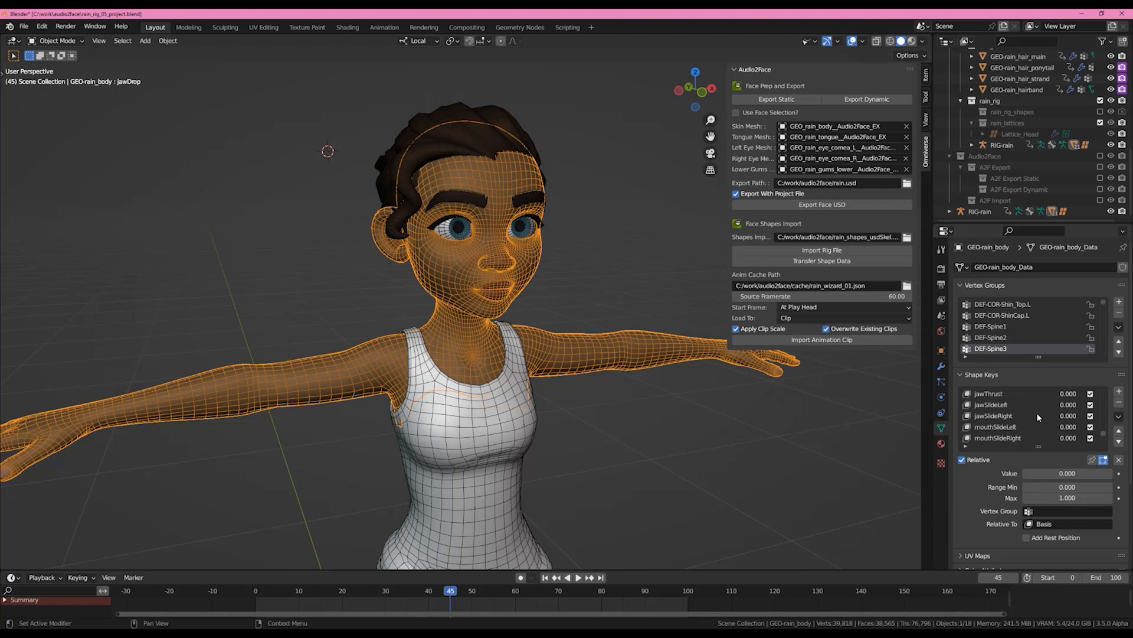
{"action": "left_click", "coordinate": [963, 285]}
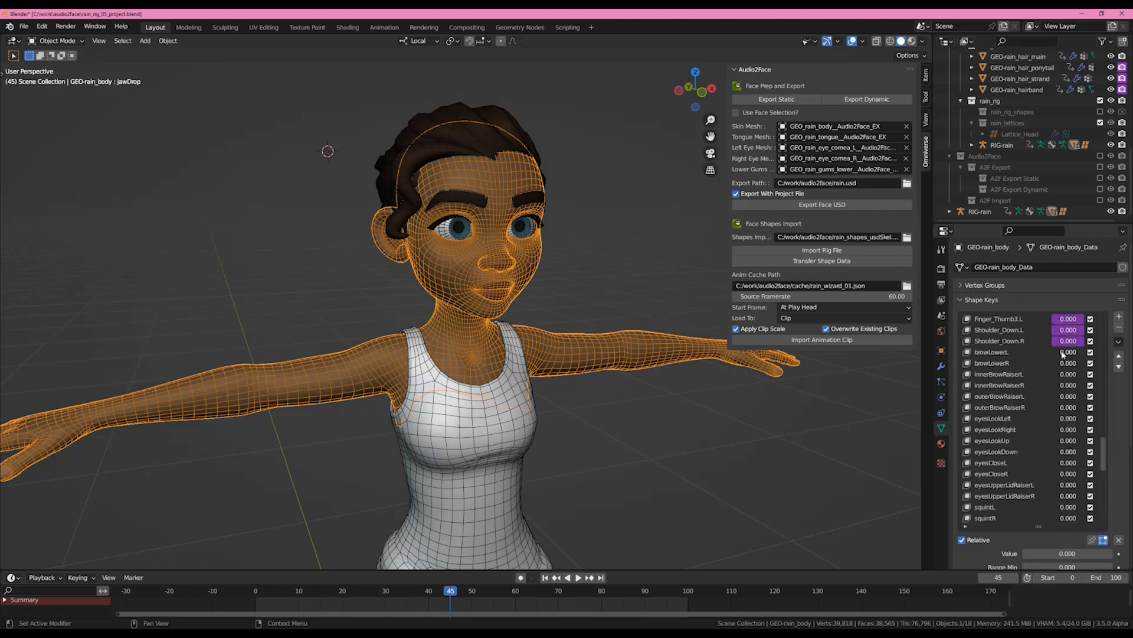
{"action": "scroll", "scroll_direction": "down", "scroll_amount": 3}
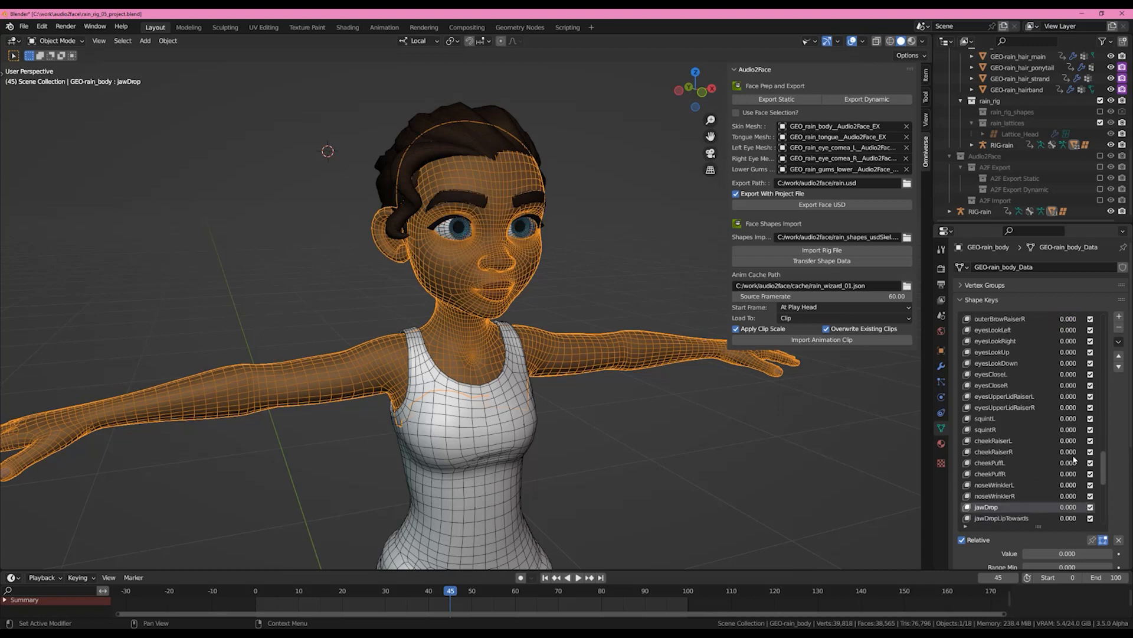
{"action": "mouse_move", "coordinate": [626, 504]}
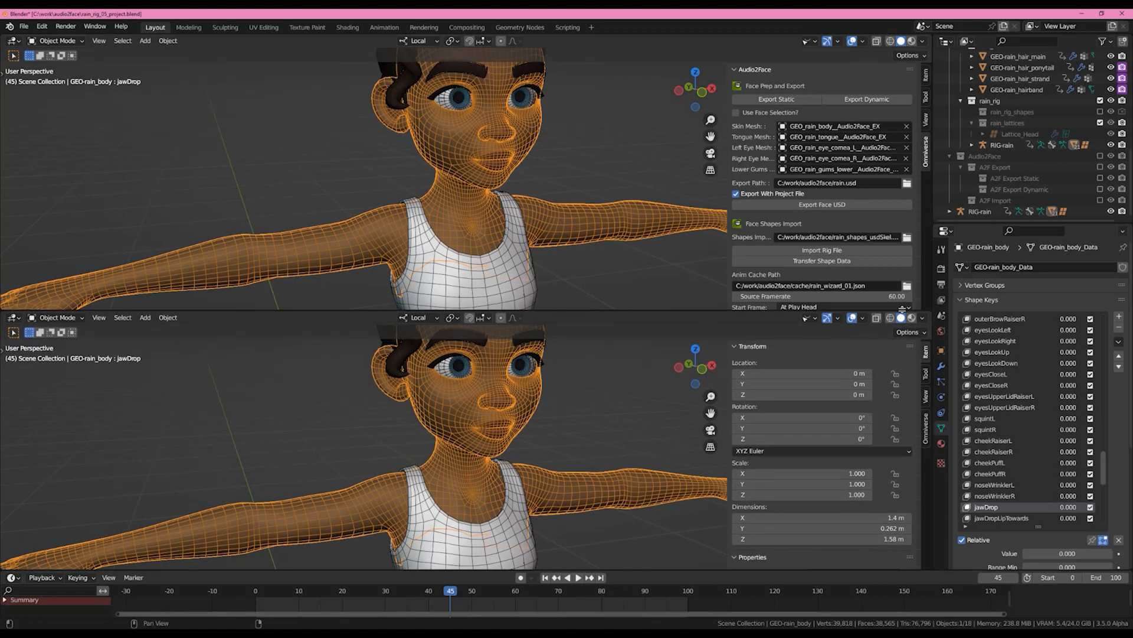
- Change the lower area's editor type to Nonlinear Animation
{"action": "left_click", "coordinate": [13, 317]}
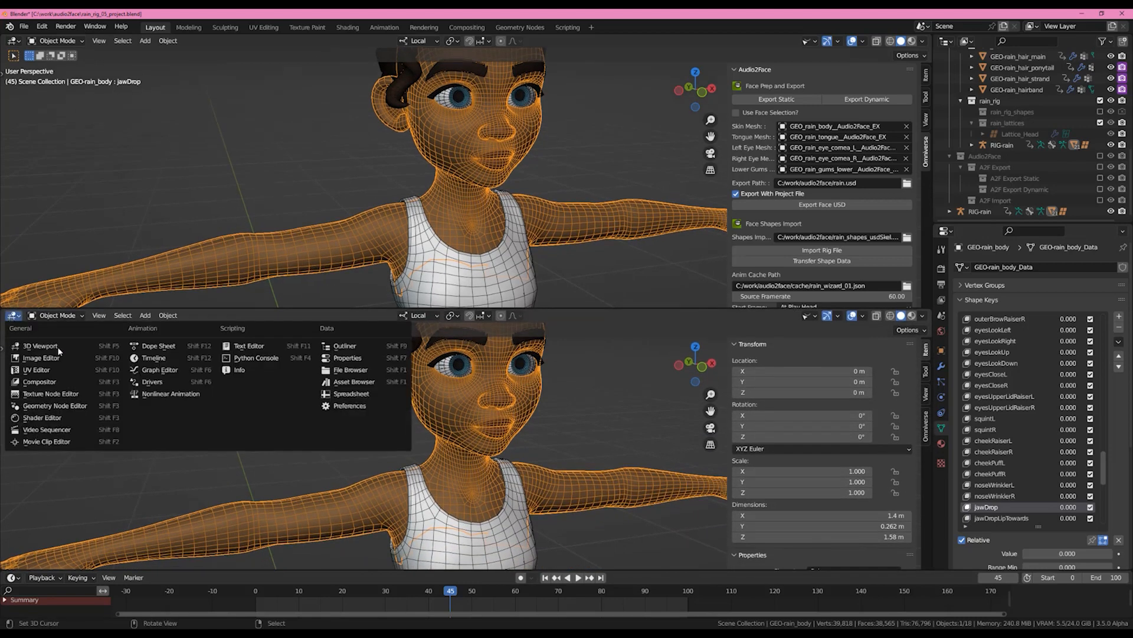
{"action": "mouse_move", "coordinate": [158, 370]}
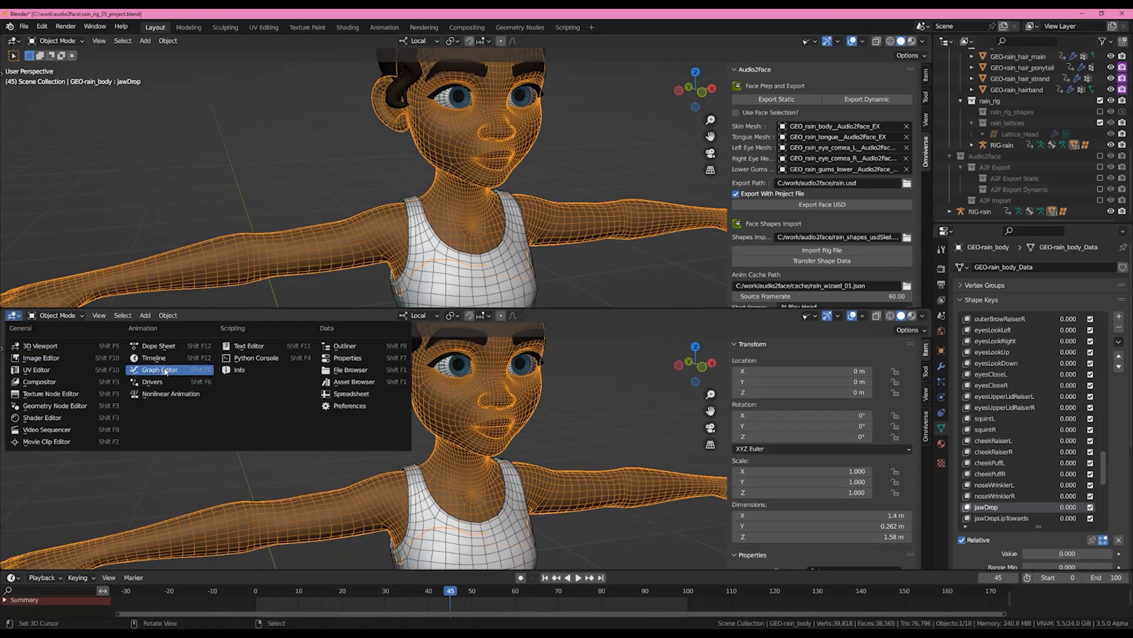
{"action": "left_click", "coordinate": [161, 370]}
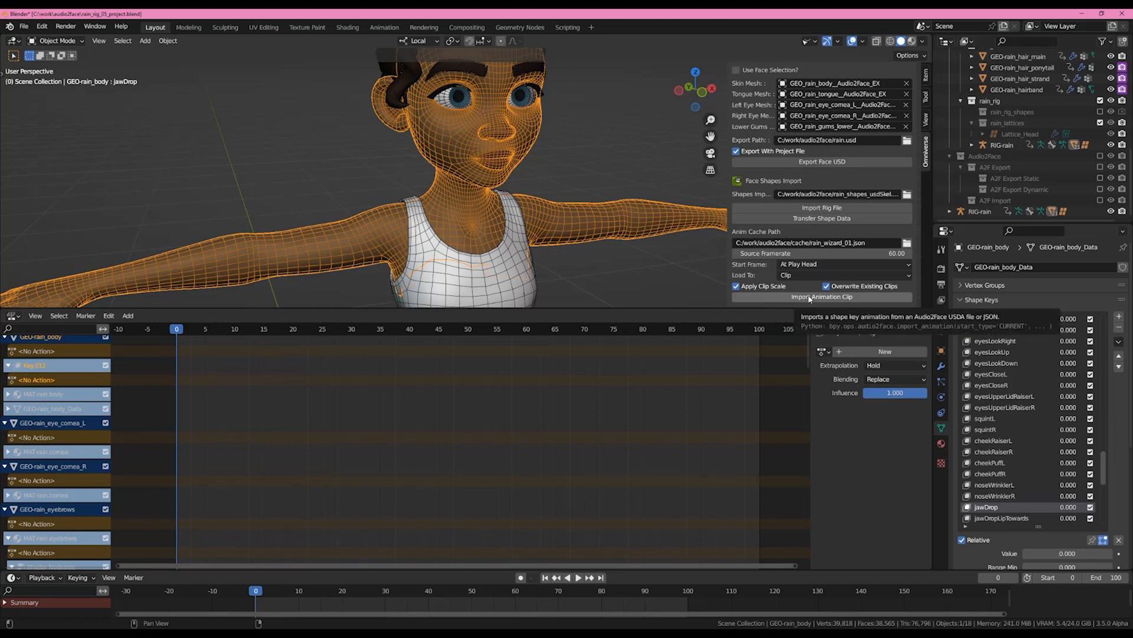
{"action": "left_click", "coordinate": [822, 297]}
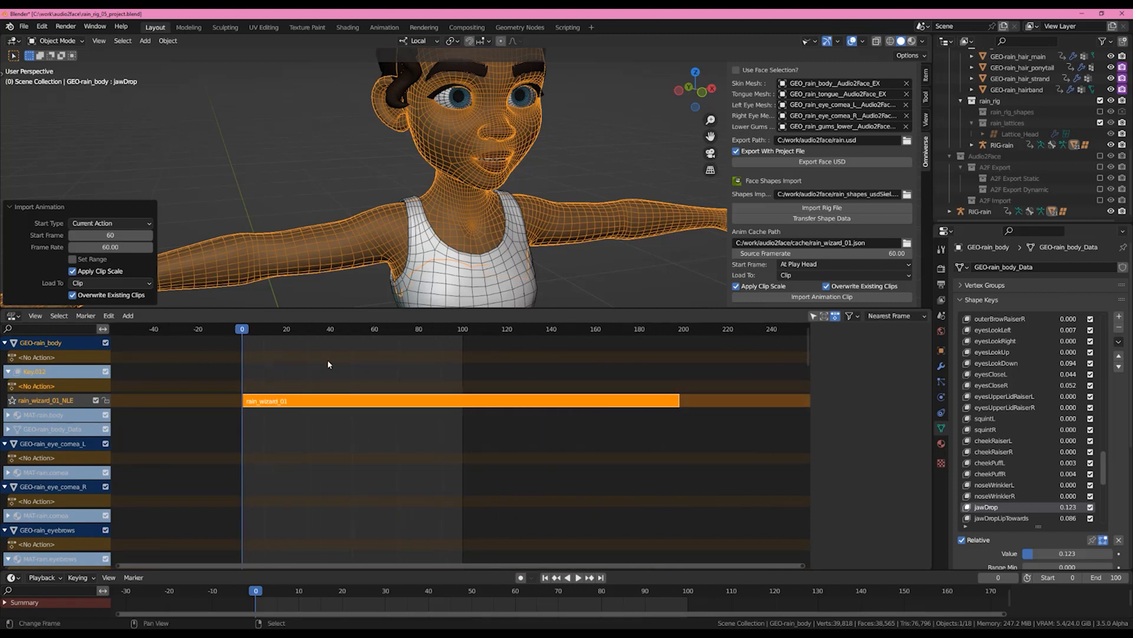
{"action": "mouse_move", "coordinate": [618, 359]}
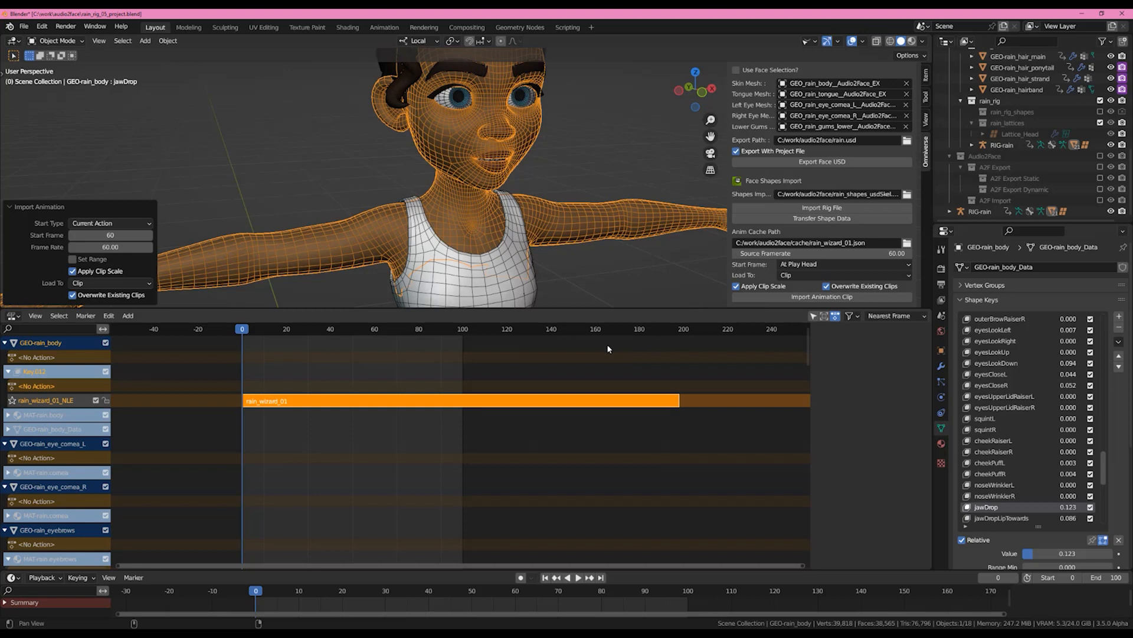
{"action": "mouse_move", "coordinate": [644, 385]}
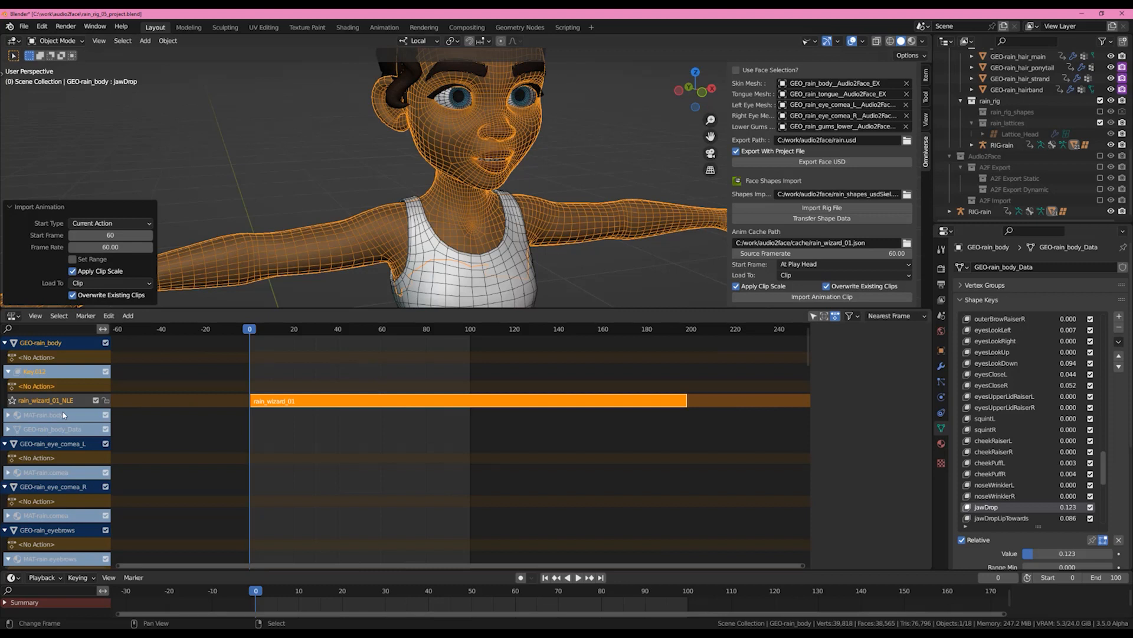
{"action": "left_click", "coordinate": [820, 296]}
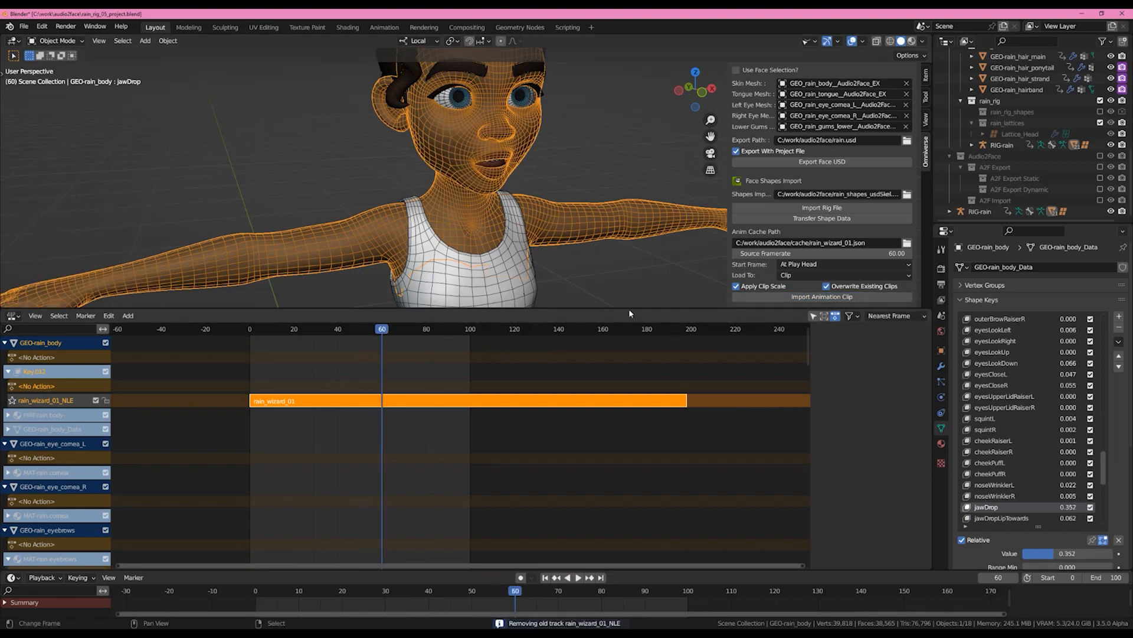
{"action": "left_click", "coordinate": [821, 296]}
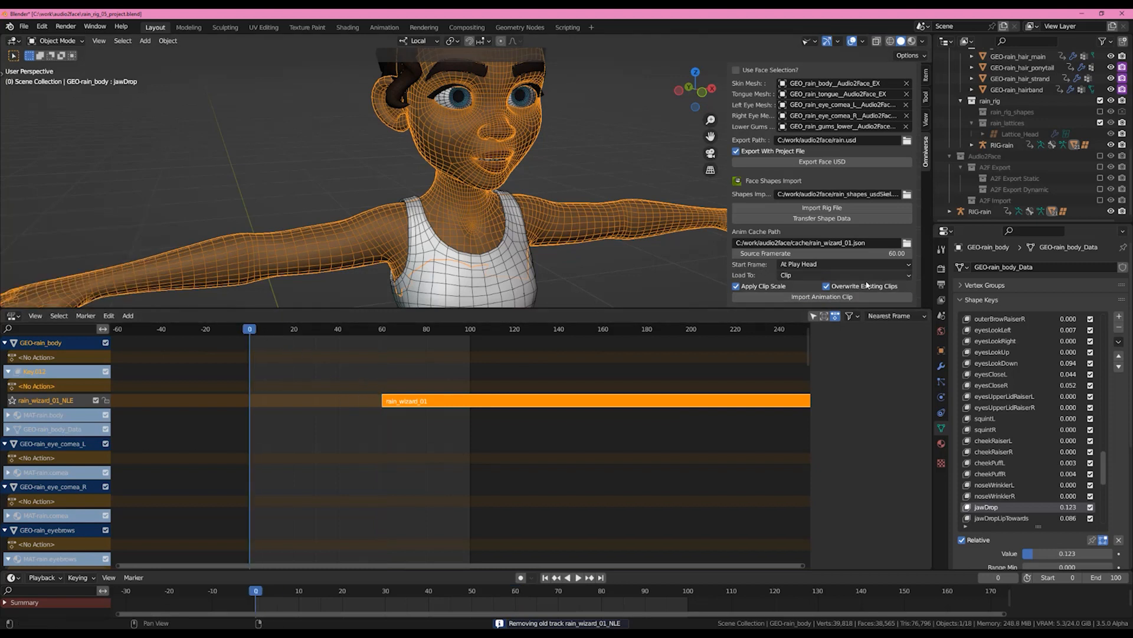
{"action": "left_click", "coordinate": [821, 297]}
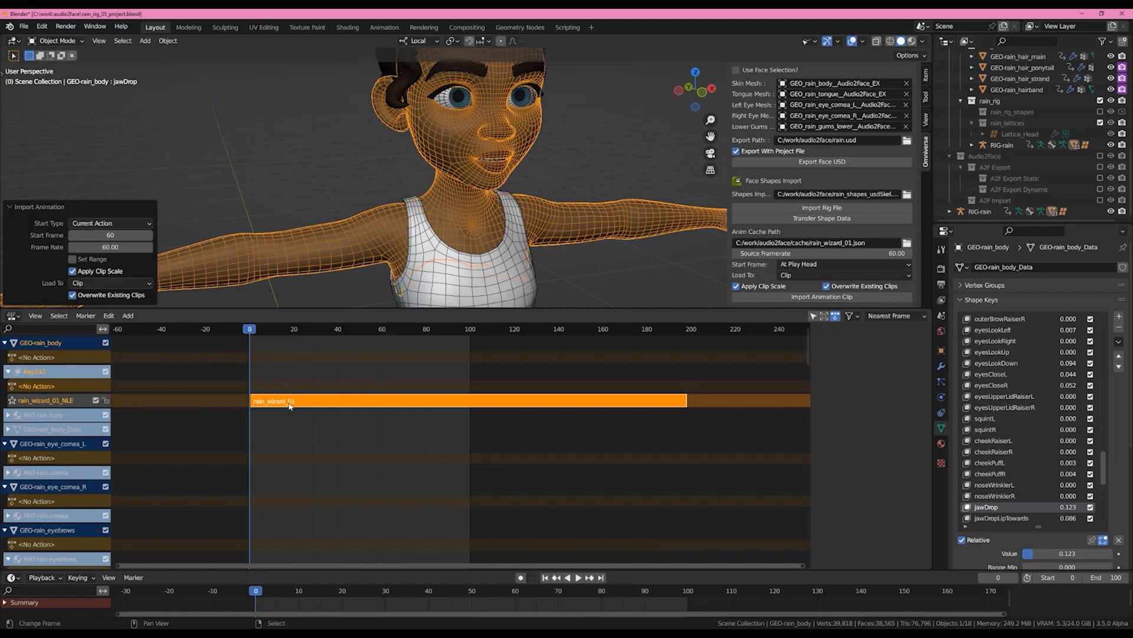
- Duplicate the rain_wizard_01 strip to start at frame 60, then scrub frames 27–82 to check
{"action": "left_click", "coordinate": [290, 328]}
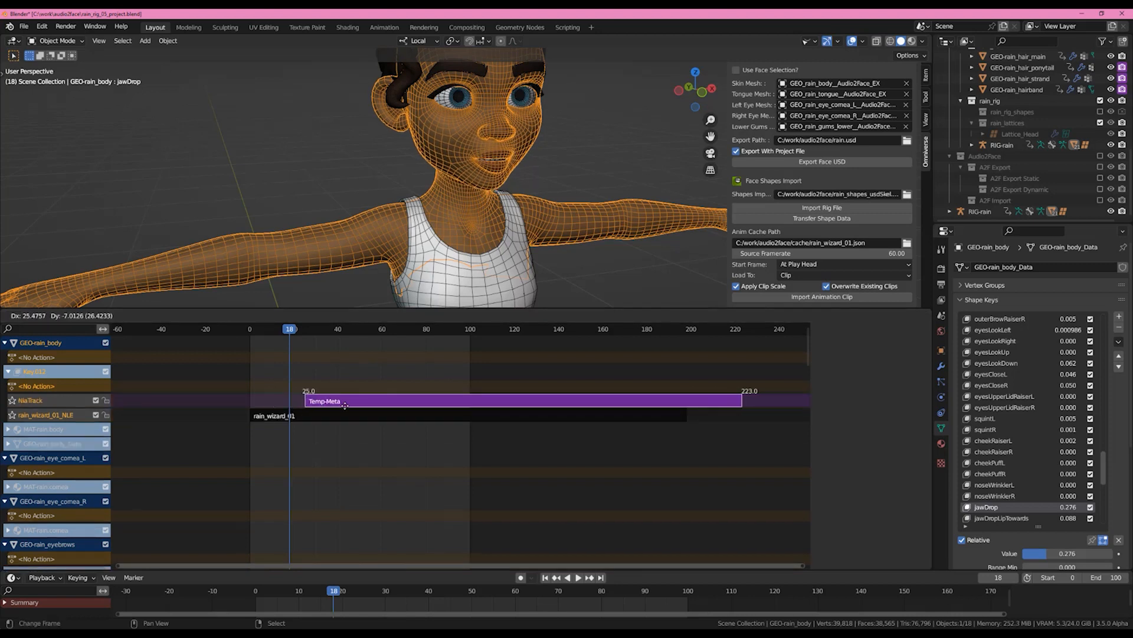
{"action": "left_click_drag", "start_coordinate": [344, 400], "coordinate": [421, 400]}
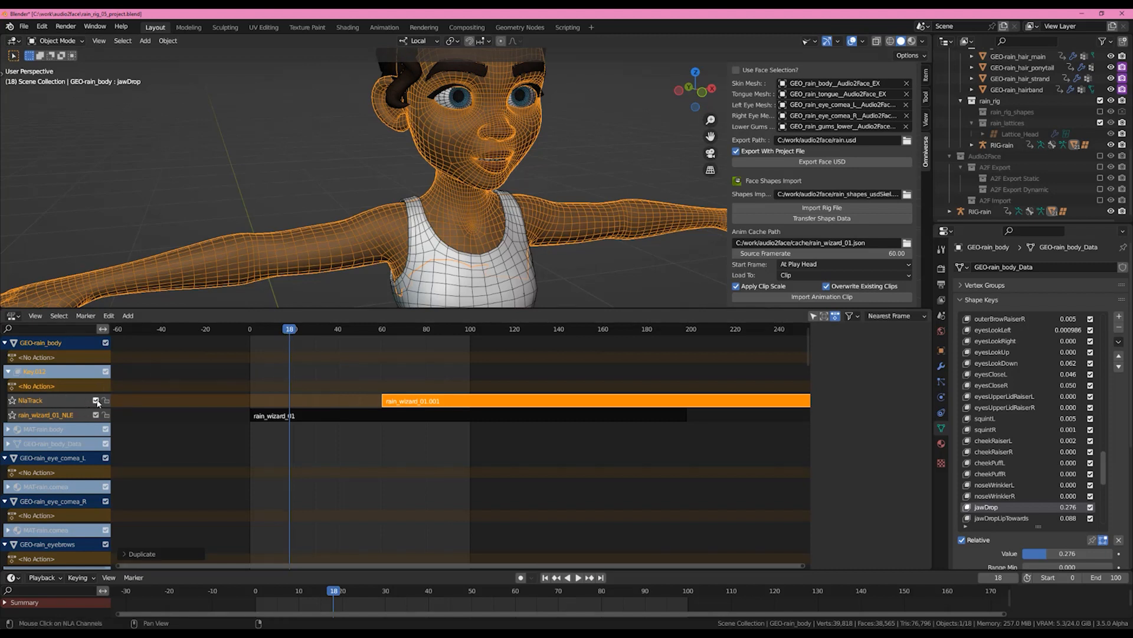
{"action": "left_click", "coordinate": [255, 329]}
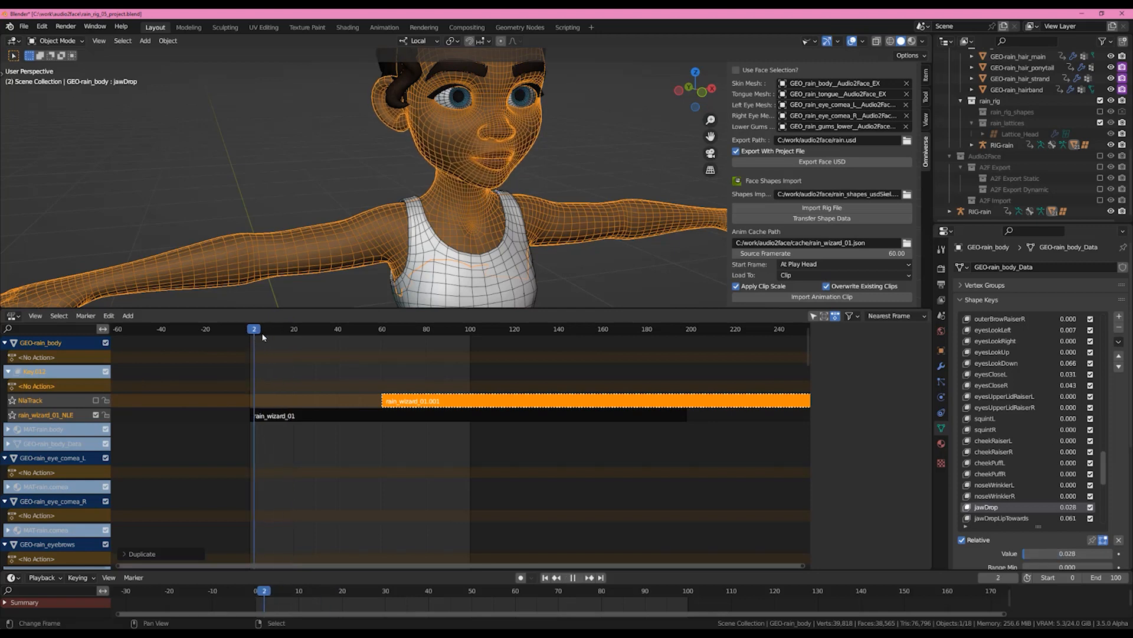
{"action": "left_click", "coordinate": [371, 329]}
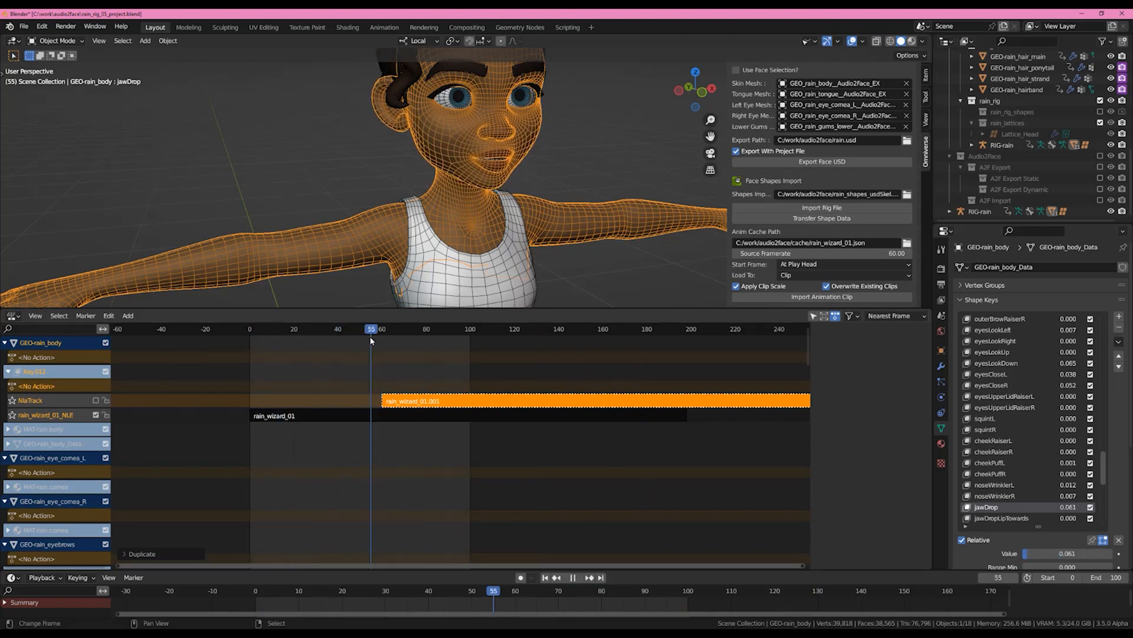
{"action": "left_click", "coordinate": [249, 329]}
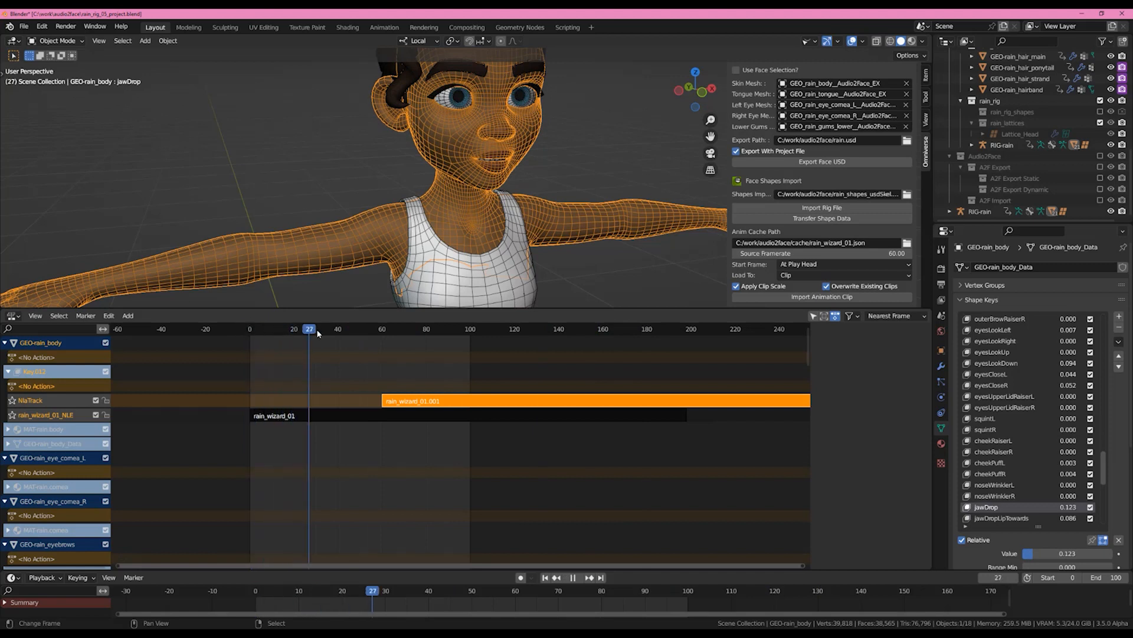
{"action": "left_click", "coordinate": [396, 329]}
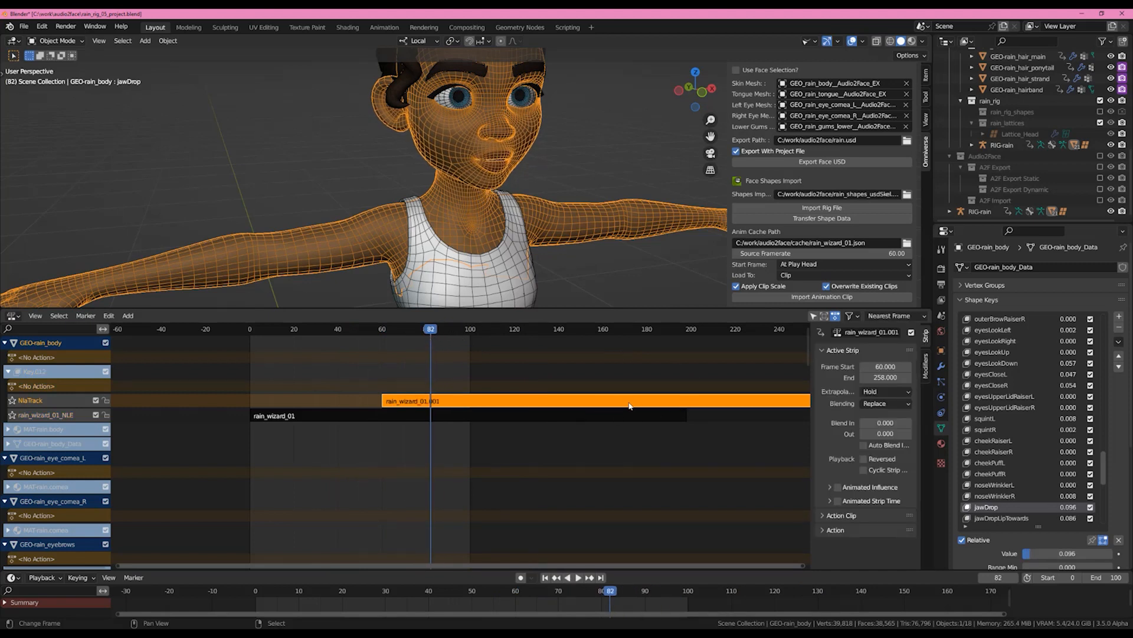
{"action": "mouse_move", "coordinate": [714, 402]}
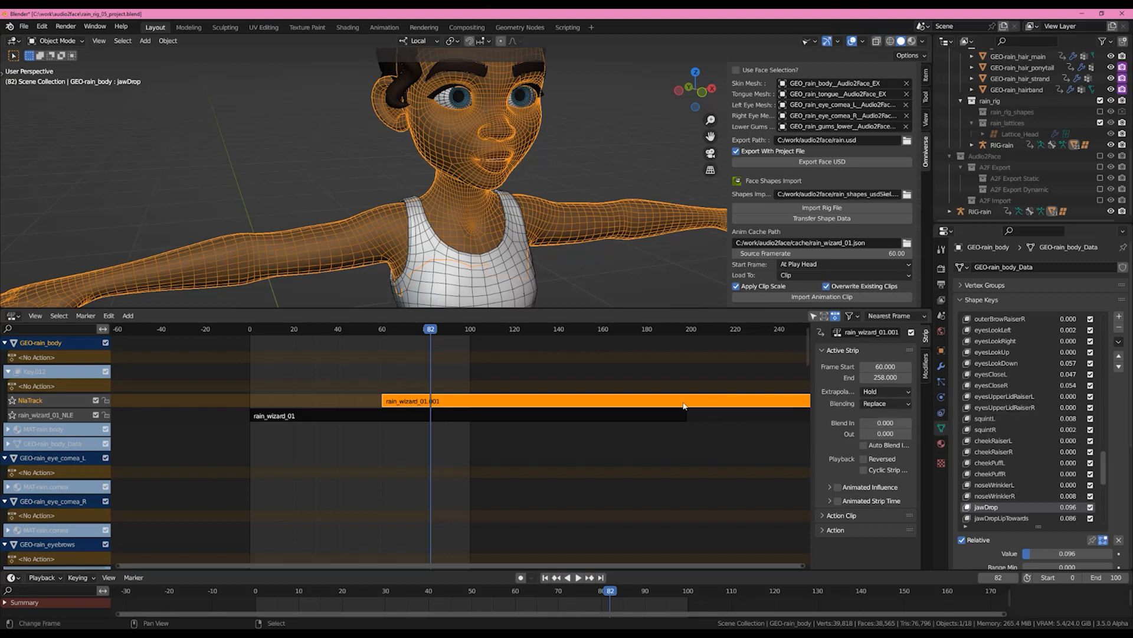
{"action": "mouse_move", "coordinate": [274, 405]}
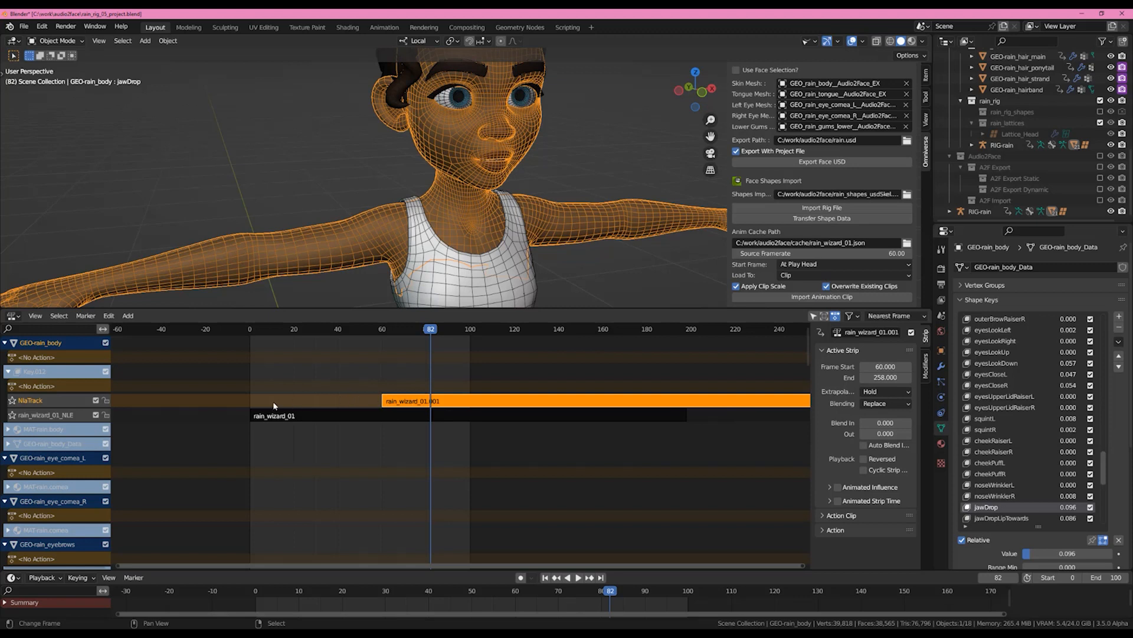
- Change the rain_wizard_01.001 strip's extrapolation from Hold to Nothing
{"action": "left_click", "coordinate": [885, 377]}
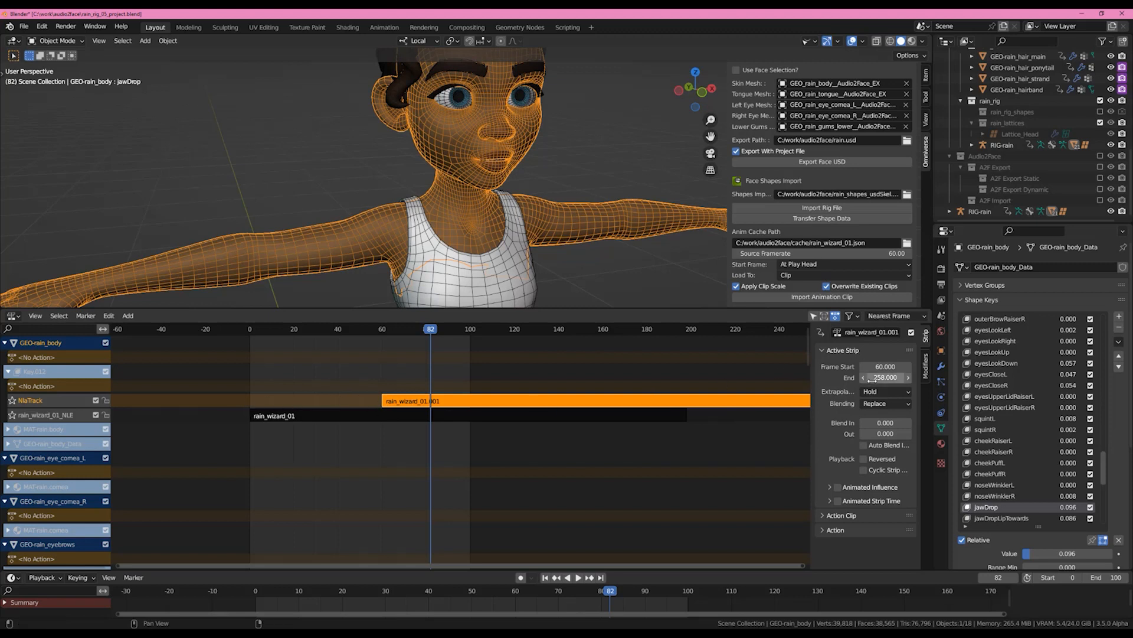
{"action": "left_click", "coordinate": [885, 391]}
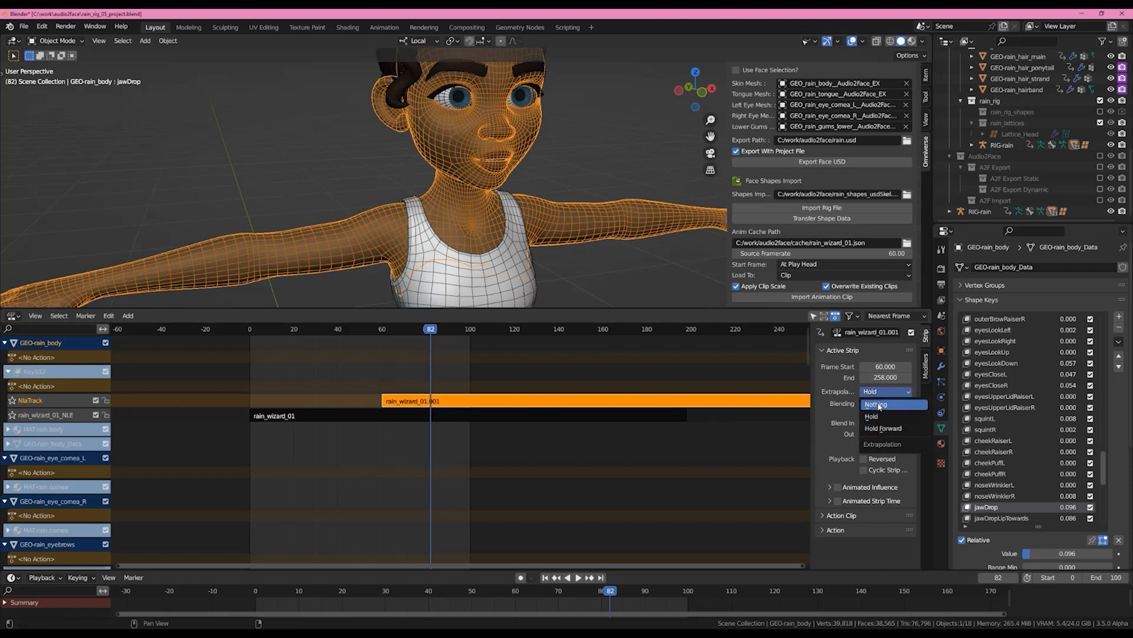
{"action": "left_click", "coordinate": [877, 404]}
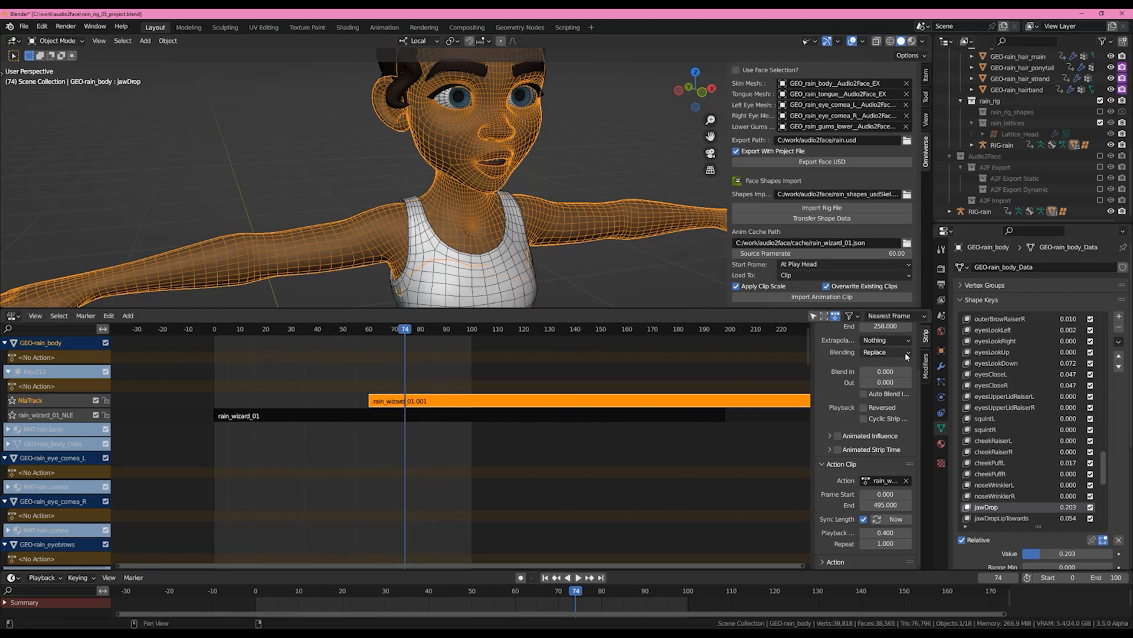
{"action": "left_click", "coordinate": [888, 351]}
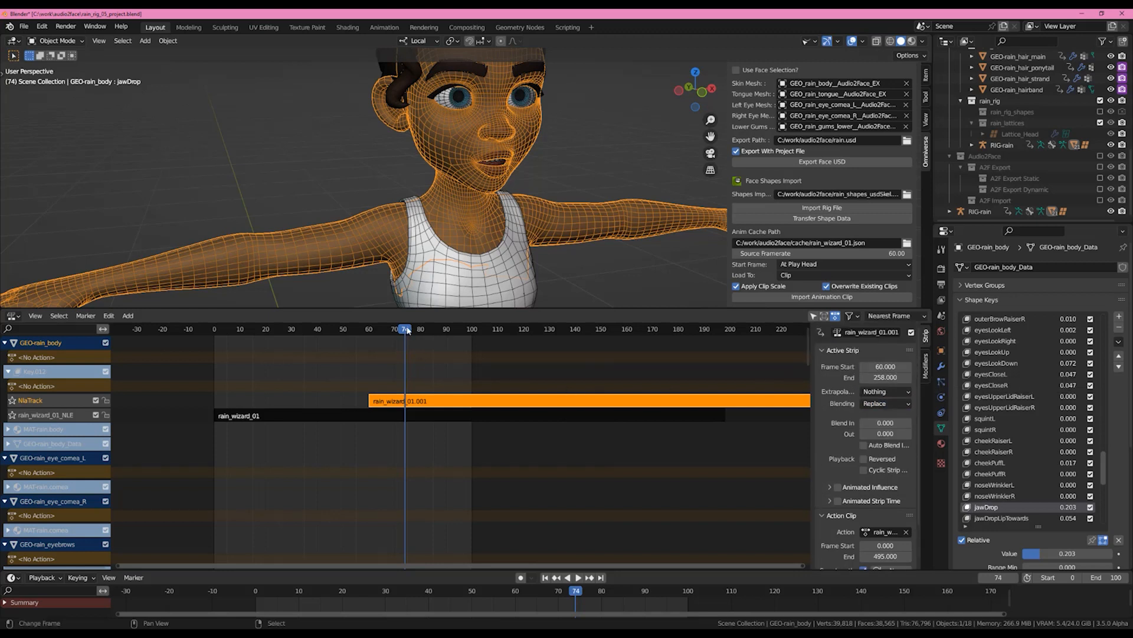
{"action": "left_click", "coordinate": [567, 577]}
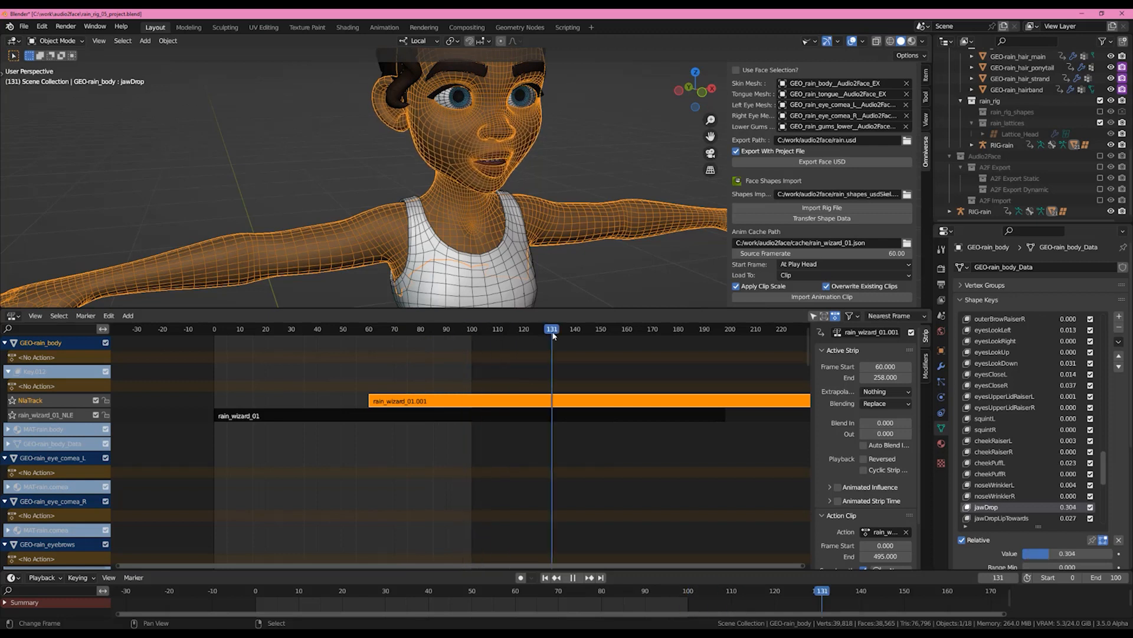
{"action": "left_click", "coordinate": [271, 329]}
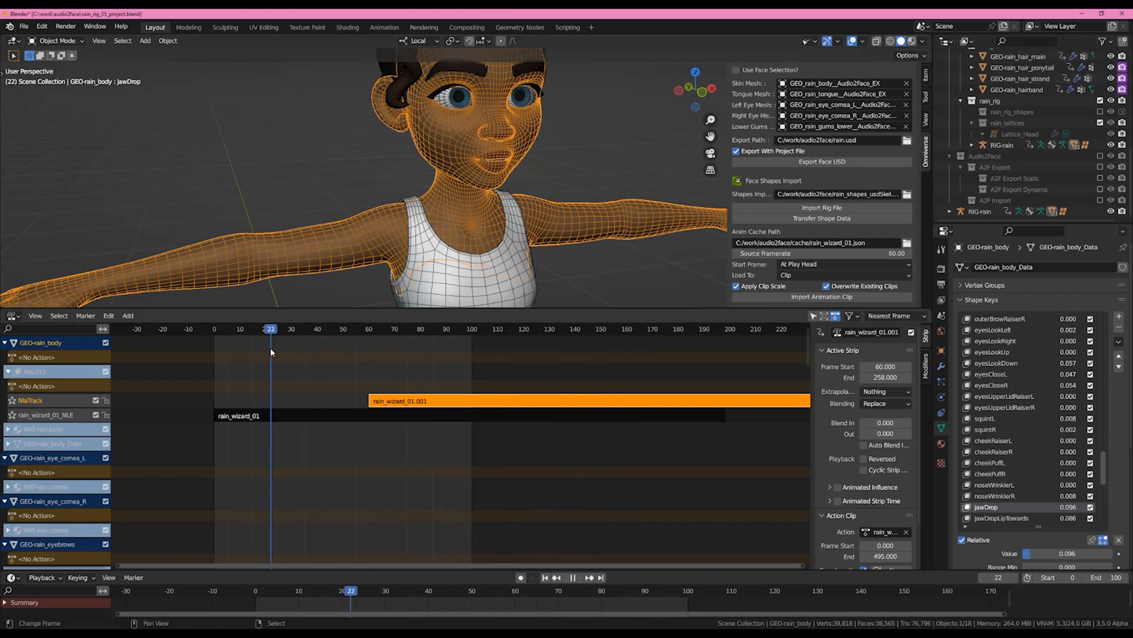
{"action": "left_click", "coordinate": [333, 328]}
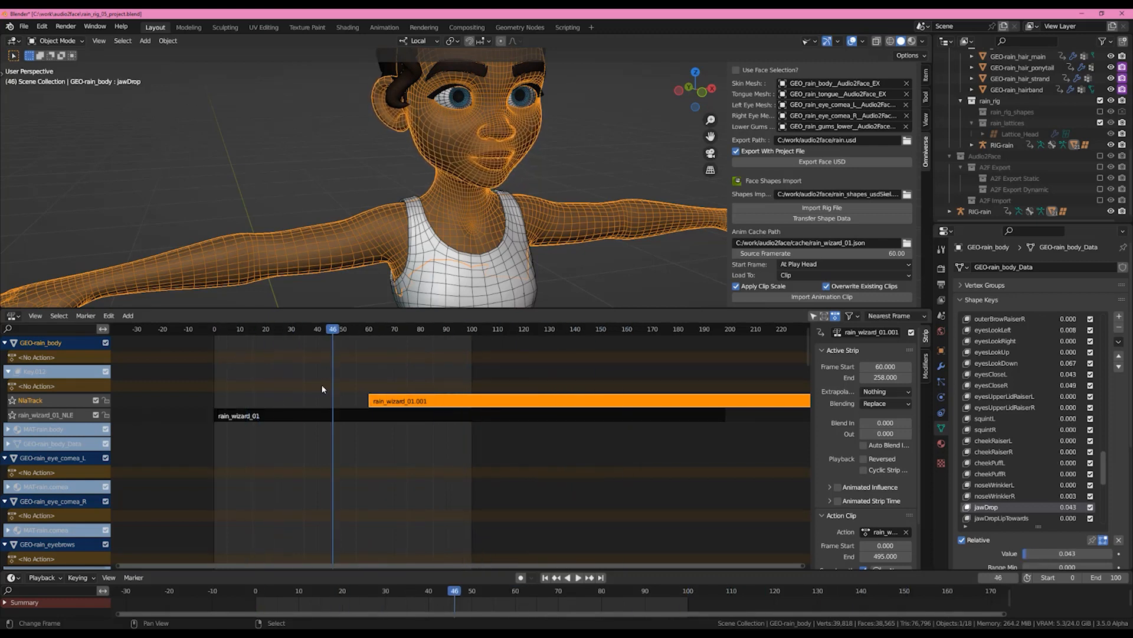
{"action": "left_click", "coordinate": [573, 577]}
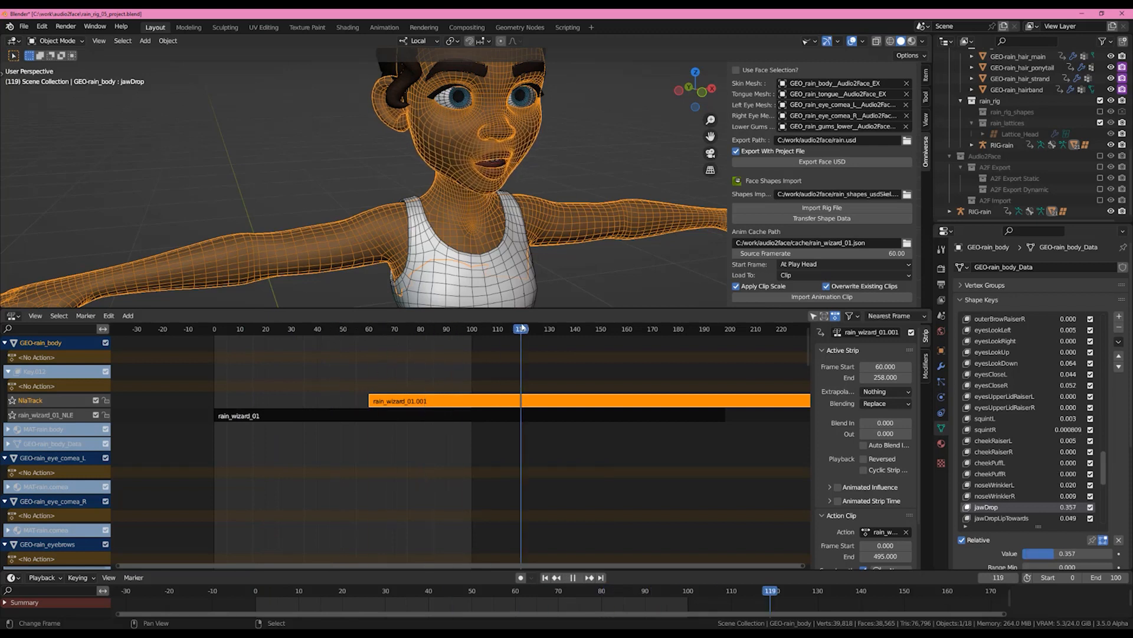
{"action": "left_click", "coordinate": [213, 329]}
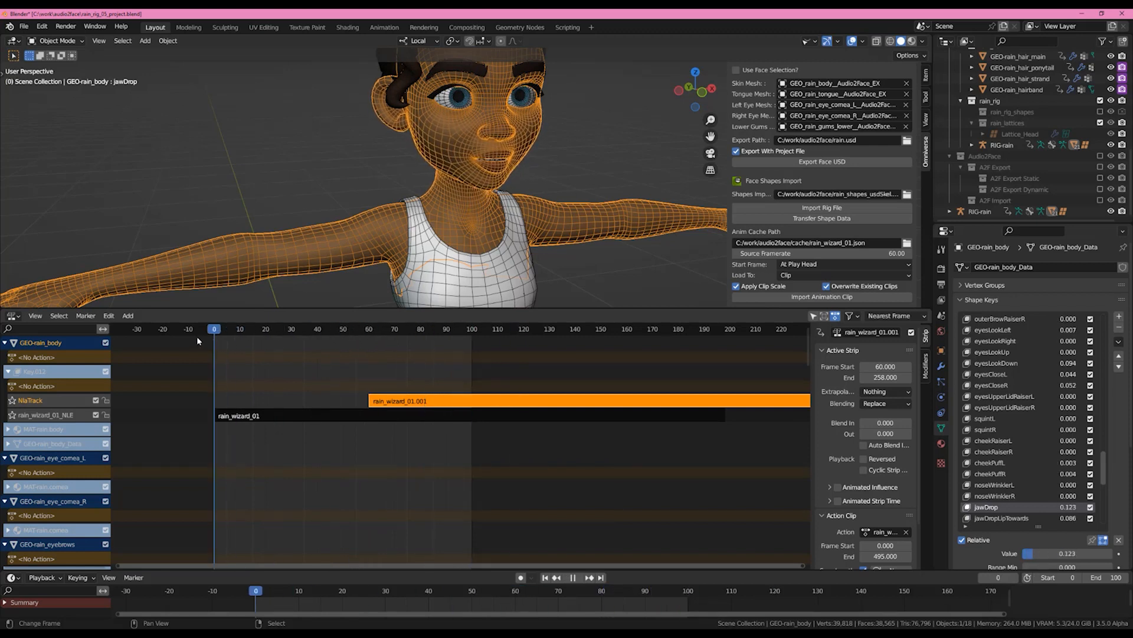
{"action": "left_click", "coordinate": [307, 329]}
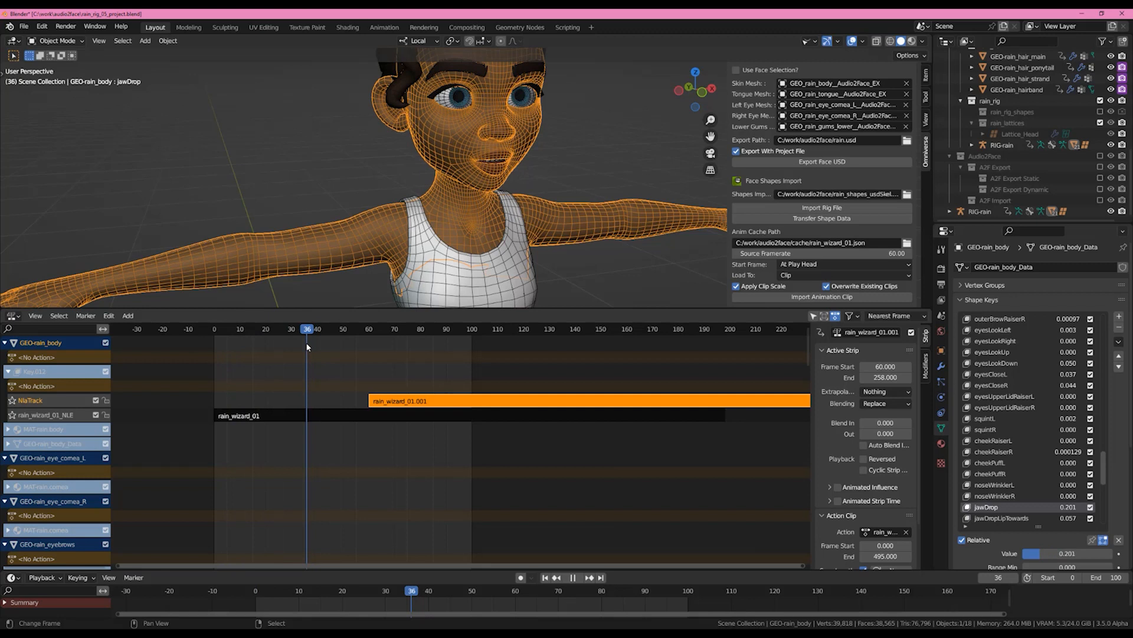